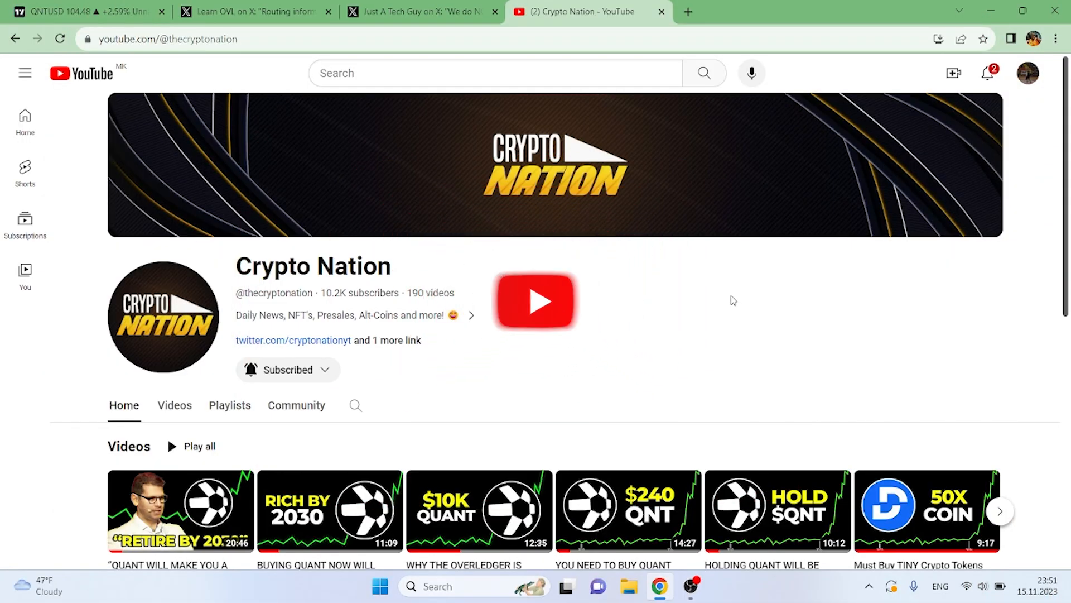
Cycle through the QNT/USD chart, Learn OVL and multi-layer approach tweet tabs, ending on the chart
{"action": "left_click", "coordinate": [82, 12]}
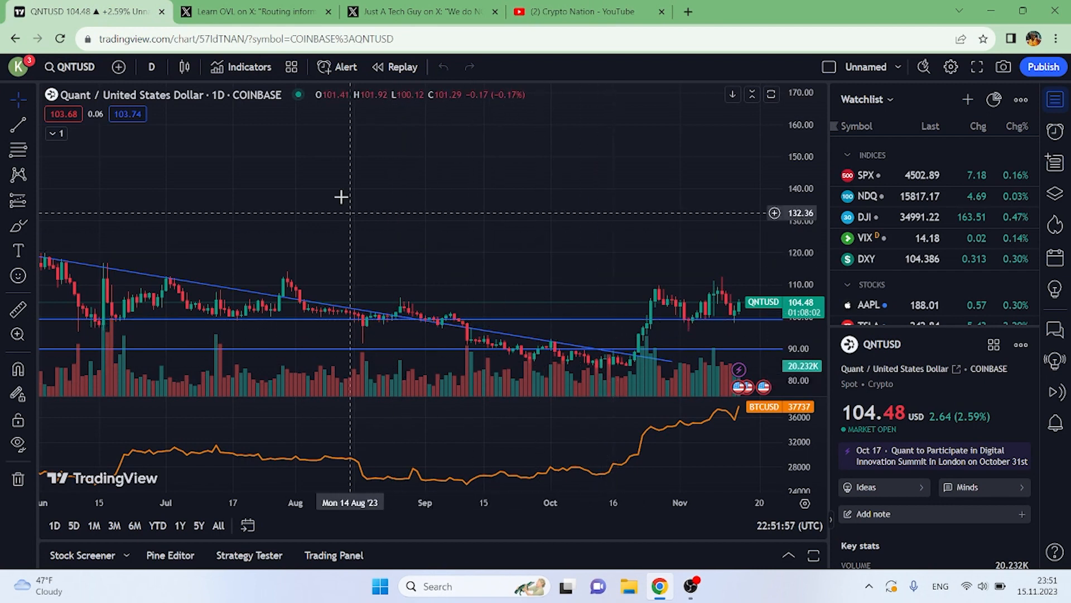
{"action": "left_click", "coordinate": [257, 12]}
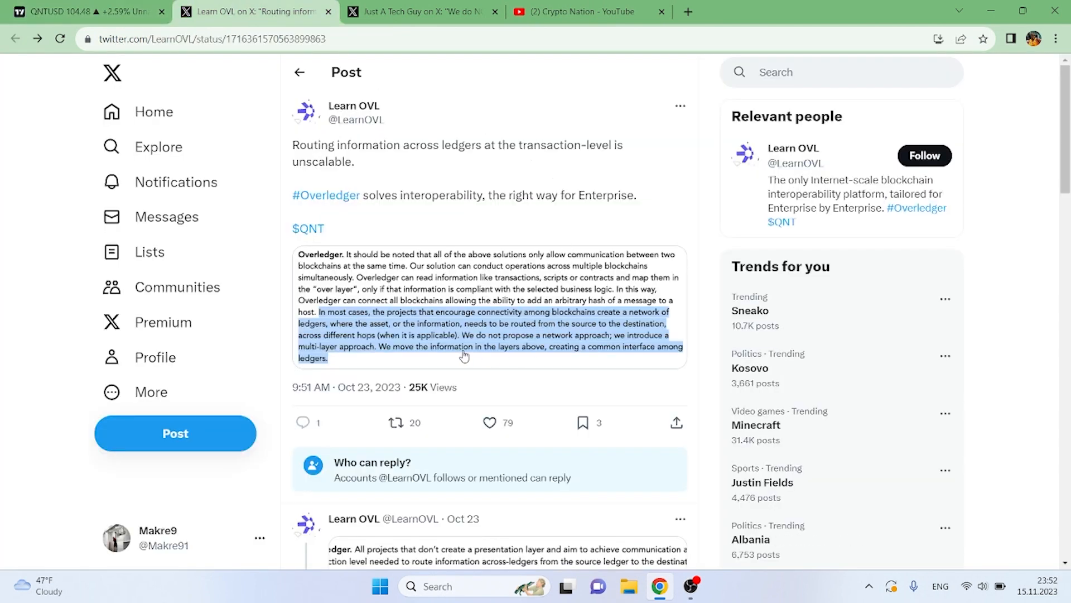
{"action": "left_click", "coordinate": [423, 12]}
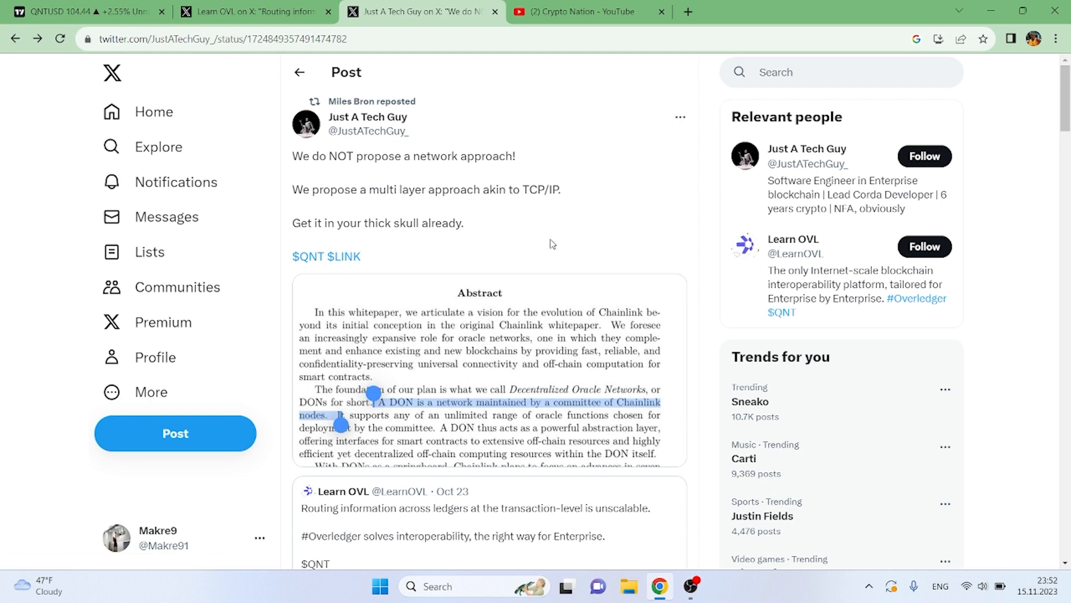
{"action": "left_click", "coordinate": [82, 11]}
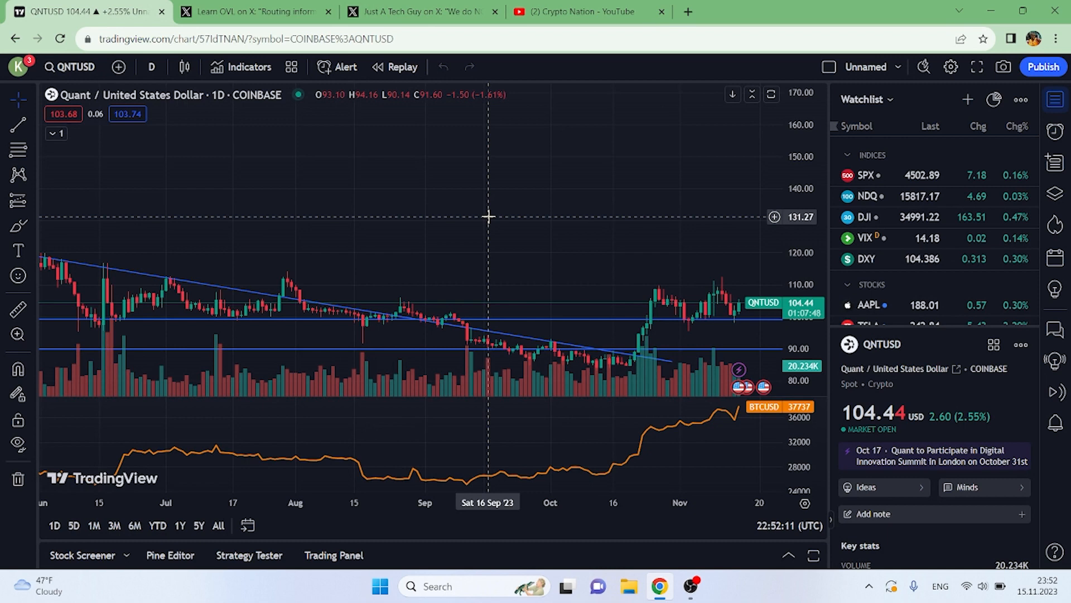
{"action": "mouse_move", "coordinate": [537, 236]}
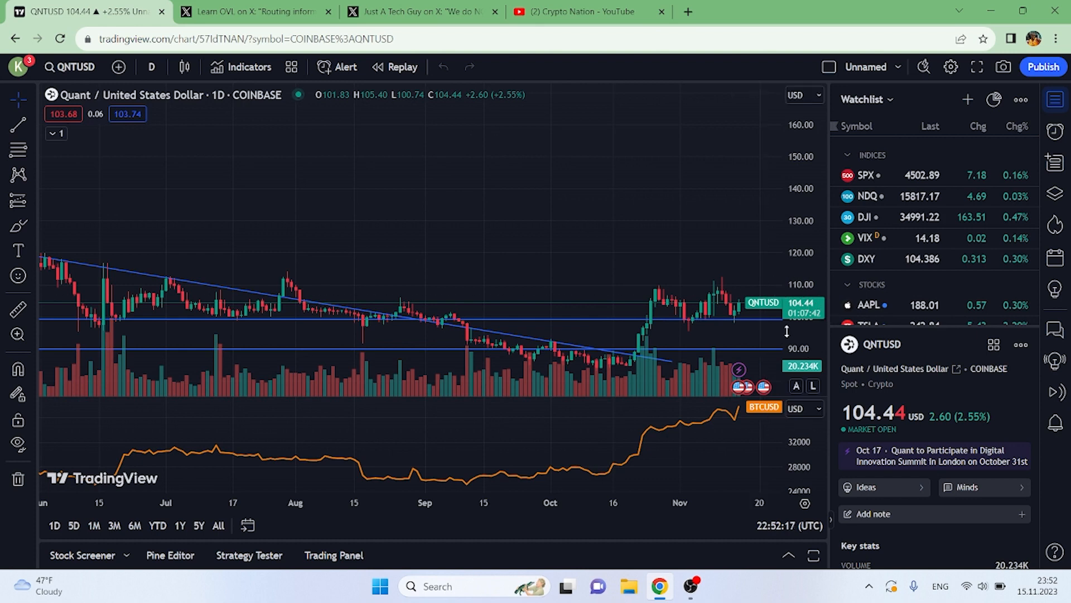
{"action": "mouse_move", "coordinate": [695, 363]}
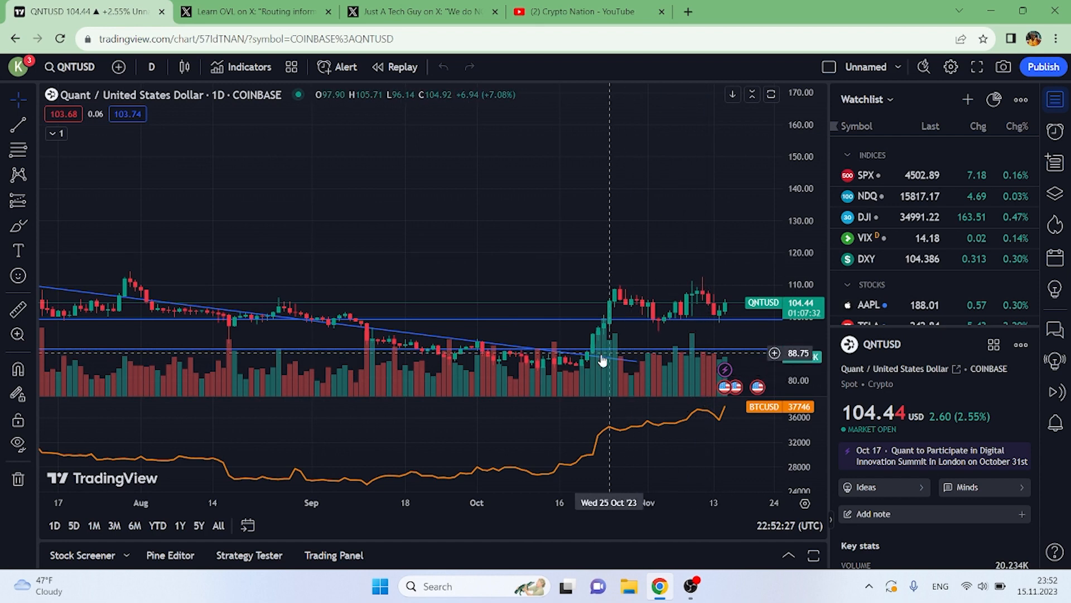
{"action": "mouse_move", "coordinate": [737, 374]}
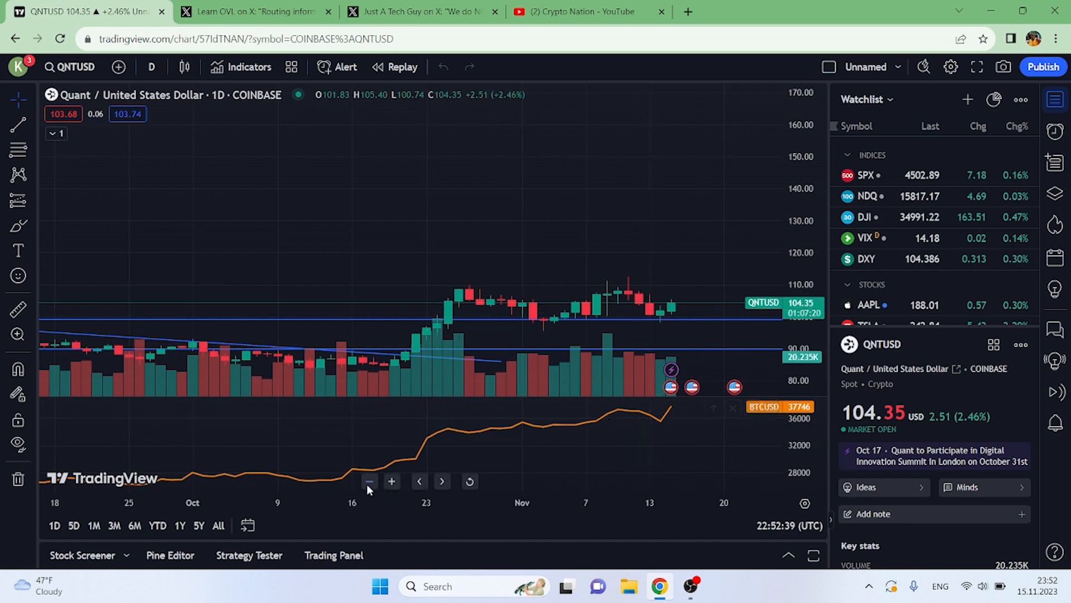
{"action": "mouse_move", "coordinate": [298, 470]}
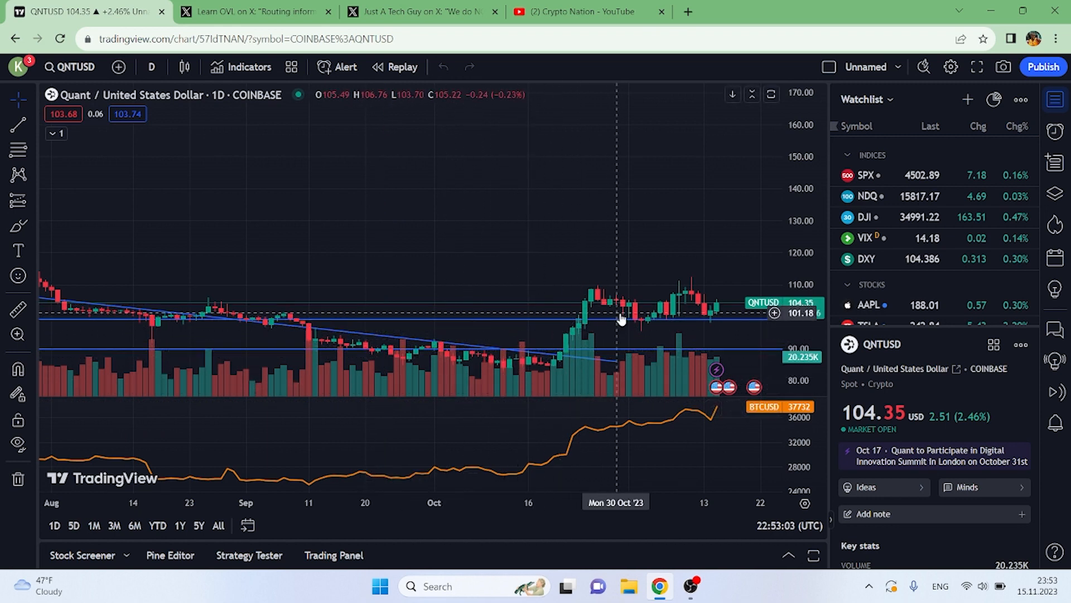
{"action": "mouse_move", "coordinate": [607, 339]}
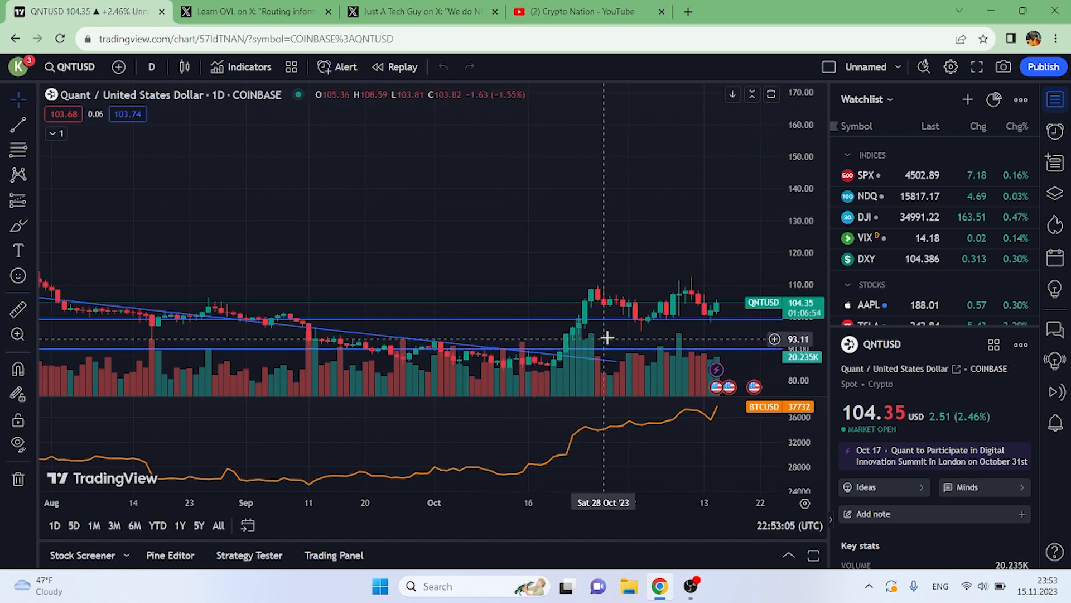
{"action": "mouse_move", "coordinate": [717, 277]}
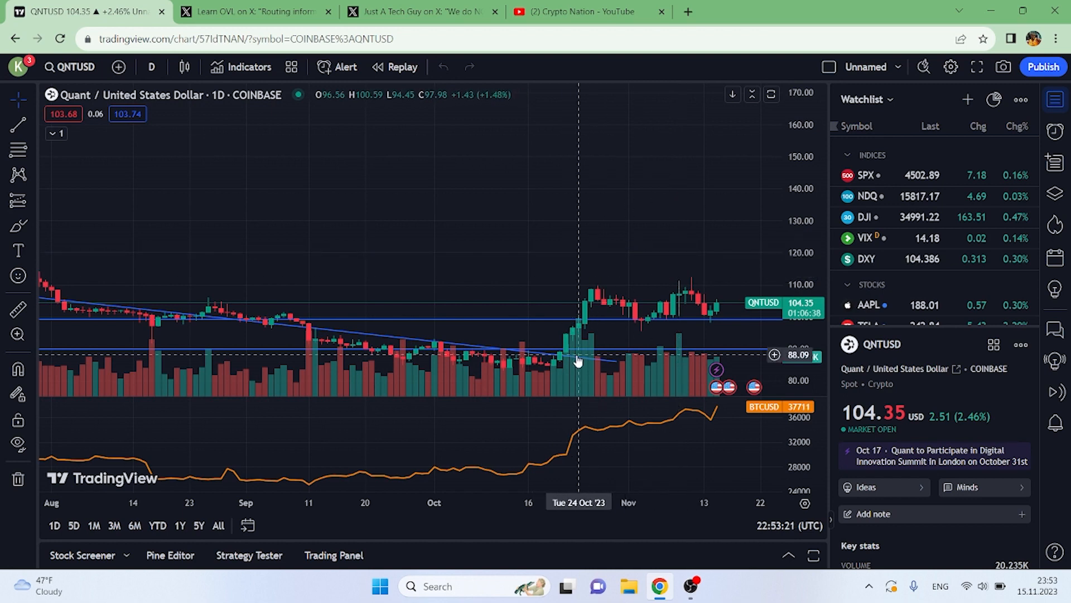
{"action": "mouse_move", "coordinate": [540, 295]}
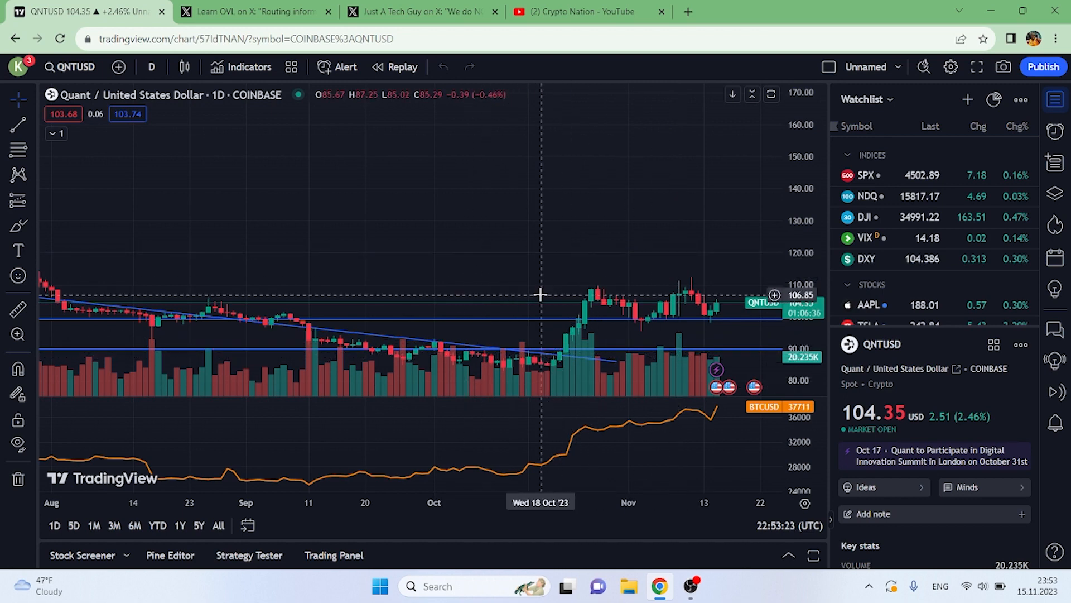
{"action": "mouse_move", "coordinate": [585, 261]}
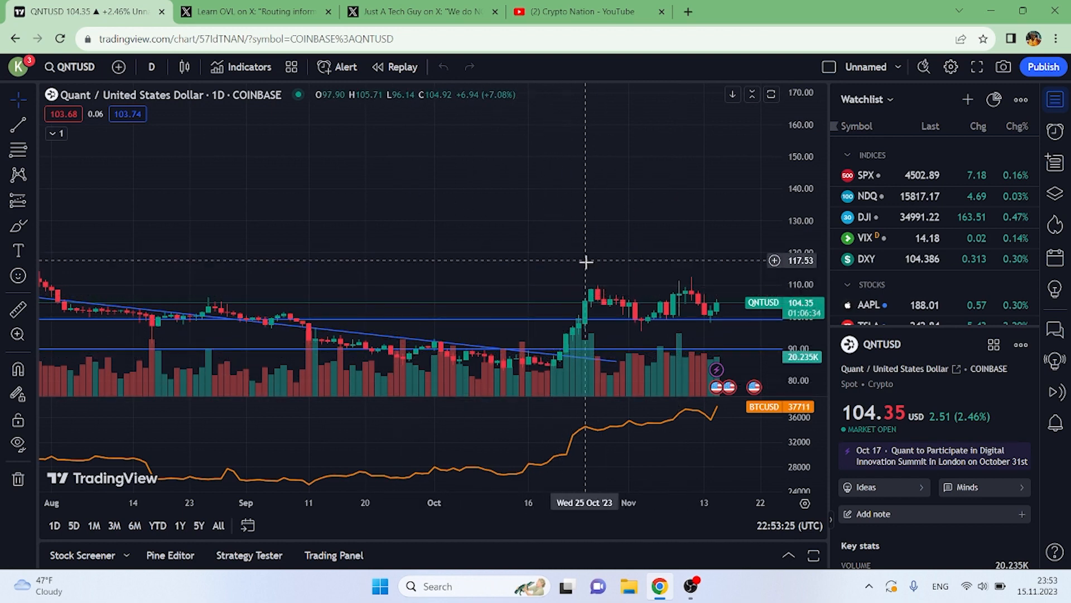
{"action": "mouse_move", "coordinate": [505, 289]}
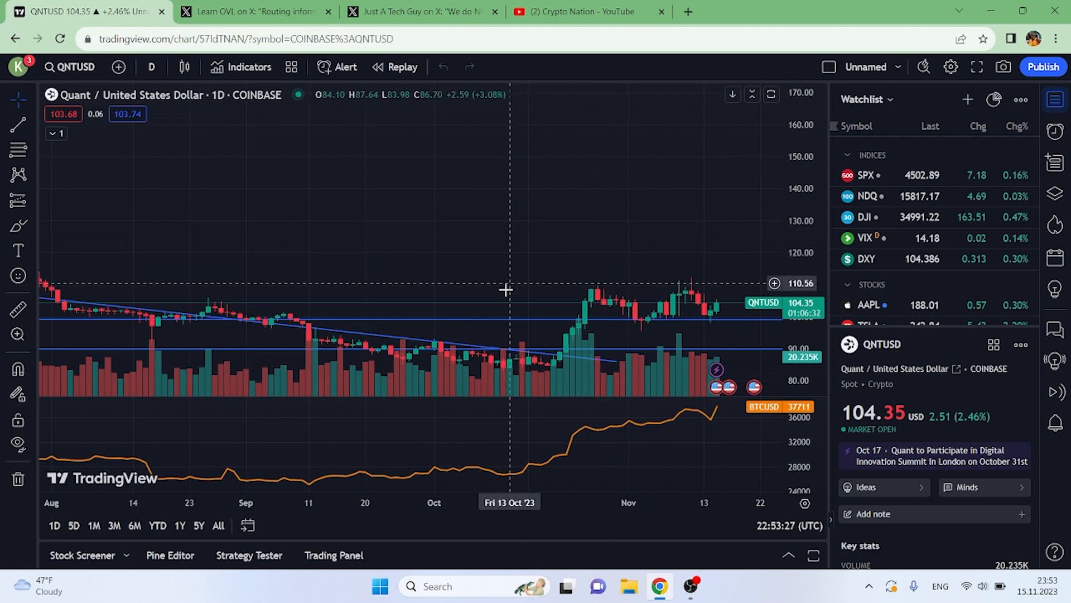
{"action": "mouse_move", "coordinate": [865, 365]}
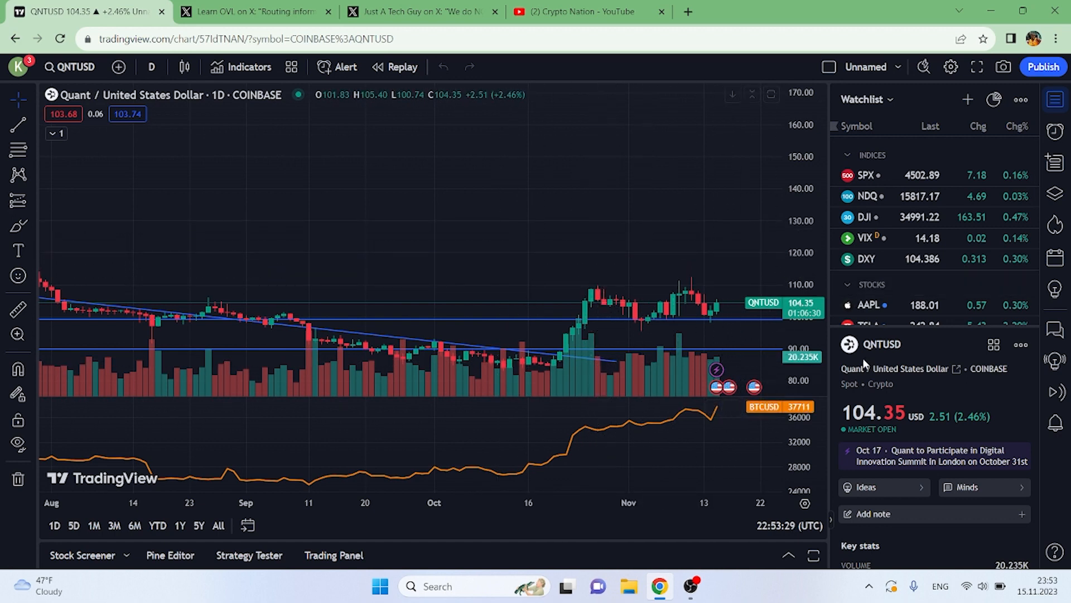
{"action": "mouse_move", "coordinate": [564, 410]}
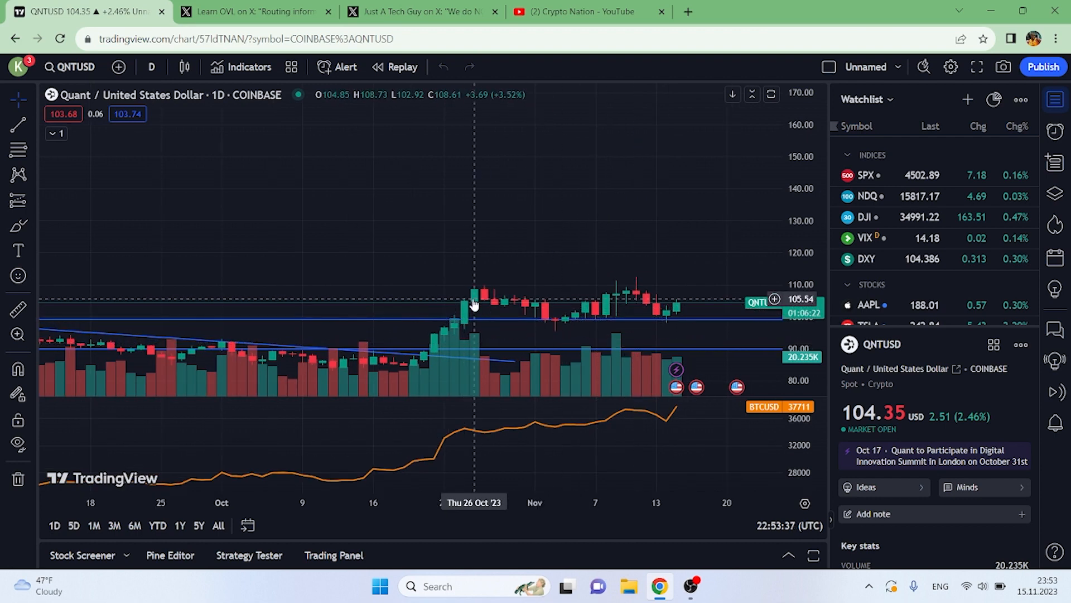
{"action": "mouse_move", "coordinate": [757, 309]}
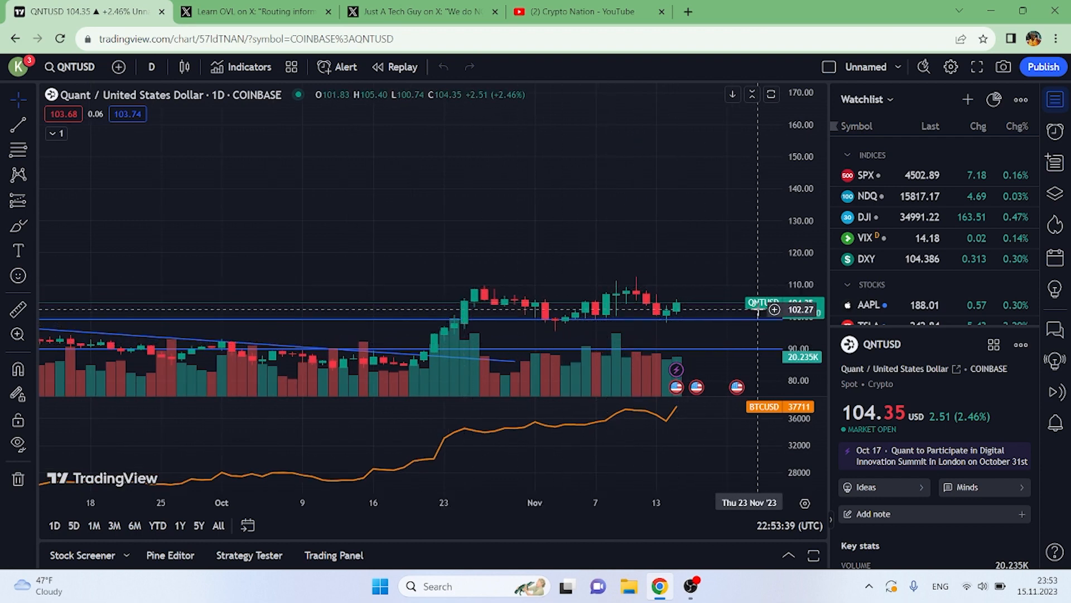
{"action": "mouse_move", "coordinate": [470, 310]}
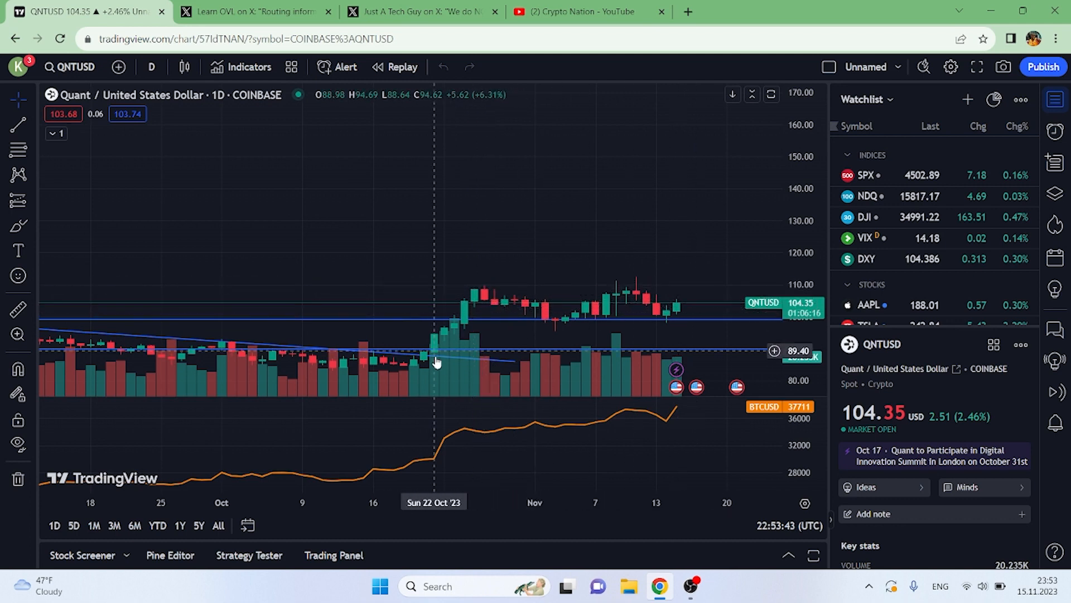
{"action": "mouse_move", "coordinate": [588, 259]}
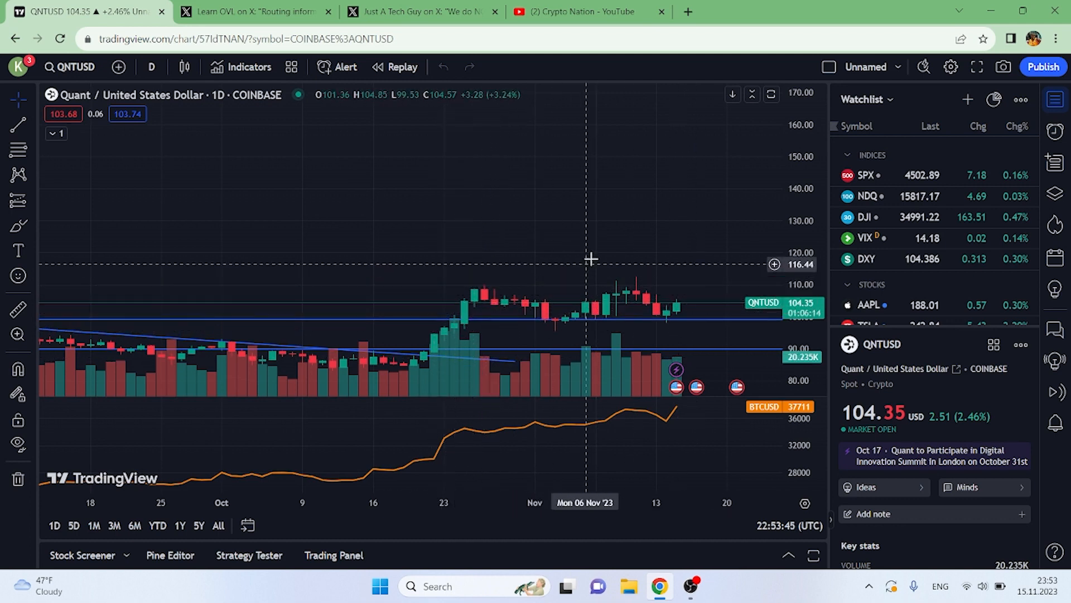
{"action": "mouse_move", "coordinate": [747, 311]}
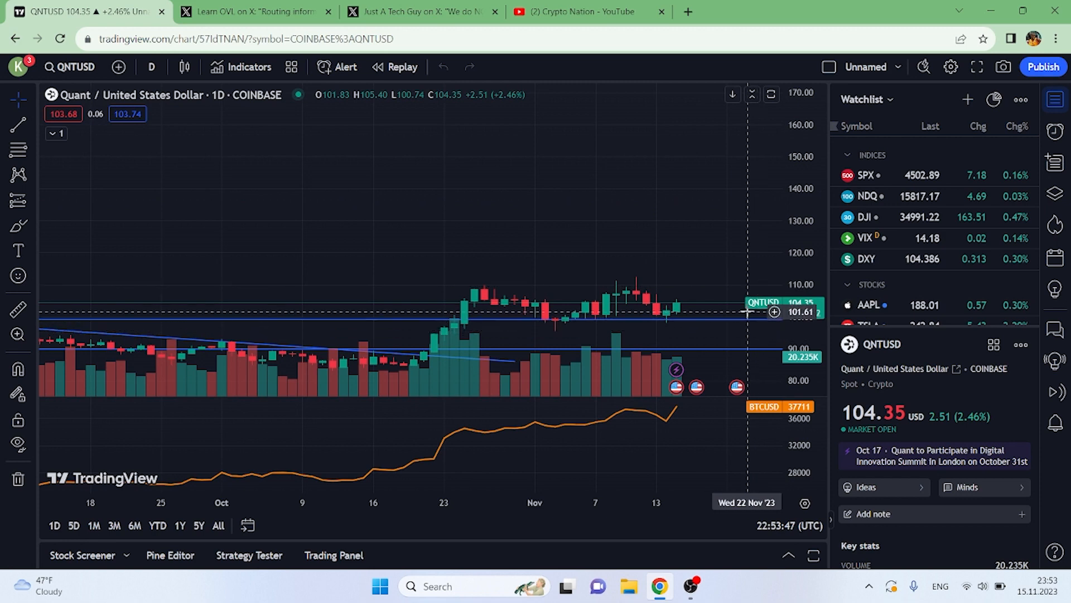
{"action": "mouse_move", "coordinate": [595, 292]}
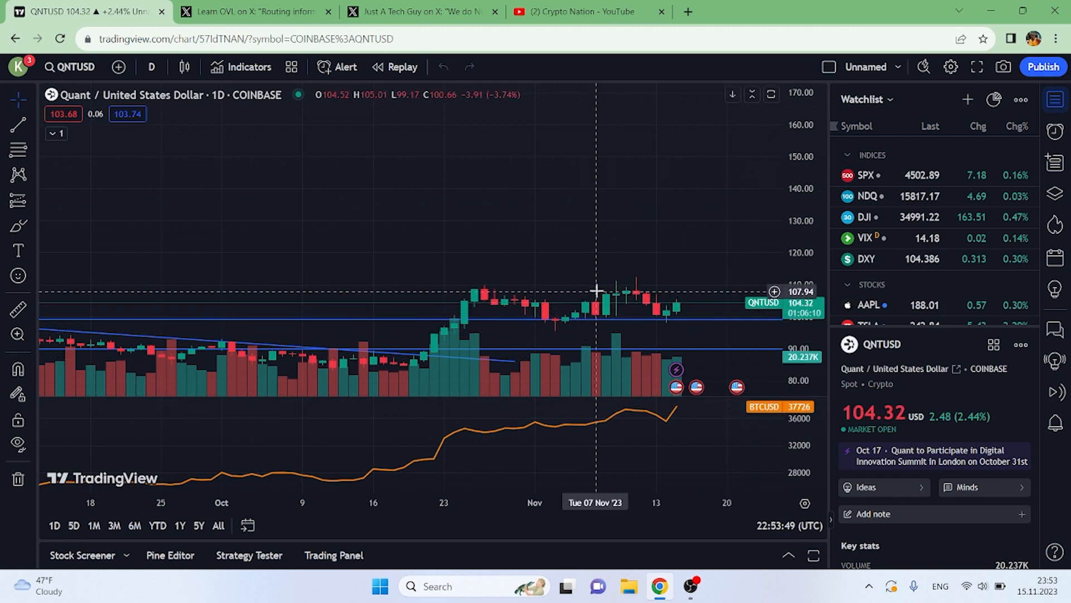
{"action": "mouse_move", "coordinate": [645, 409]}
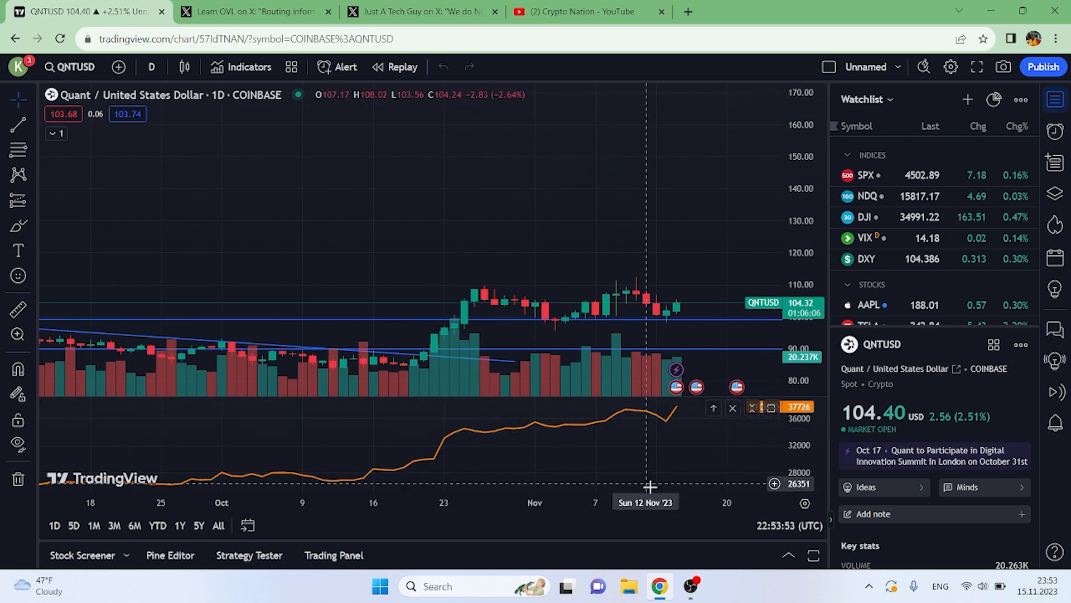
{"action": "mouse_move", "coordinate": [465, 301]}
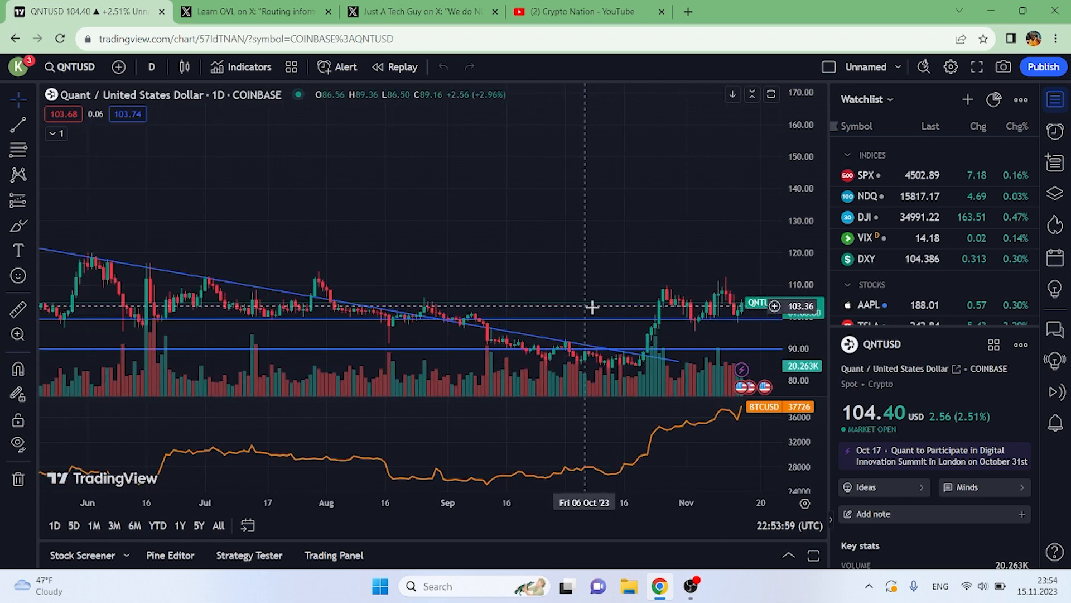
{"action": "mouse_move", "coordinate": [408, 393]}
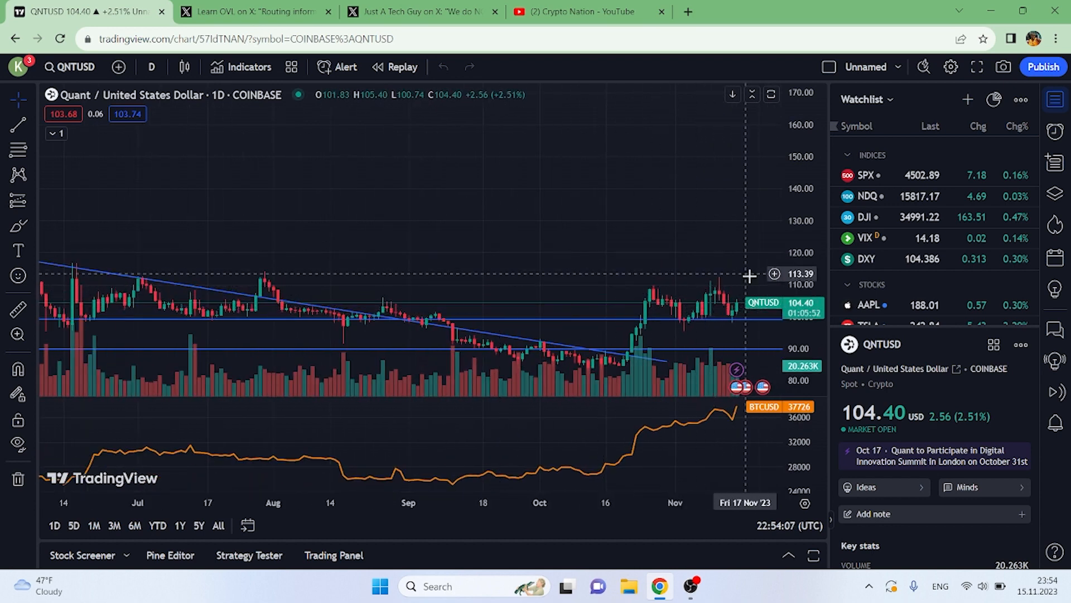
{"action": "mouse_move", "coordinate": [757, 275]}
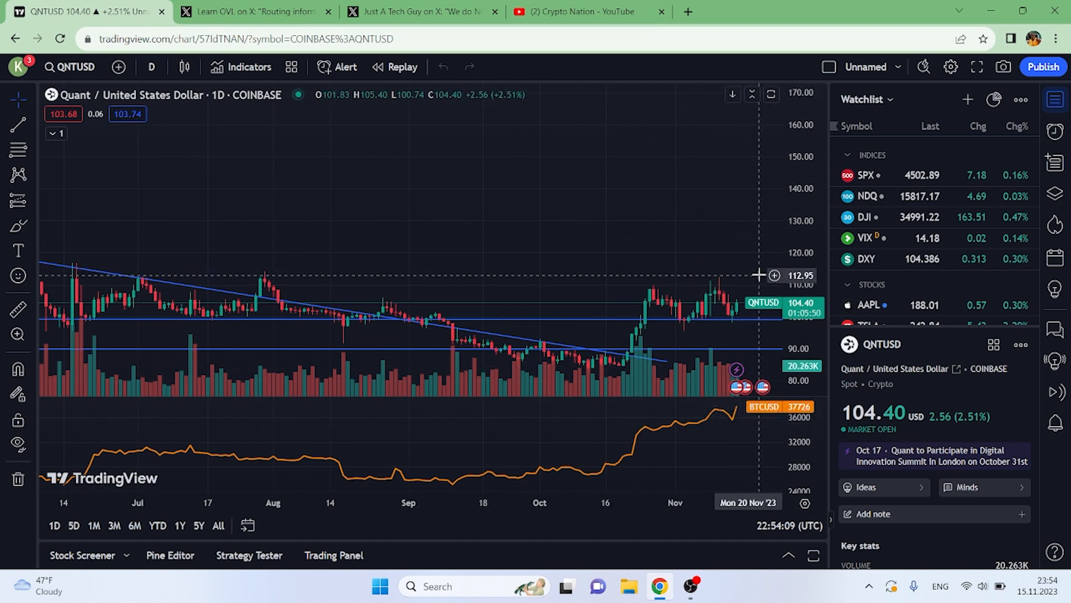
{"action": "mouse_move", "coordinate": [755, 355]}
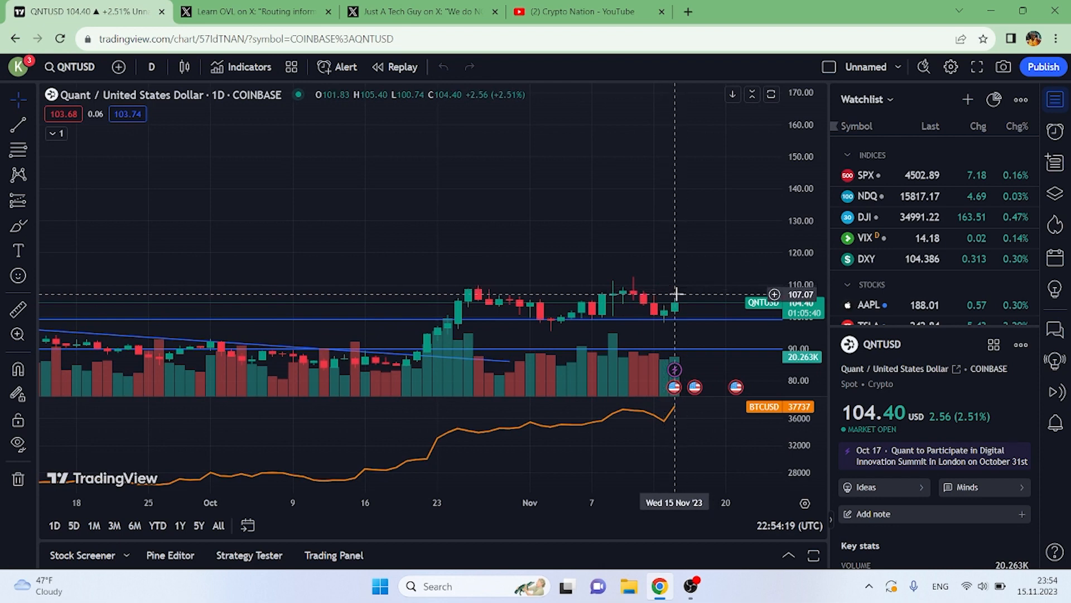
Pan the QNT/USD daily chart back to show April through mid-November 2023
{"action": "scroll", "scroll_direction": "down", "scroll_amount": 3}
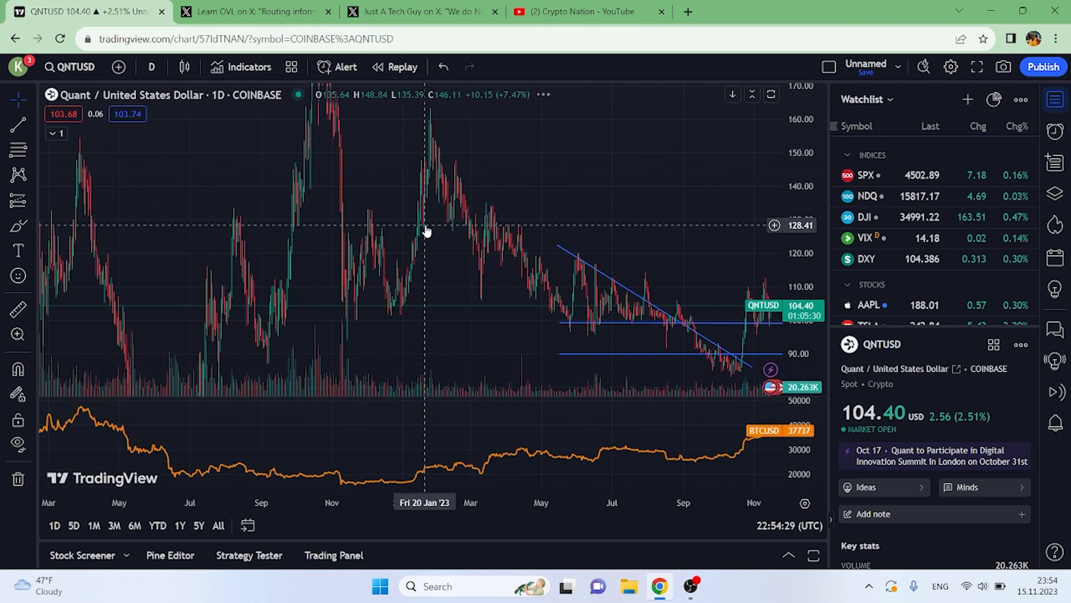
{"action": "left_click_drag", "start_coordinate": [426, 231], "coordinate": [380, 216]}
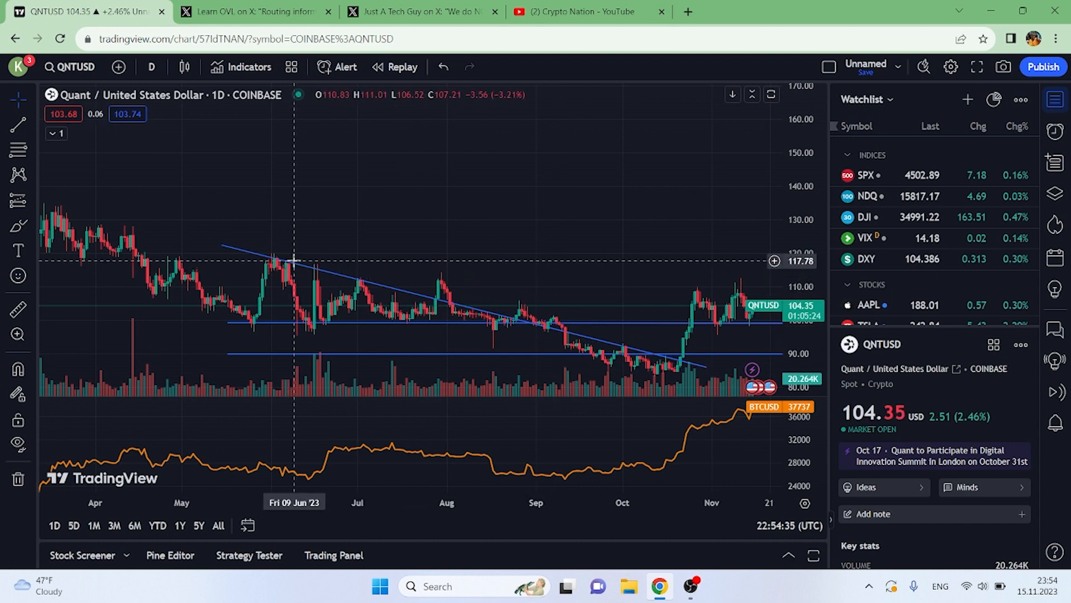
{"action": "mouse_move", "coordinate": [449, 290]}
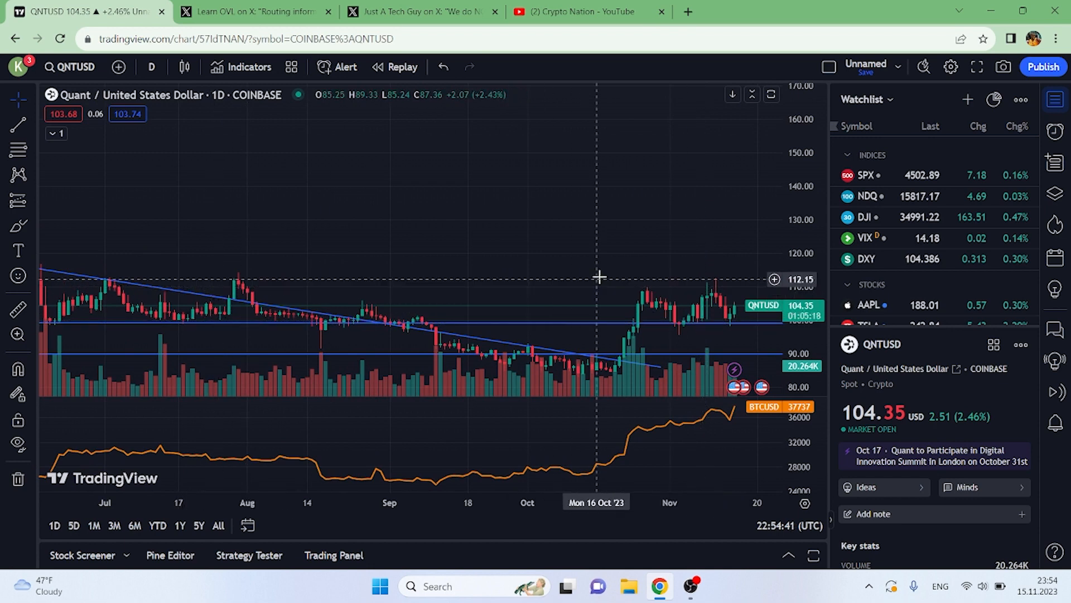
{"action": "mouse_move", "coordinate": [253, 303]}
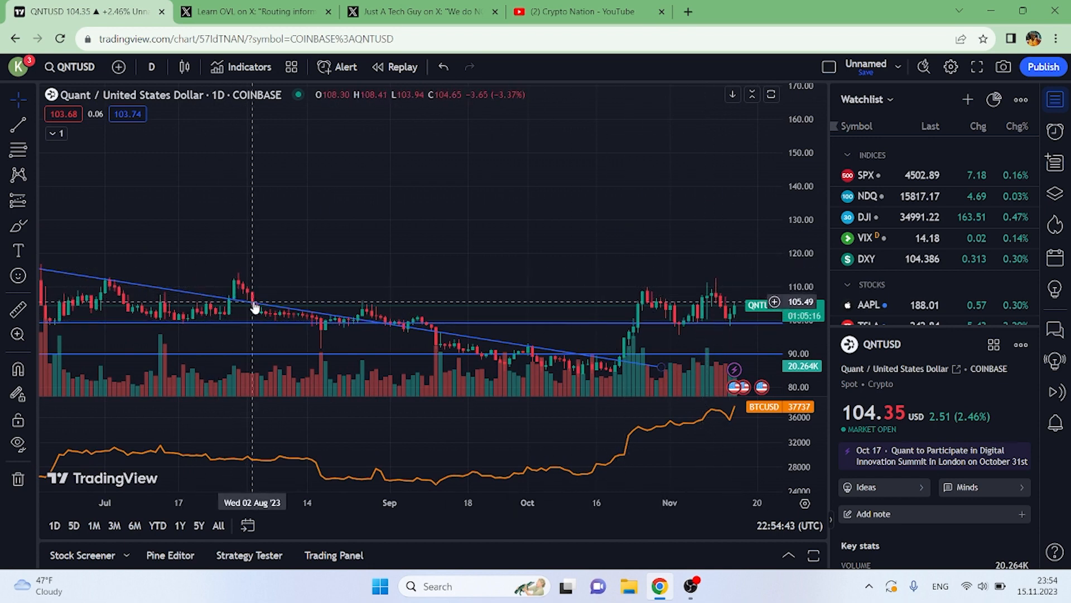
{"action": "mouse_move", "coordinate": [311, 324]}
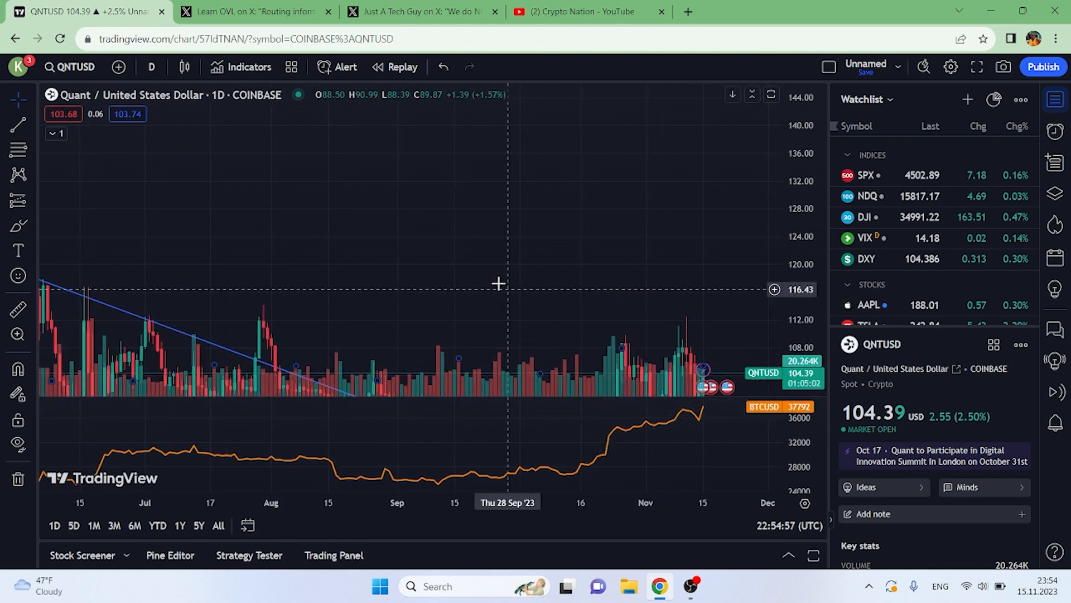
Switch to Learn OVL's post on unscalable transaction-level ledger routing
{"action": "left_click", "coordinate": [253, 12]}
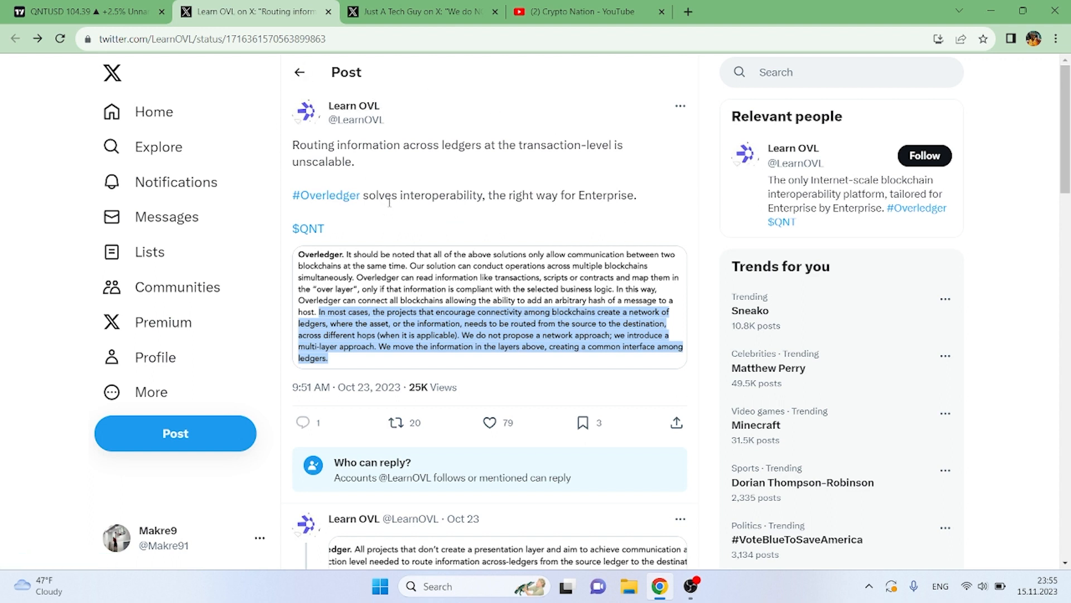
{"action": "mouse_move", "coordinate": [386, 213]}
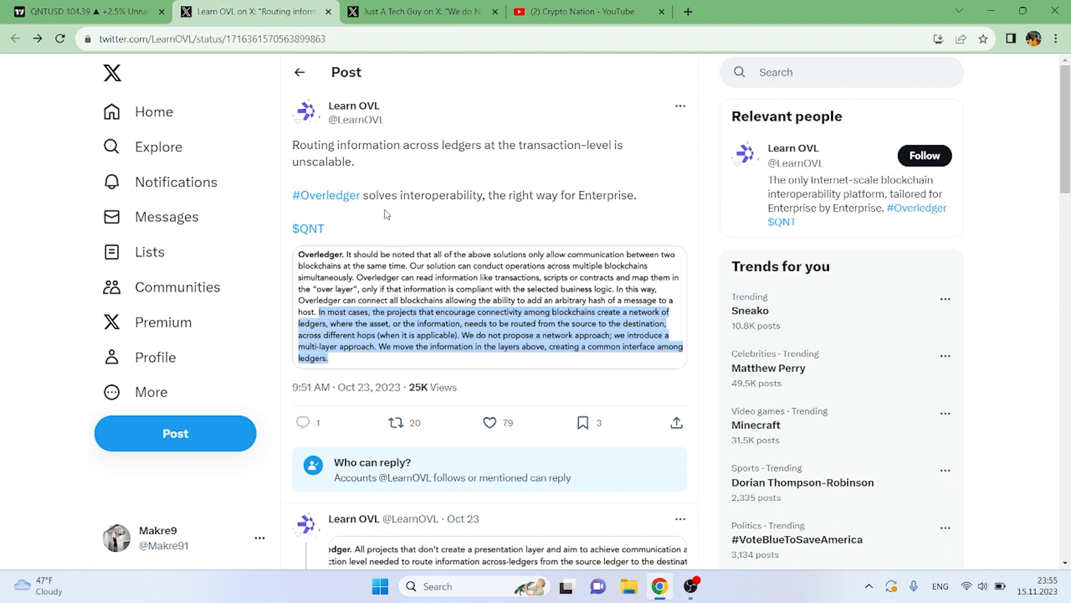
{"action": "mouse_move", "coordinate": [497, 236]}
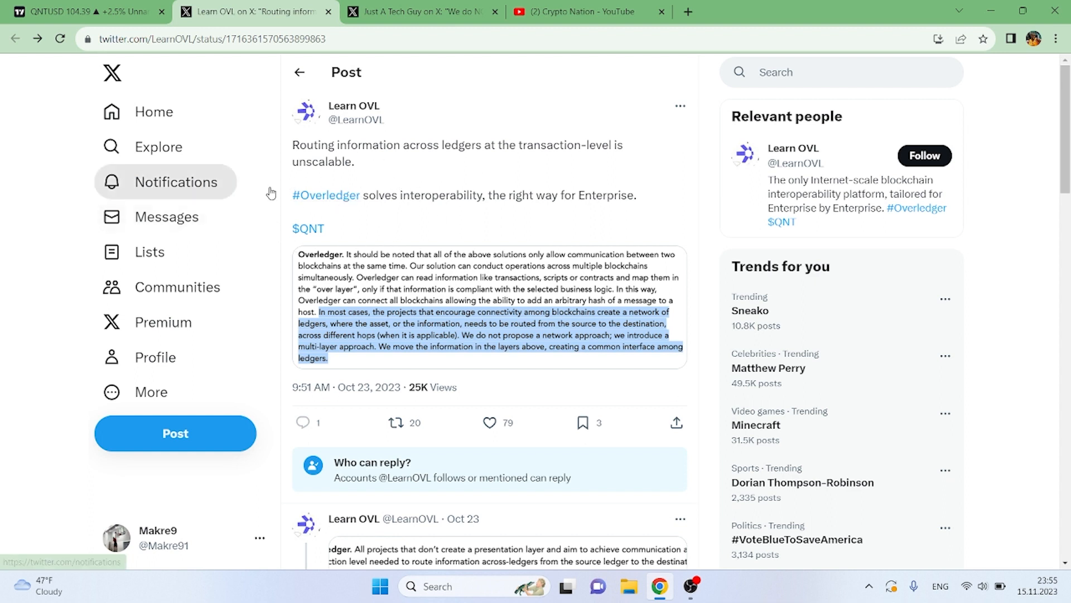
{"action": "mouse_move", "coordinate": [757, 108]}
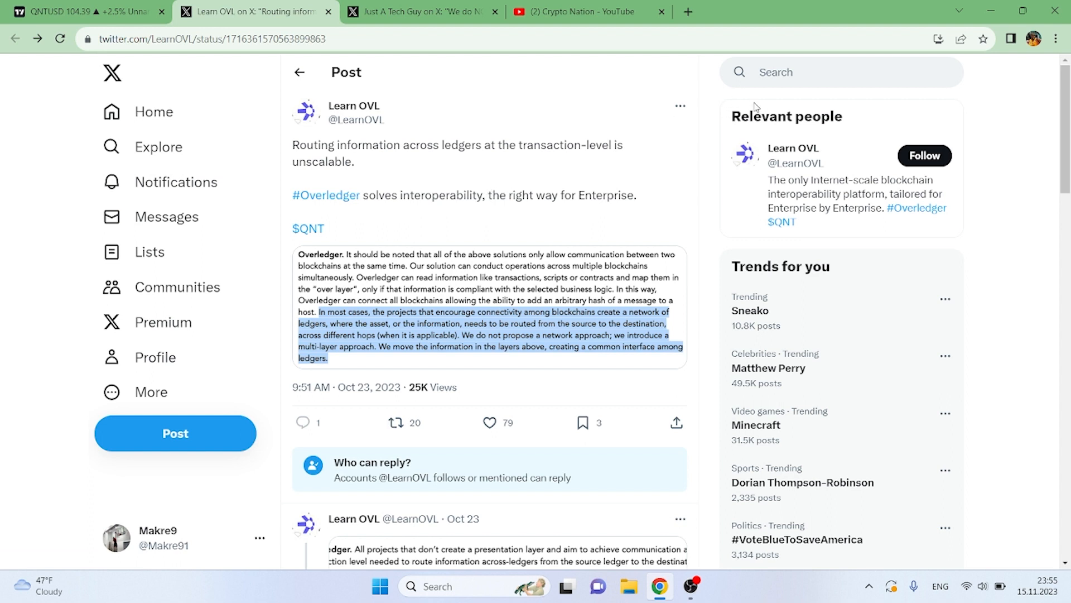
{"action": "mouse_move", "coordinate": [465, 169]}
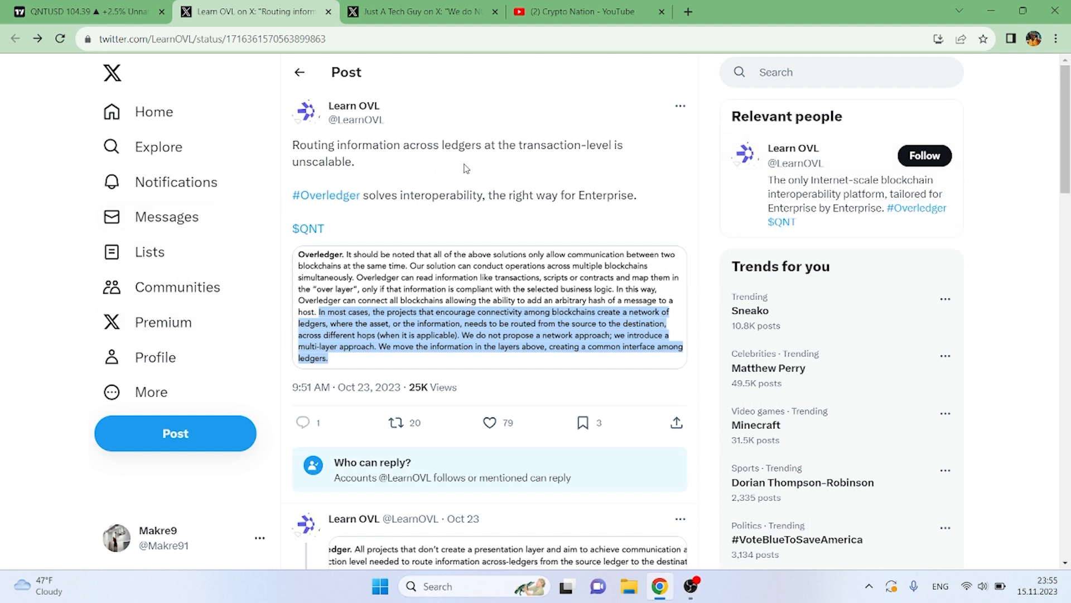
{"action": "mouse_move", "coordinate": [634, 173]}
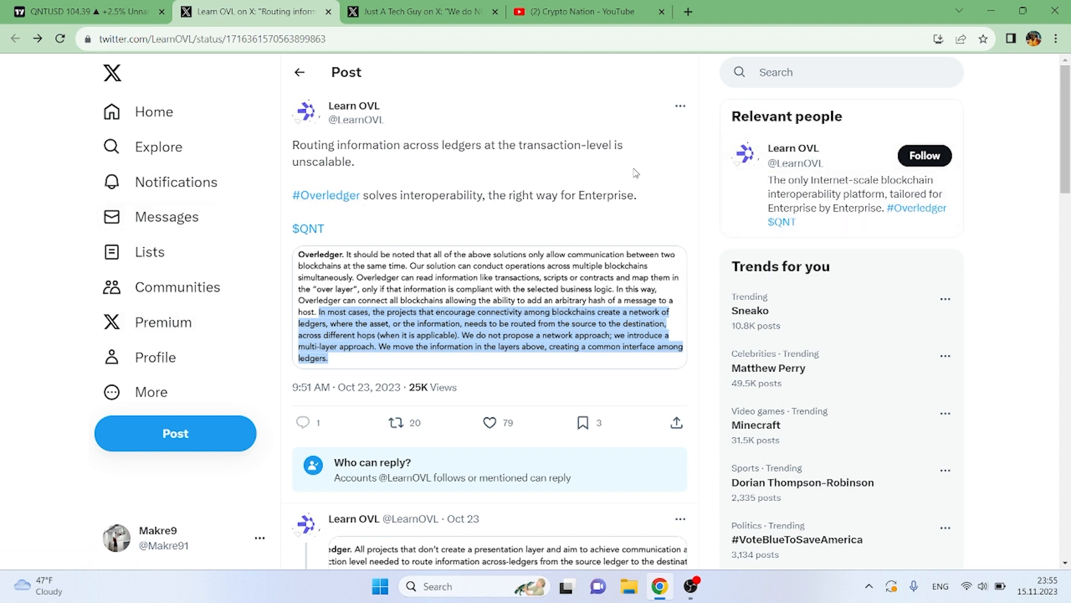
{"action": "mouse_move", "coordinate": [571, 283]}
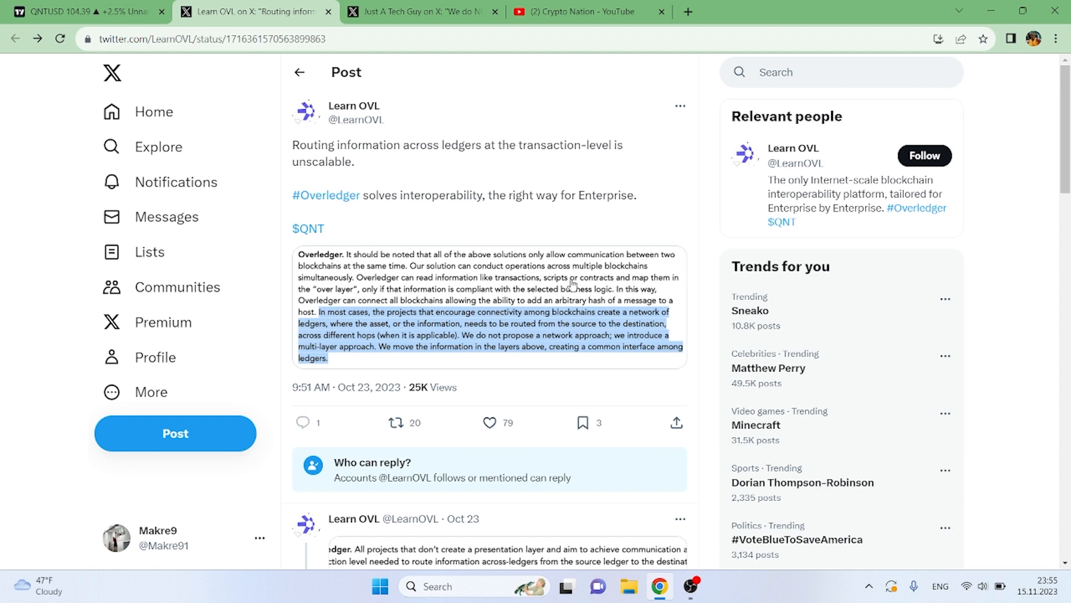
{"action": "mouse_move", "coordinate": [643, 237]}
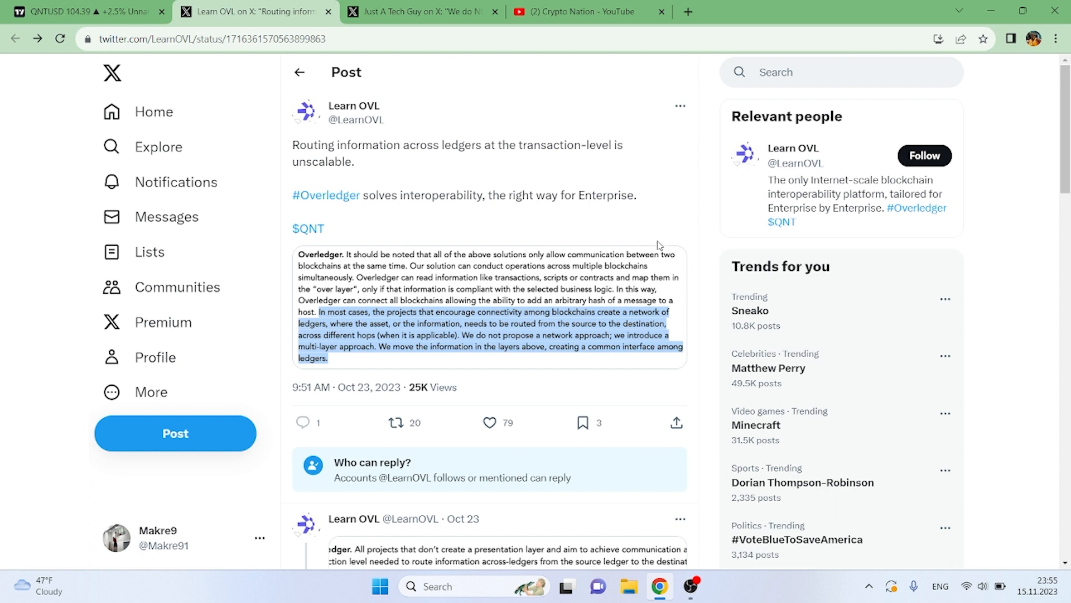
{"action": "mouse_move", "coordinate": [684, 229]}
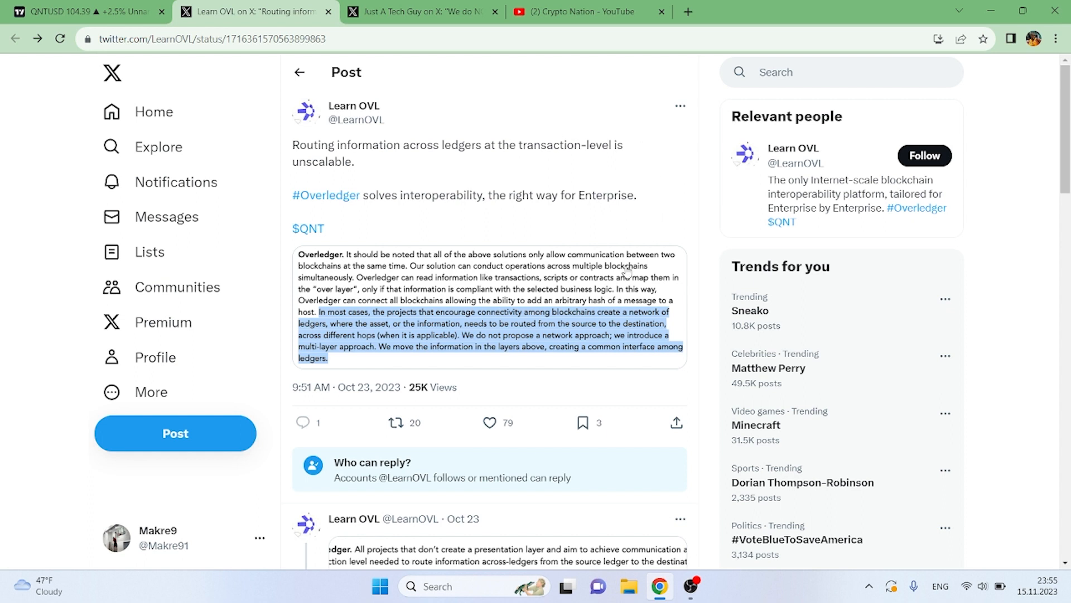
{"action": "mouse_move", "coordinate": [671, 129]}
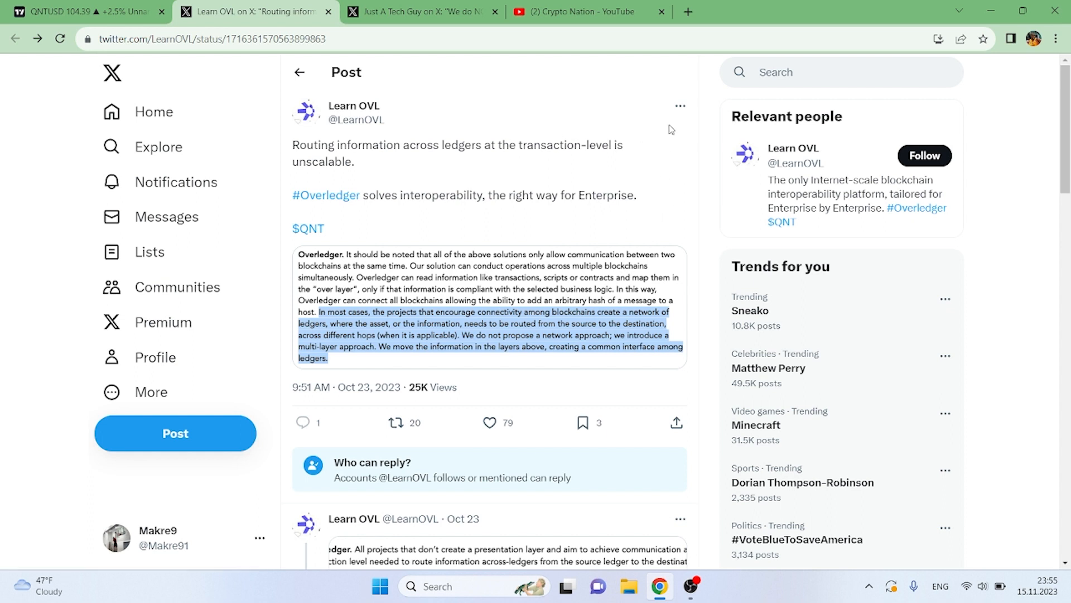
{"action": "mouse_move", "coordinate": [579, 116]}
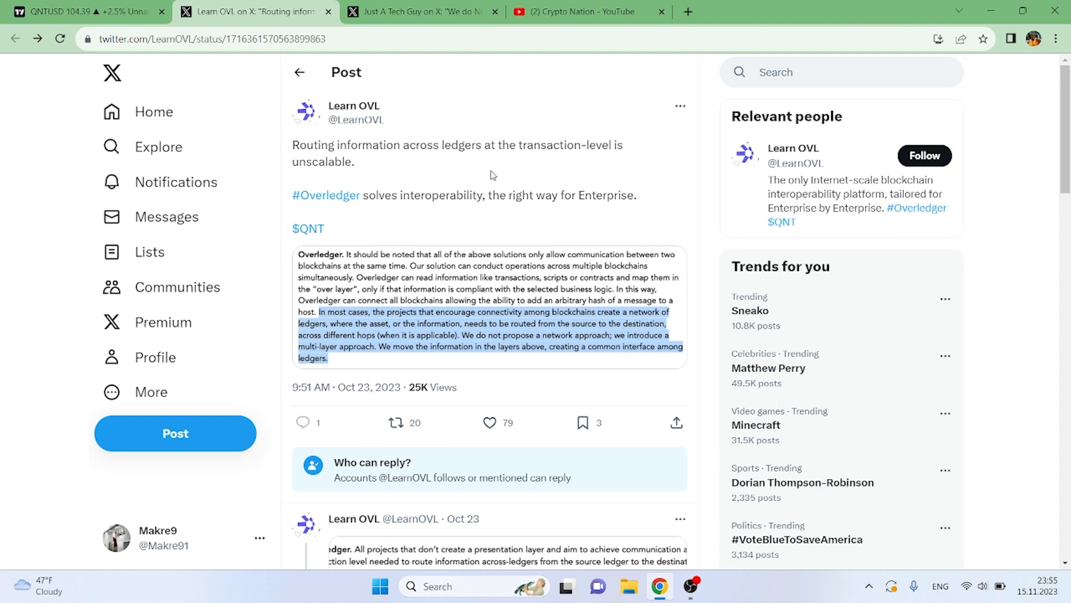
{"action": "mouse_move", "coordinate": [451, 189]}
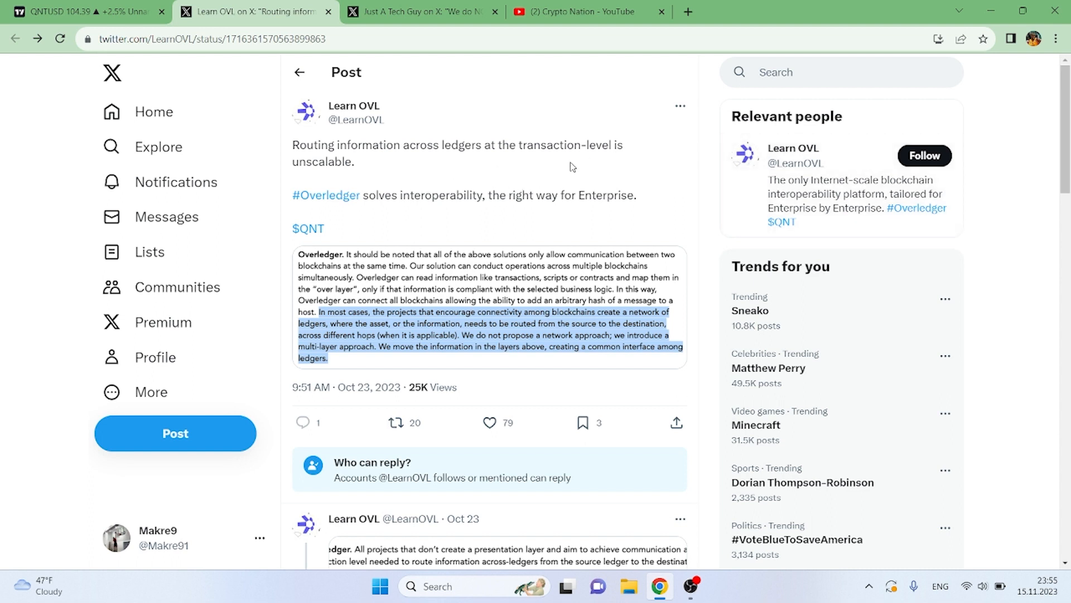
{"action": "mouse_move", "coordinate": [642, 165]}
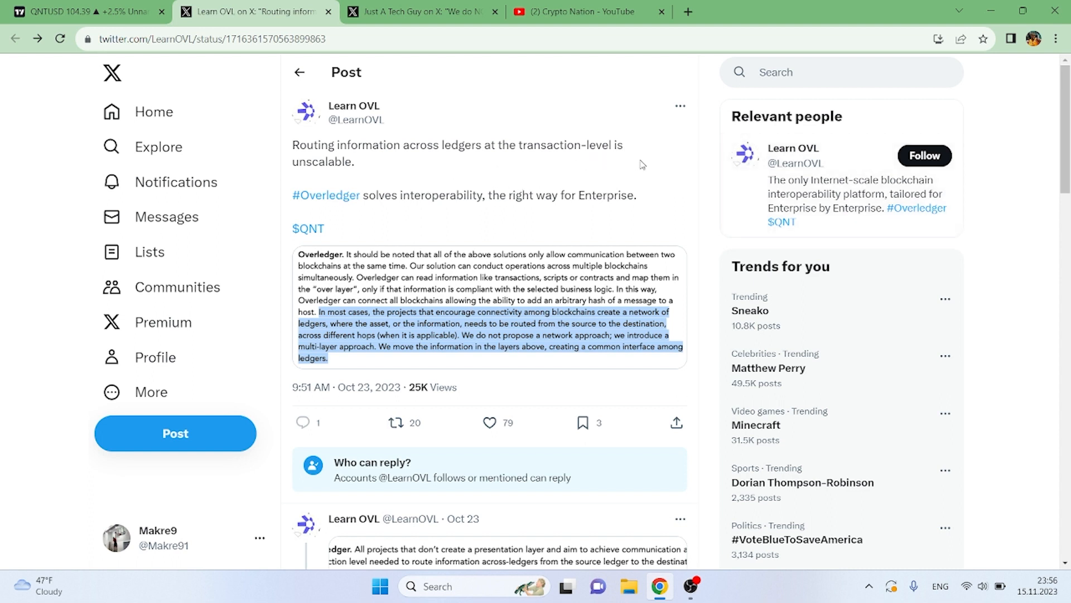
{"action": "mouse_move", "coordinate": [518, 140]}
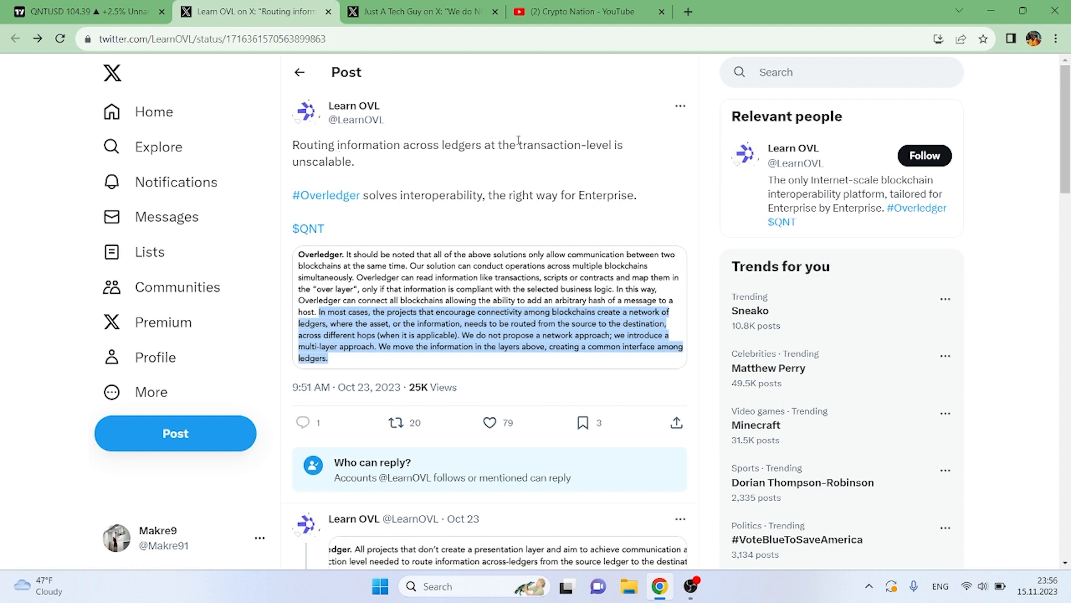
{"action": "mouse_move", "coordinate": [670, 183]}
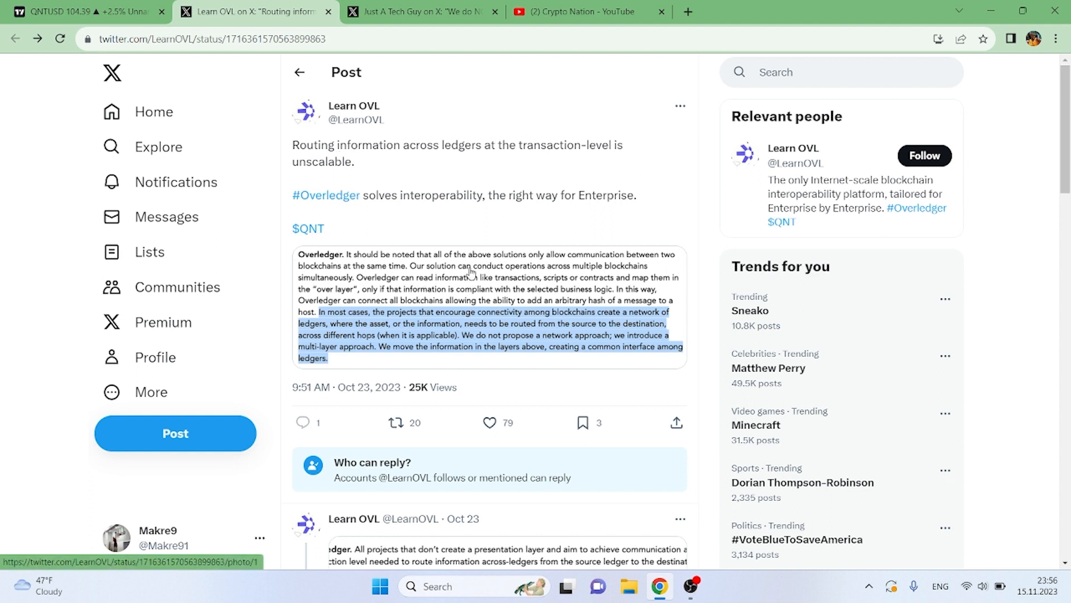
Enlarge the Overledger multi-layer approach excerpt attached to the Learn OVL post
{"action": "left_click", "coordinate": [478, 307]}
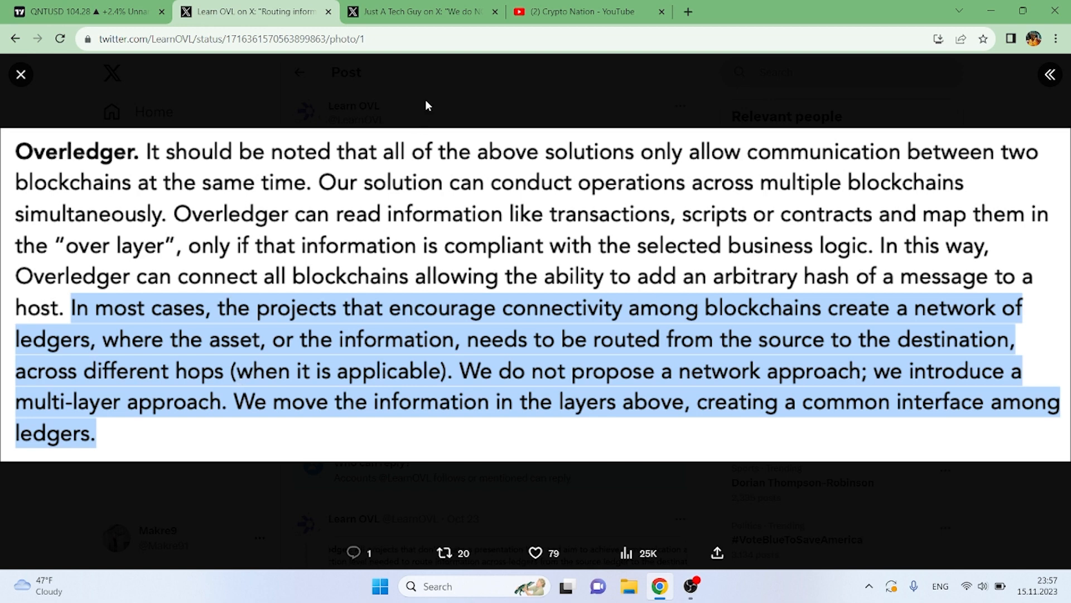
Close the photo viewer to return to the Learn OVL post
{"action": "left_click", "coordinate": [21, 74]}
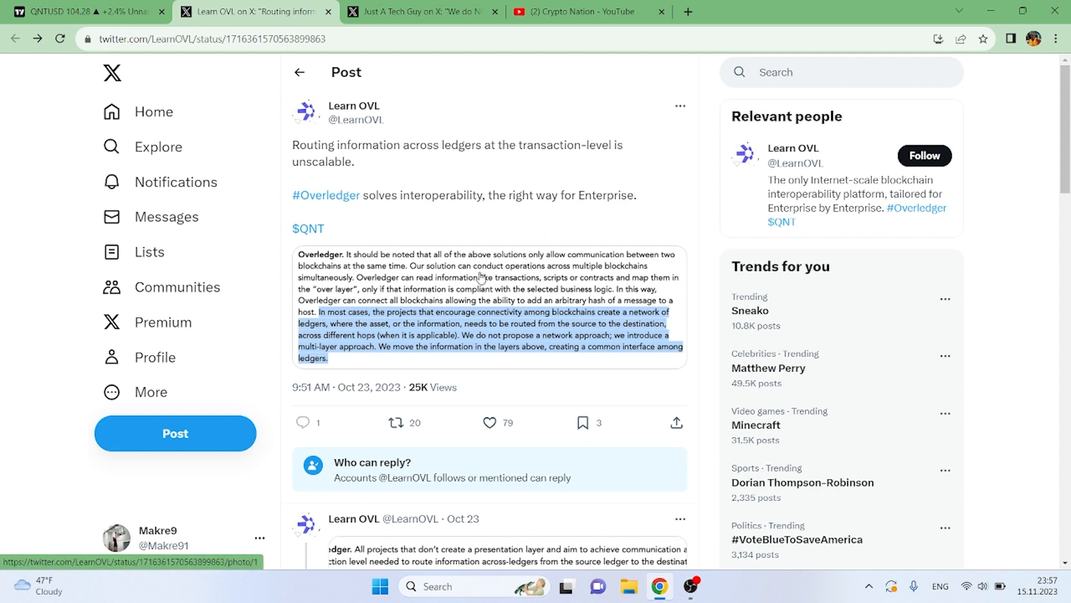
{"action": "mouse_move", "coordinate": [472, 353]}
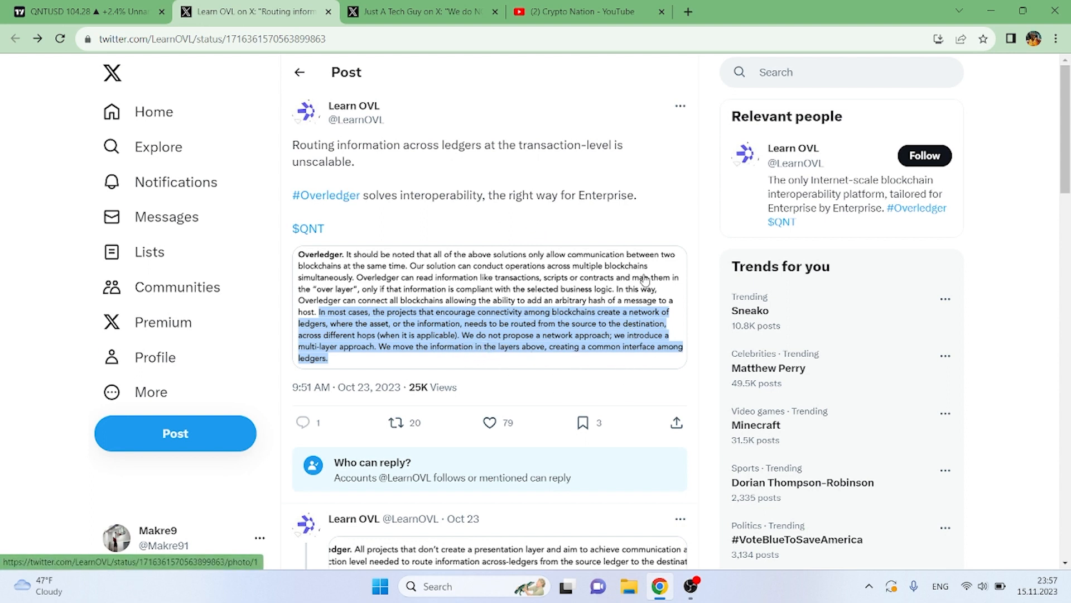
{"action": "mouse_move", "coordinate": [623, 358]}
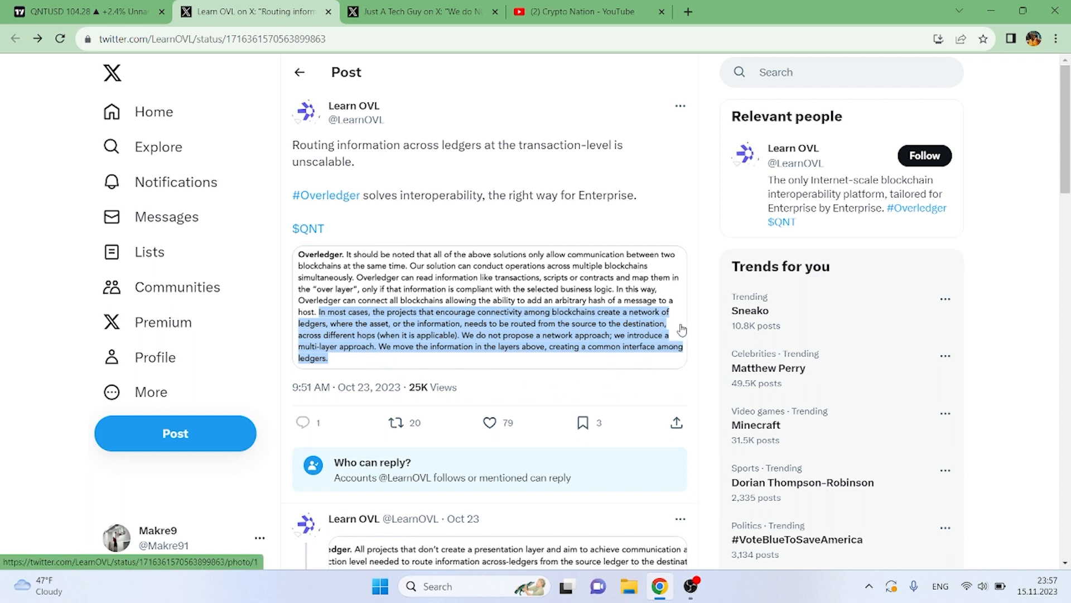
{"action": "mouse_move", "coordinate": [644, 289]}
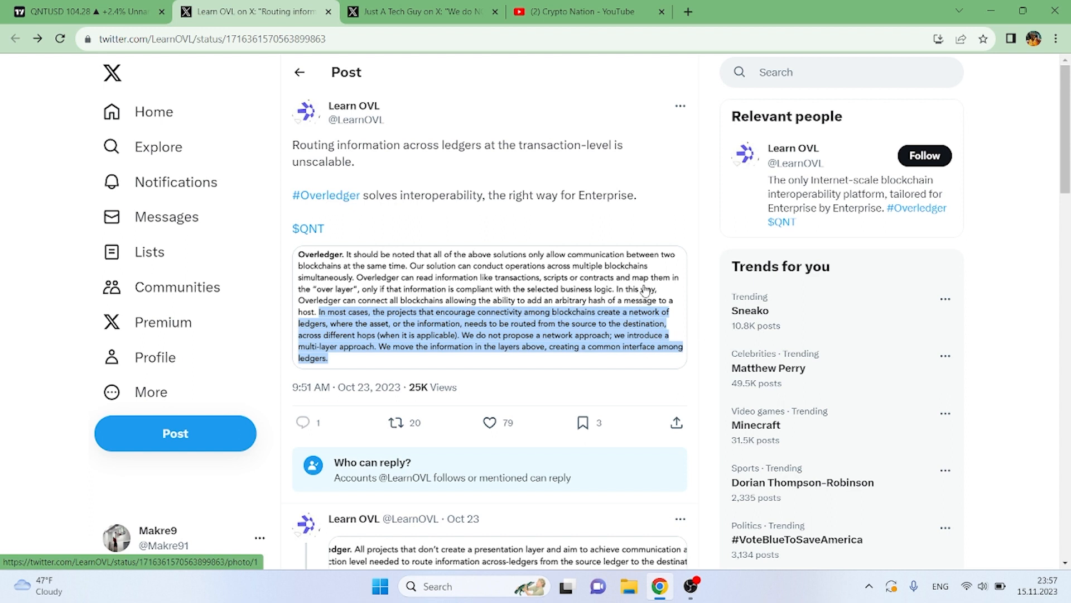
{"action": "mouse_move", "coordinate": [419, 114]}
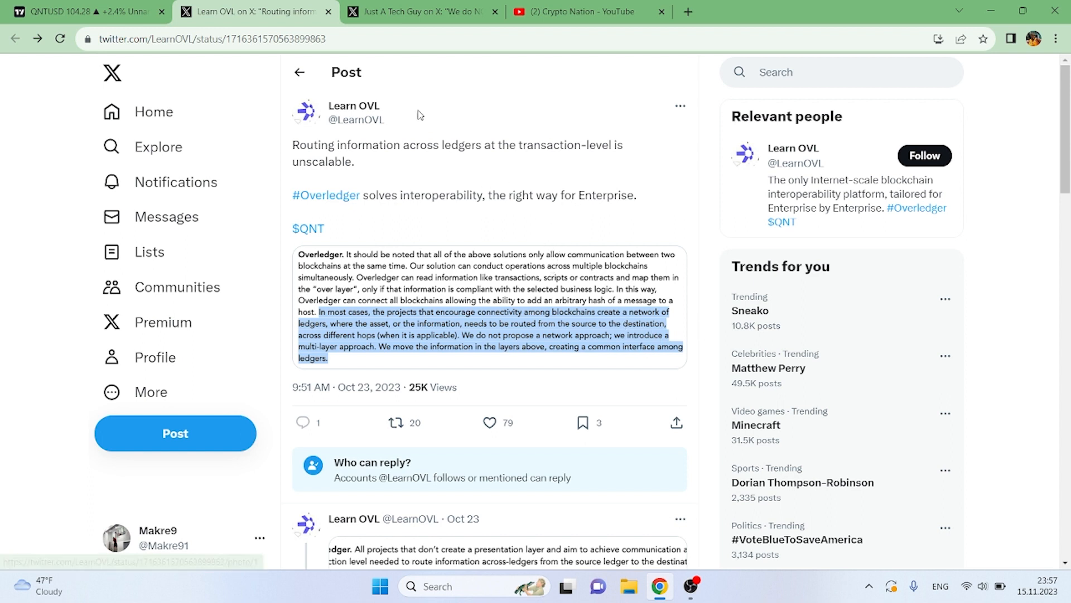
{"action": "mouse_move", "coordinate": [527, 344]}
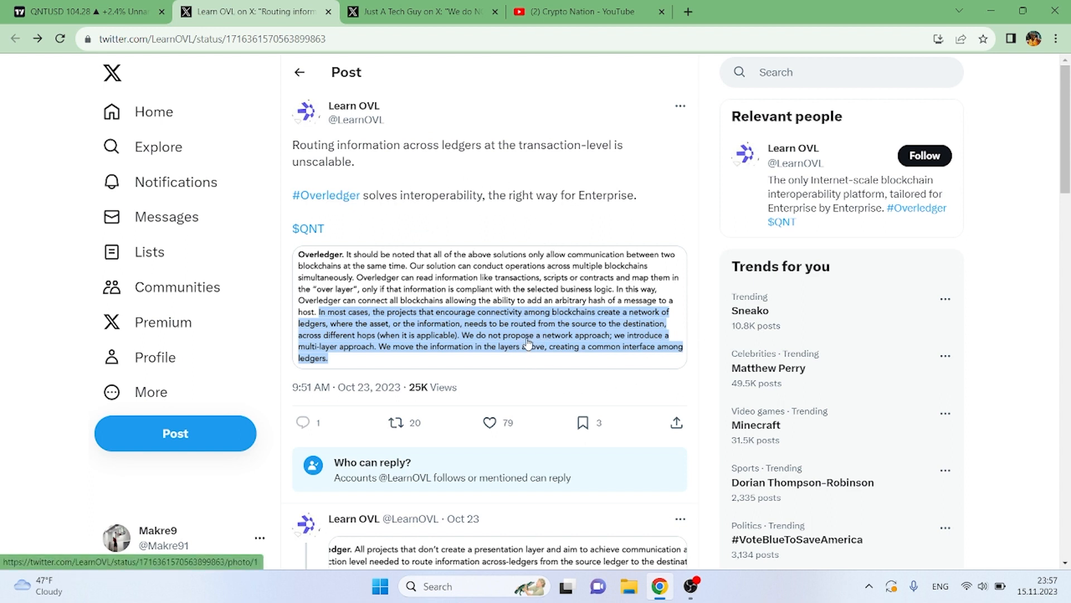
{"action": "left_click", "coordinate": [422, 12]}
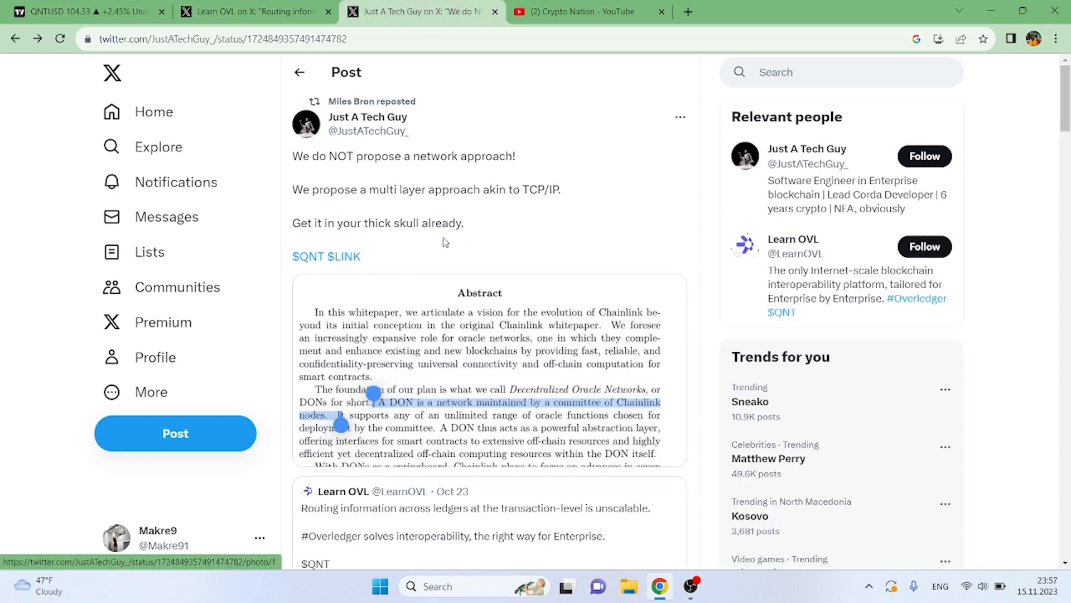
{"action": "scroll", "scroll_direction": "down", "scroll_amount": 3}
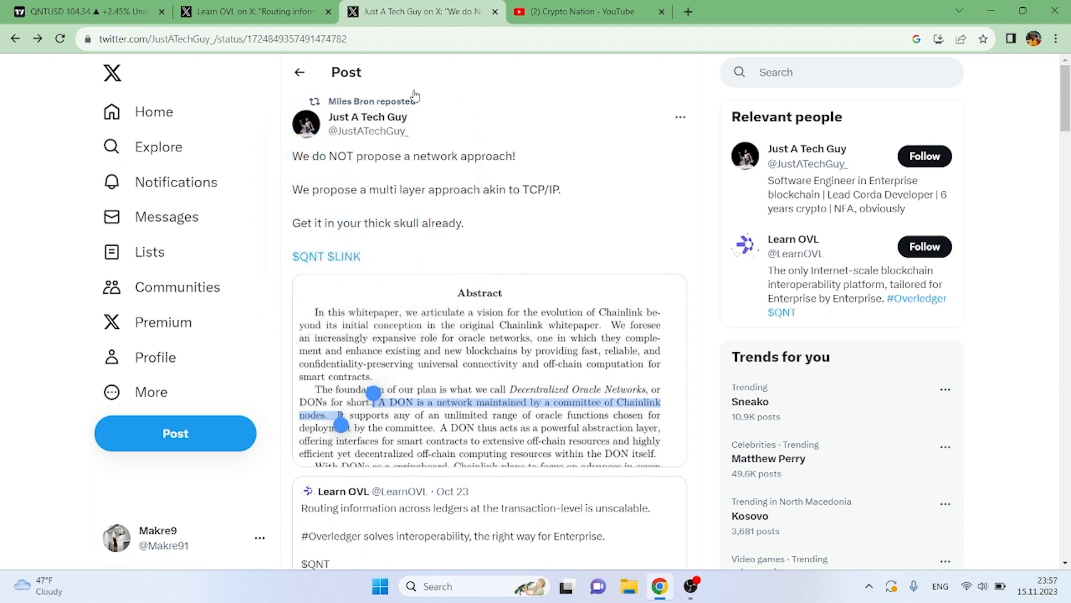
{"action": "mouse_move", "coordinate": [371, 101]}
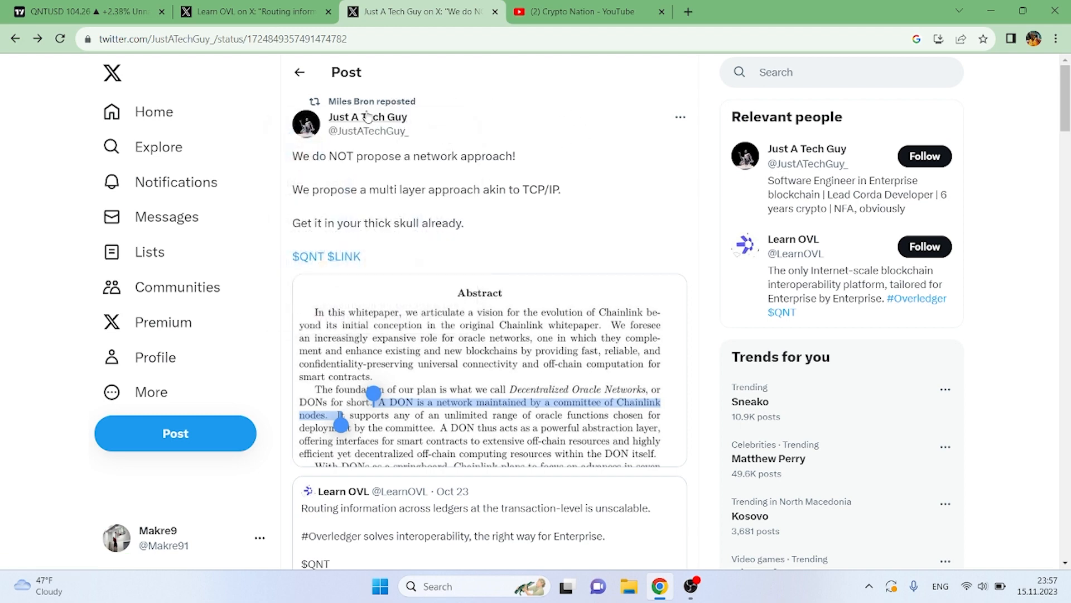
{"action": "mouse_move", "coordinate": [574, 152]}
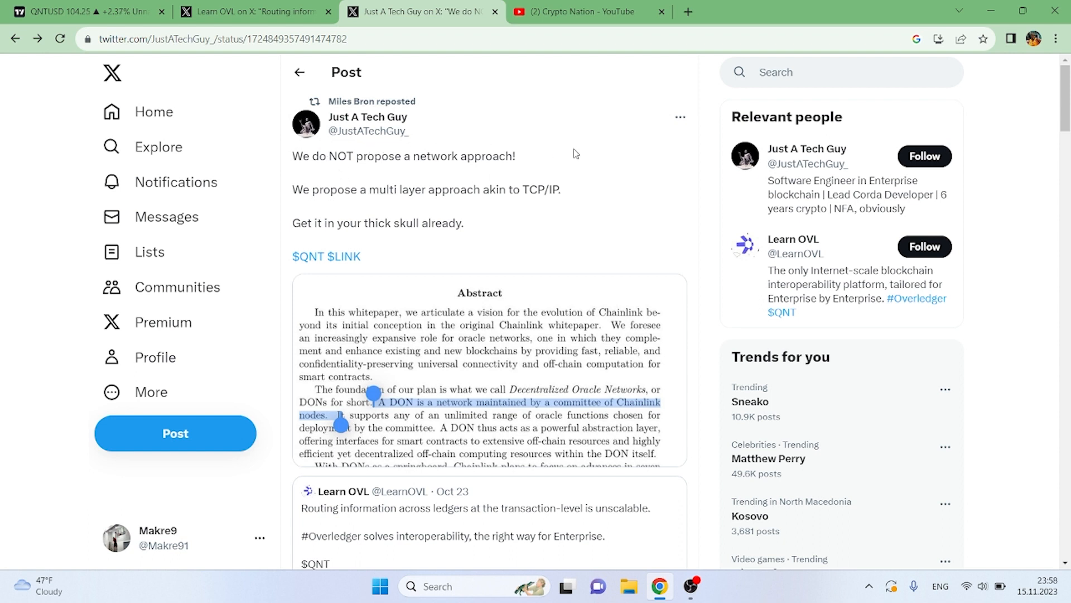
{"action": "mouse_move", "coordinate": [600, 158]}
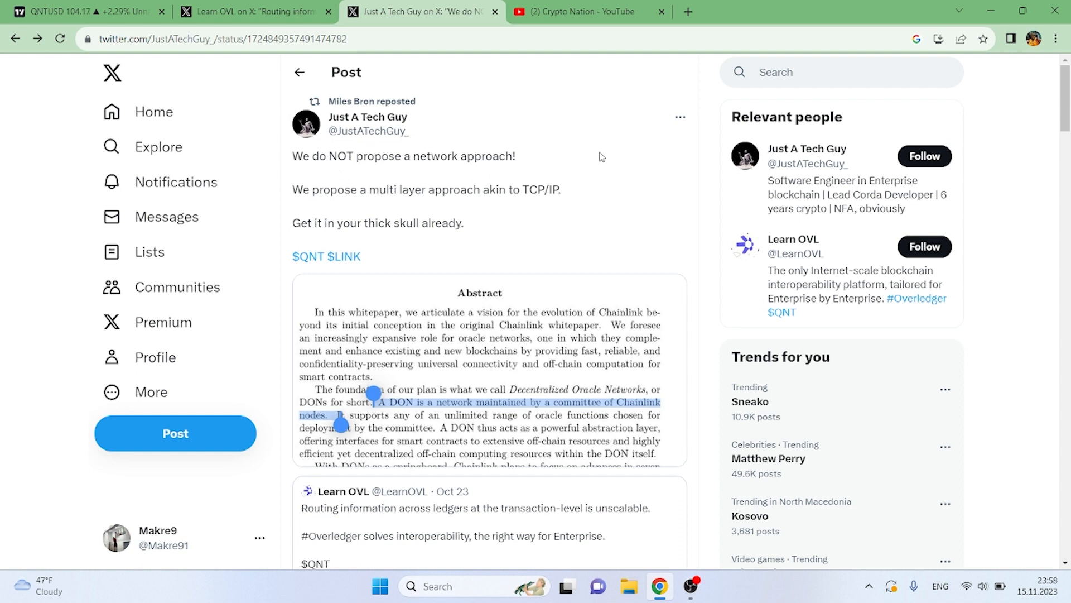
{"action": "mouse_move", "coordinate": [547, 167]}
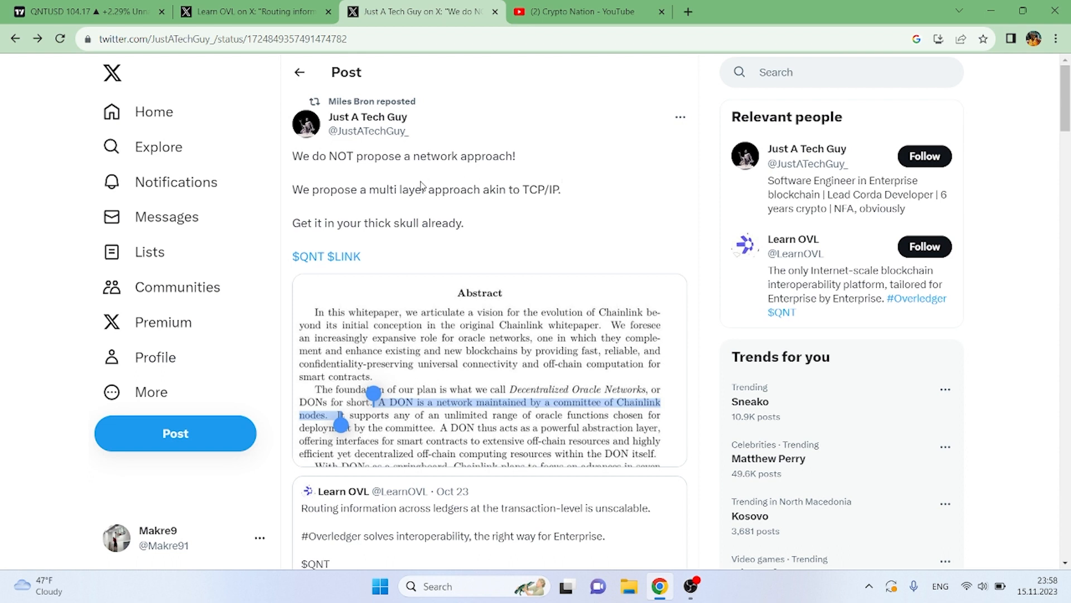
{"action": "mouse_move", "coordinate": [612, 101]}
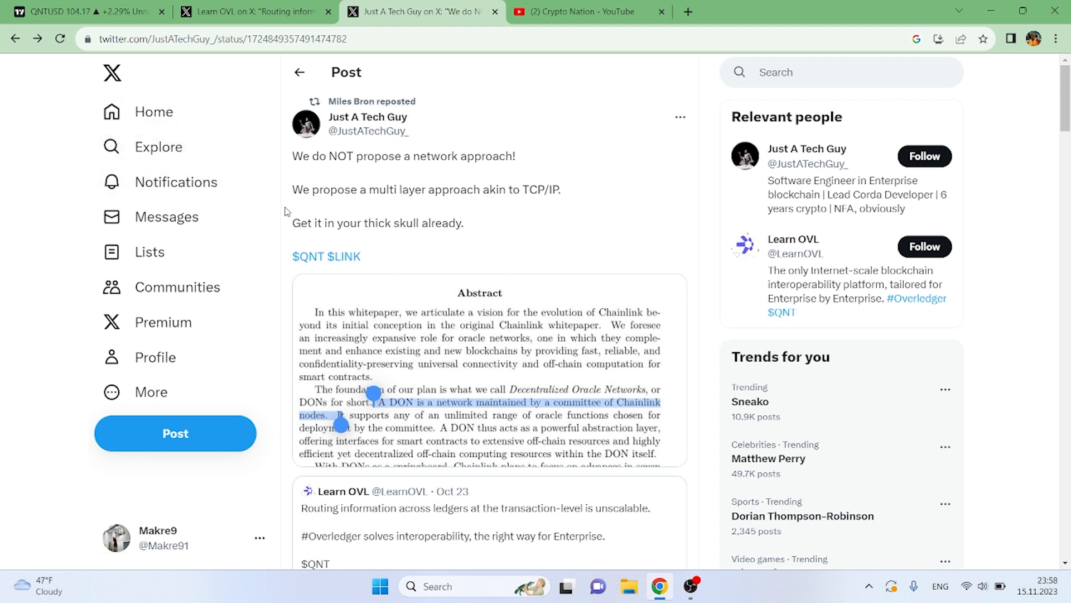
Open the Chainlink whitepaper abstract from Just A Tech Guy's post at full size
{"action": "left_click", "coordinate": [479, 376]}
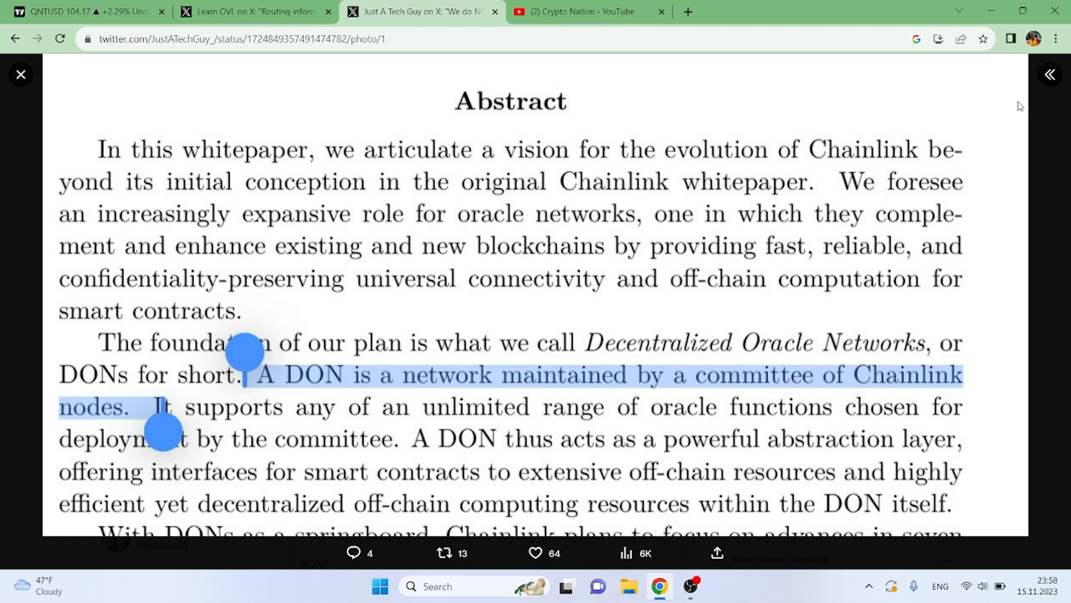
{"action": "mouse_move", "coordinate": [536, 220]}
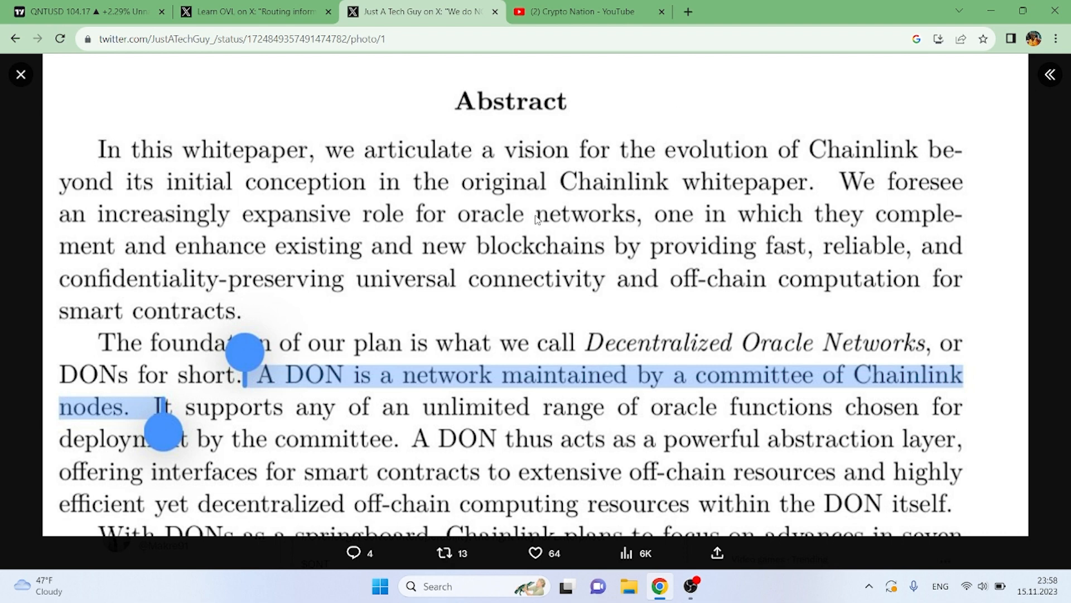
{"action": "mouse_move", "coordinate": [571, 244]}
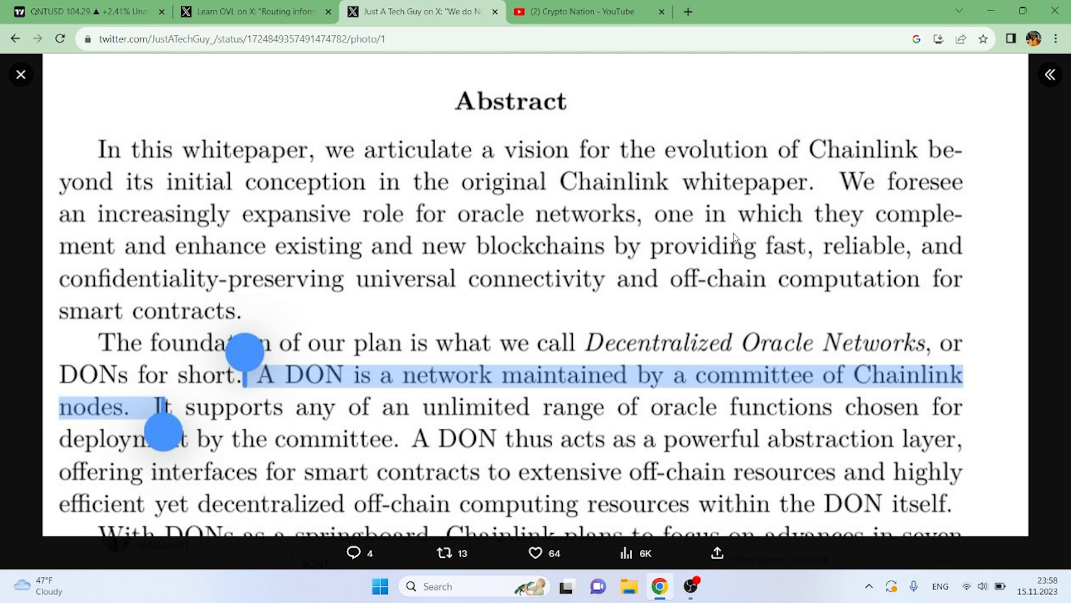
{"action": "mouse_move", "coordinate": [766, 295]}
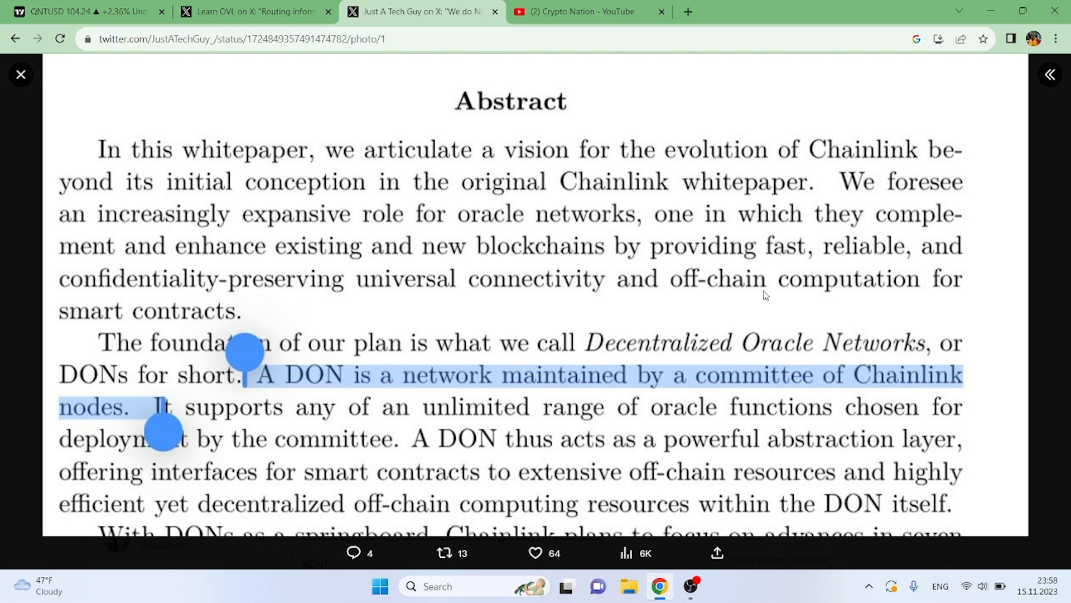
{"action": "mouse_move", "coordinate": [902, 321]}
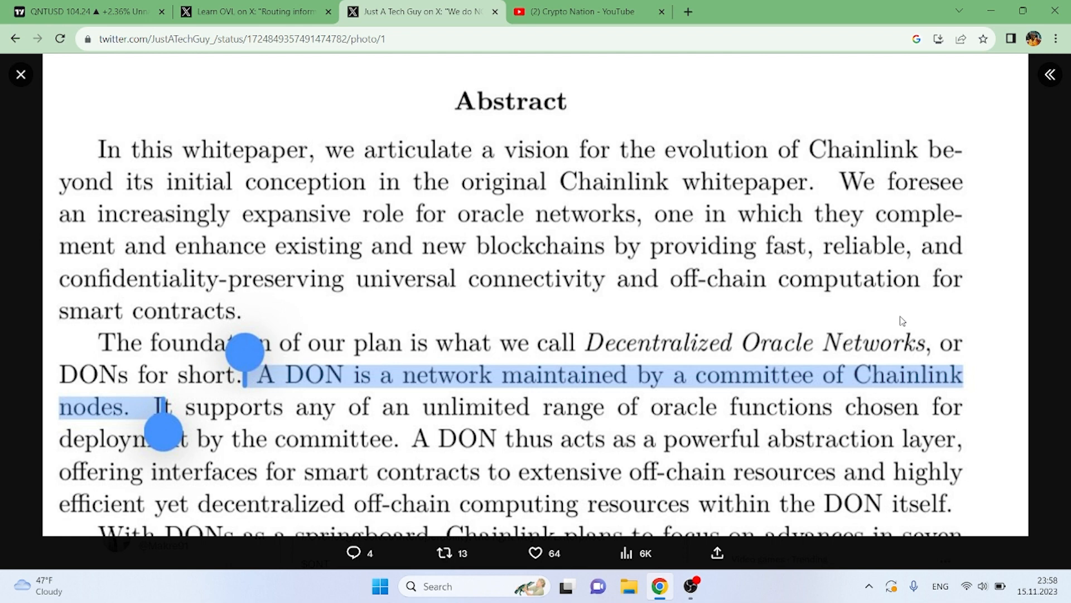
{"action": "mouse_move", "coordinate": [939, 363]}
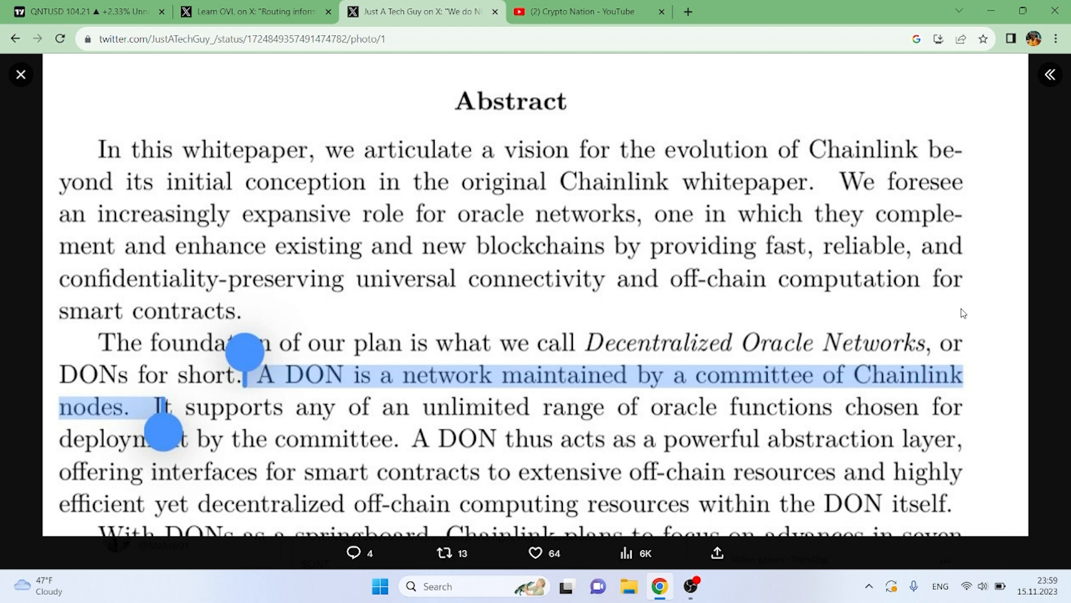
{"action": "left_click", "coordinate": [1051, 74]}
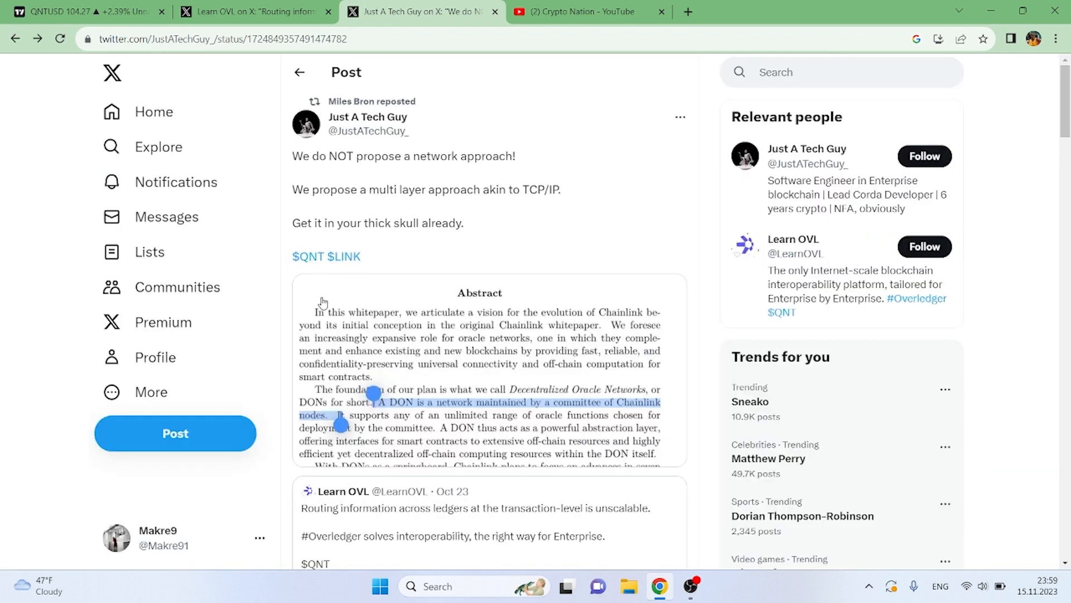
{"action": "mouse_move", "coordinate": [556, 316]}
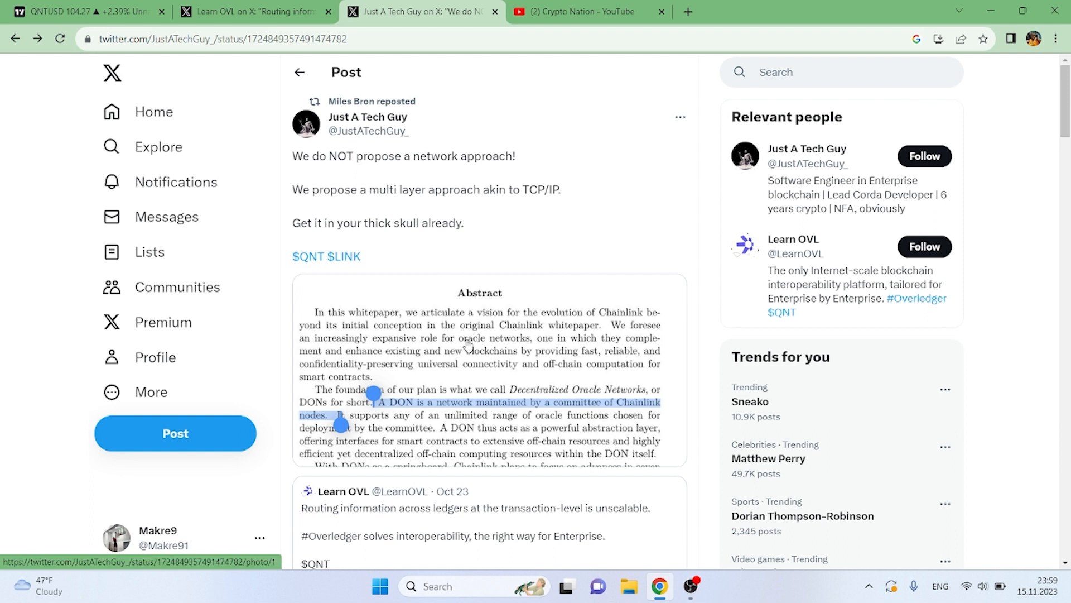
{"action": "mouse_move", "coordinate": [580, 370]}
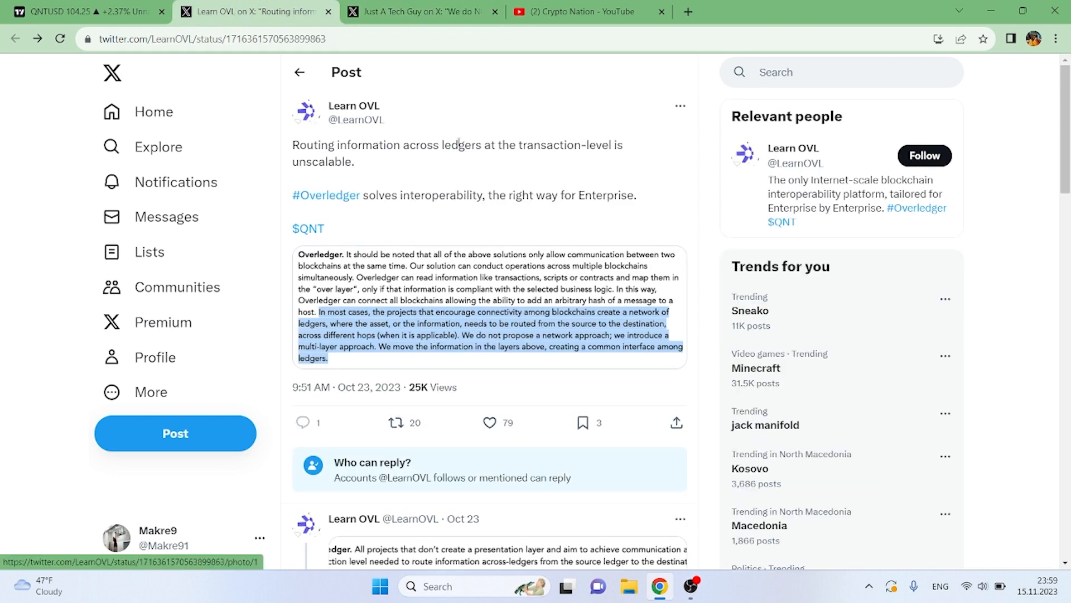
{"action": "left_click", "coordinate": [422, 12]}
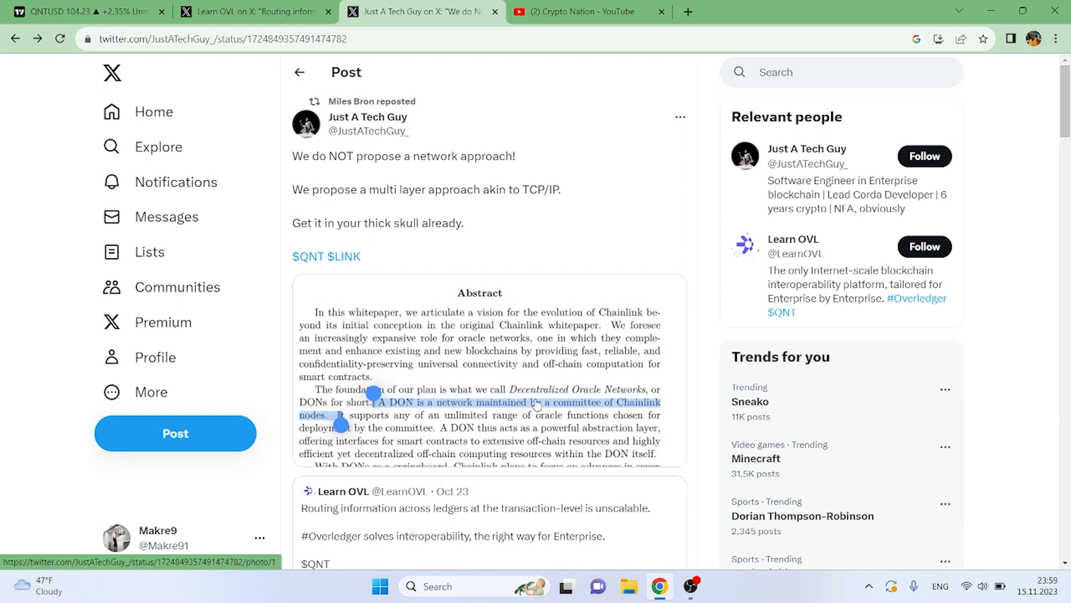
{"action": "mouse_move", "coordinate": [630, 398]}
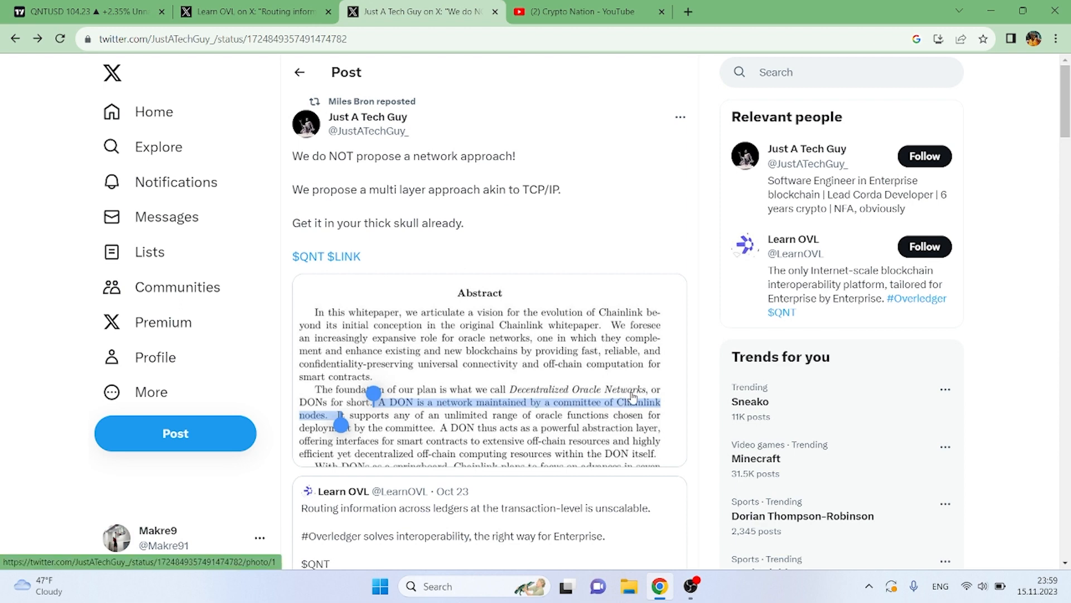
{"action": "scroll", "scroll_direction": "down", "scroll_amount": 3}
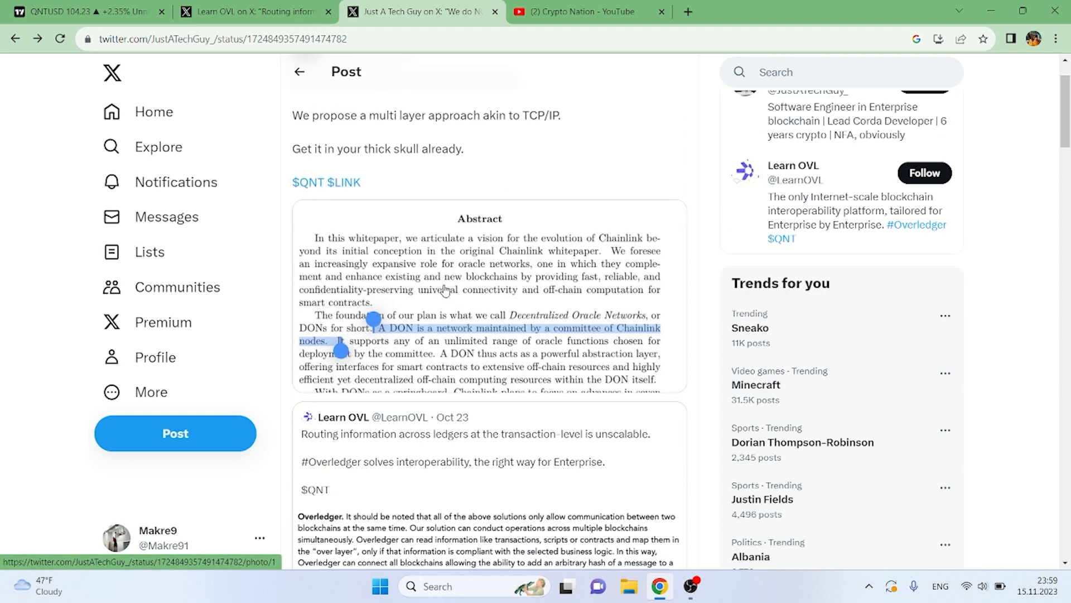
{"action": "scroll", "scroll_direction": "down", "scroll_amount": 3}
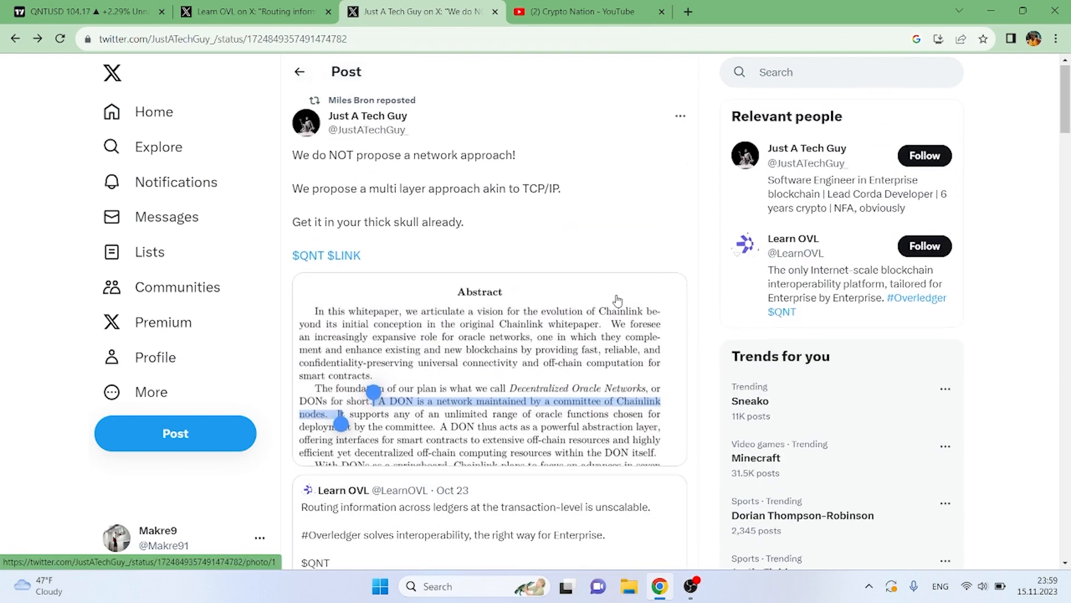
{"action": "scroll", "scroll_direction": "down", "scroll_amount": 3}
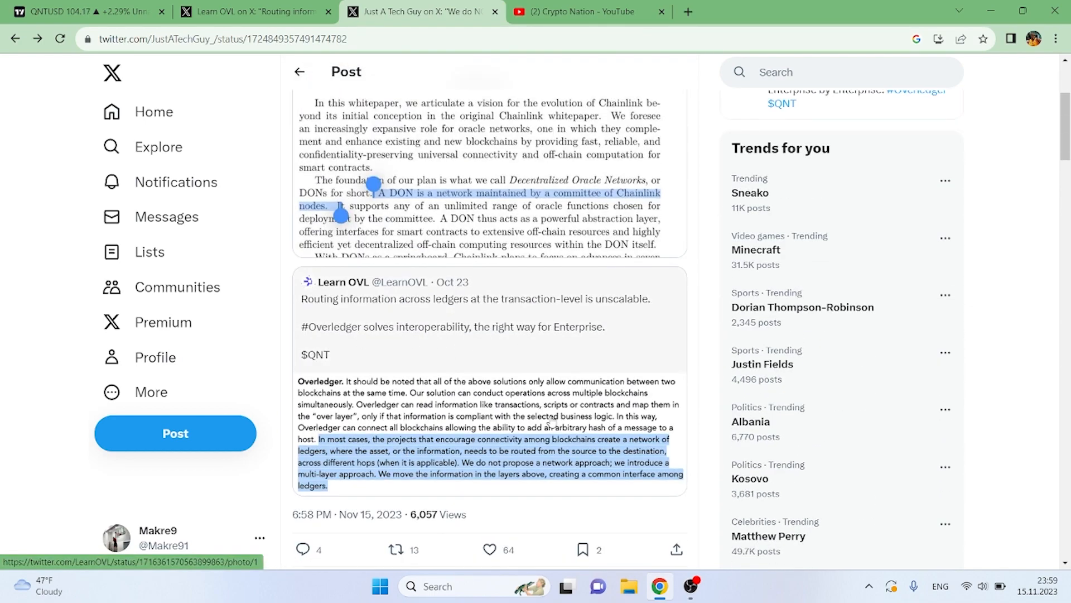
{"action": "mouse_move", "coordinate": [449, 206]}
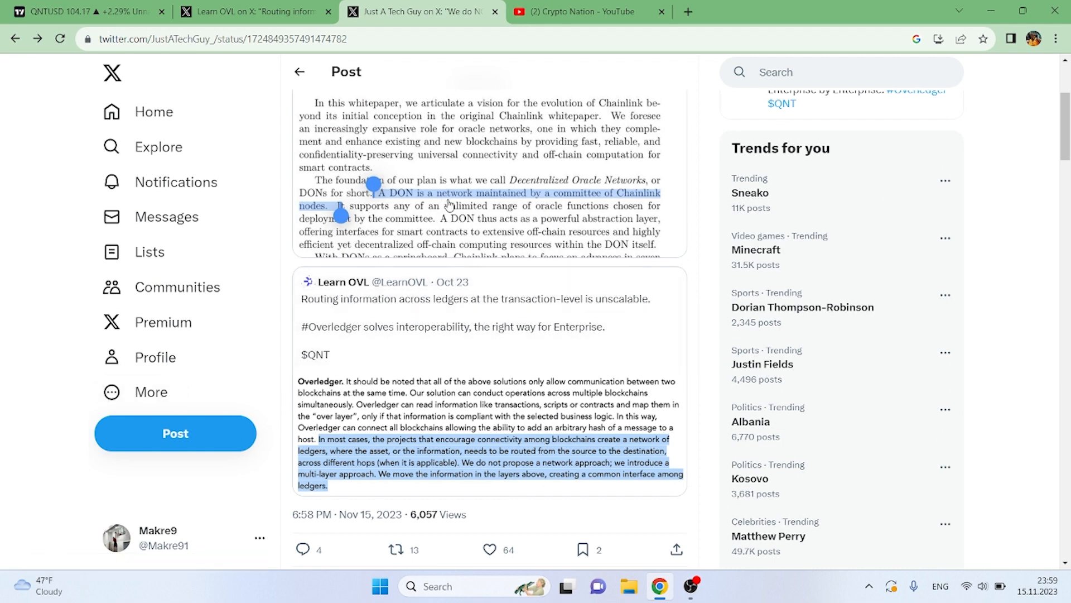
{"action": "scroll", "scroll_direction": "up", "scroll_amount": 3}
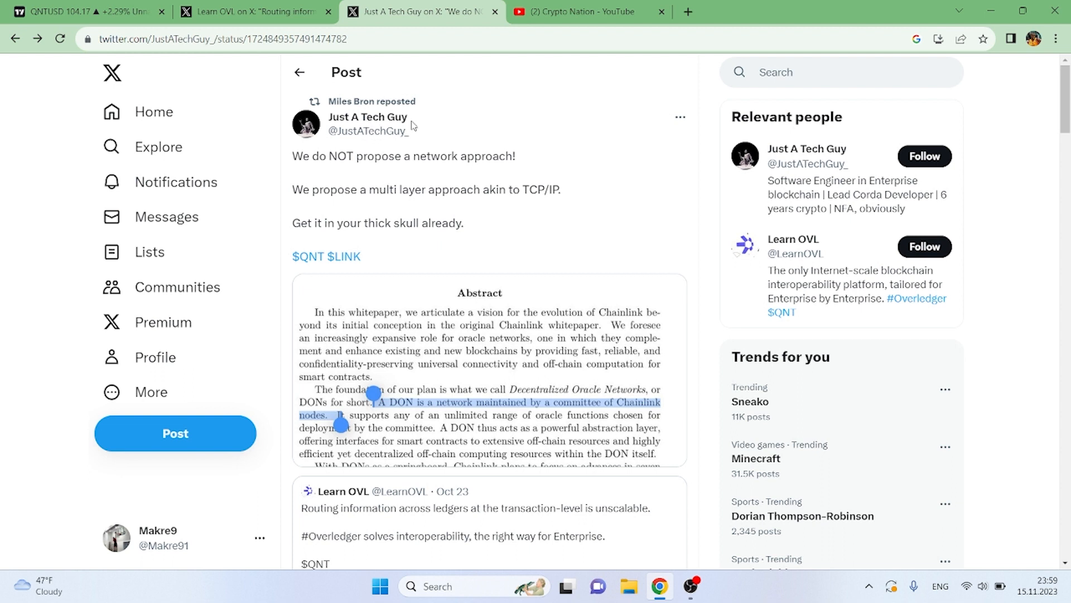
{"action": "mouse_move", "coordinate": [495, 185]}
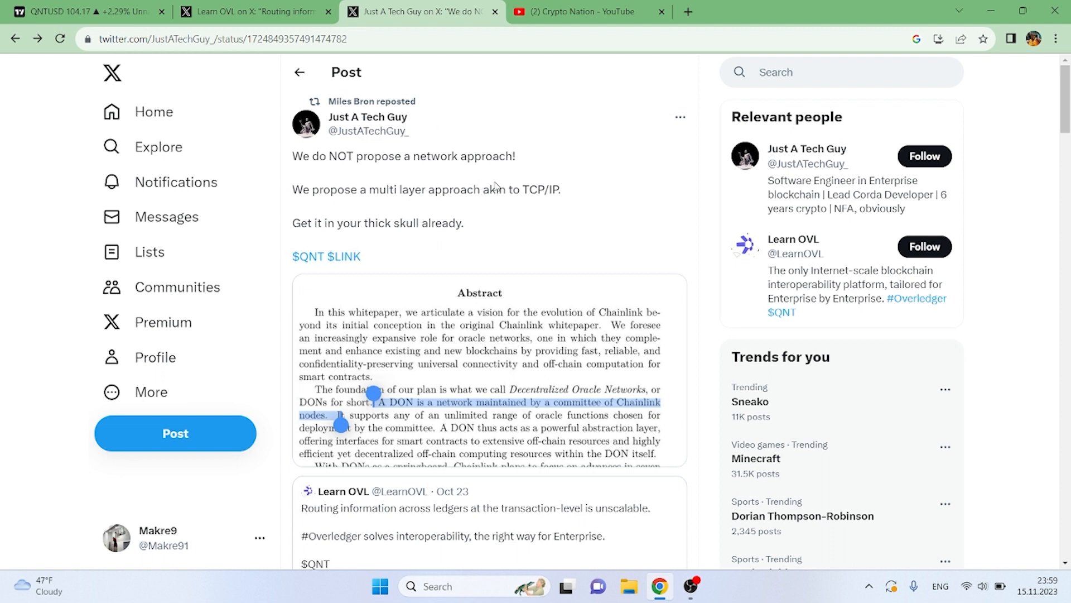
{"action": "mouse_move", "coordinate": [402, 182]}
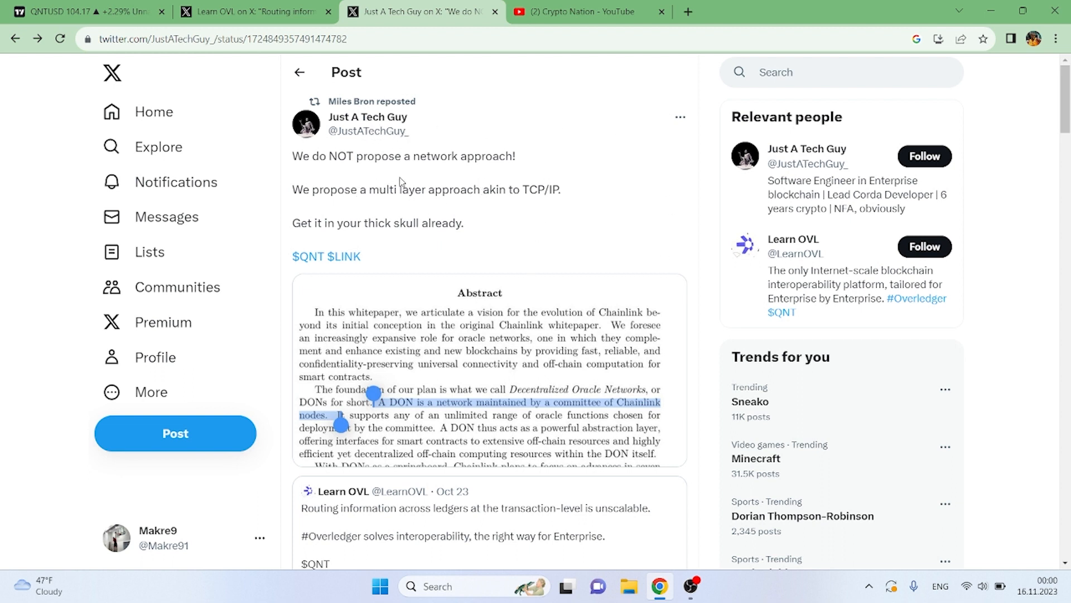
{"action": "mouse_move", "coordinate": [533, 160]}
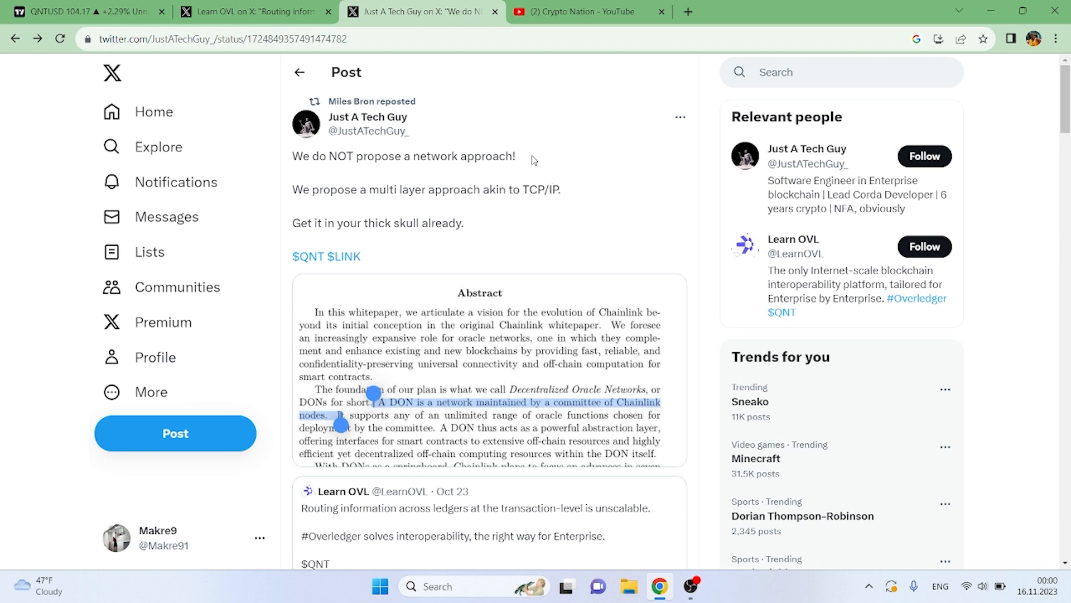
{"action": "mouse_move", "coordinate": [430, 335]}
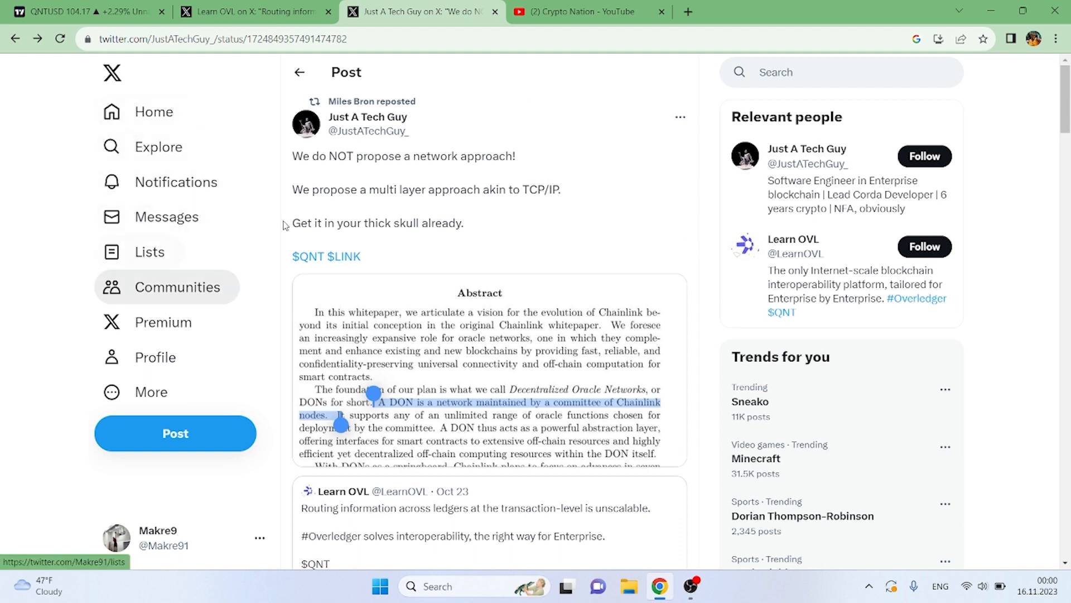
{"action": "scroll", "scroll_direction": "down", "scroll_amount": 3}
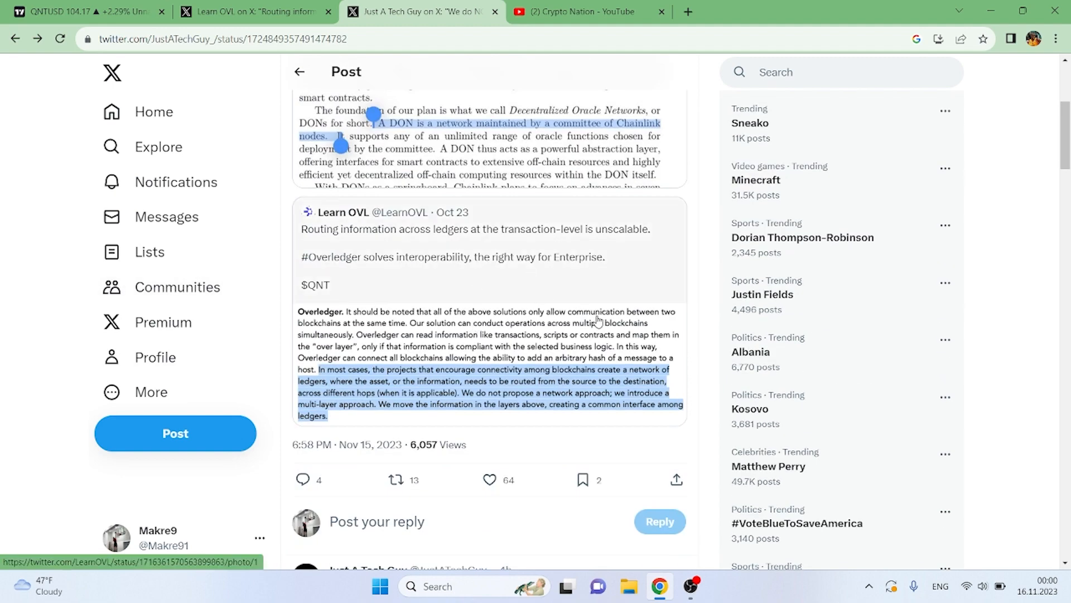
{"action": "mouse_move", "coordinate": [601, 286]}
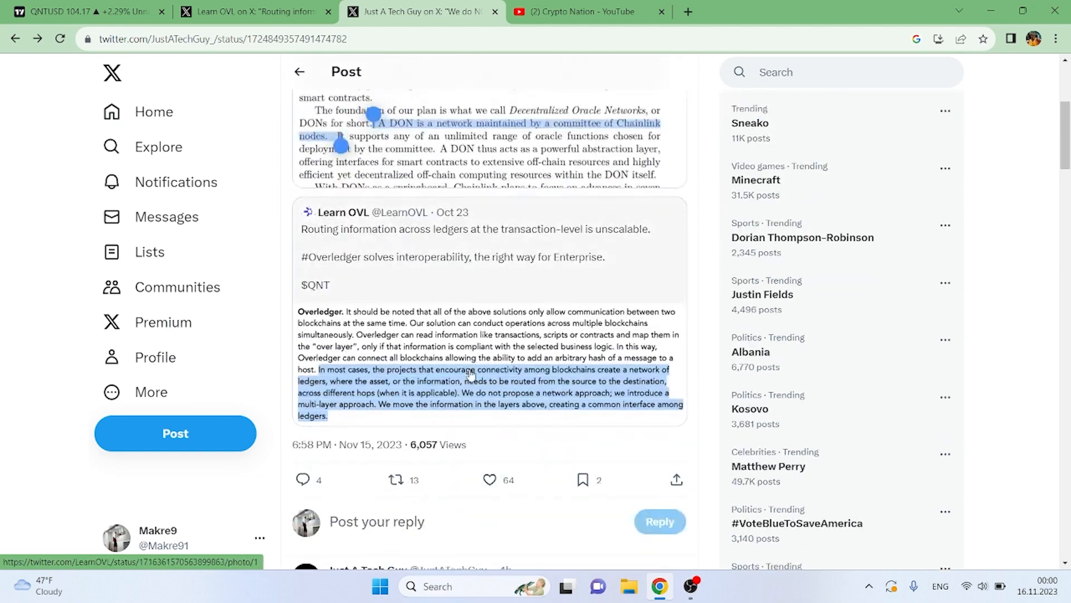
{"action": "scroll", "scroll_direction": "up", "scroll_amount": 3}
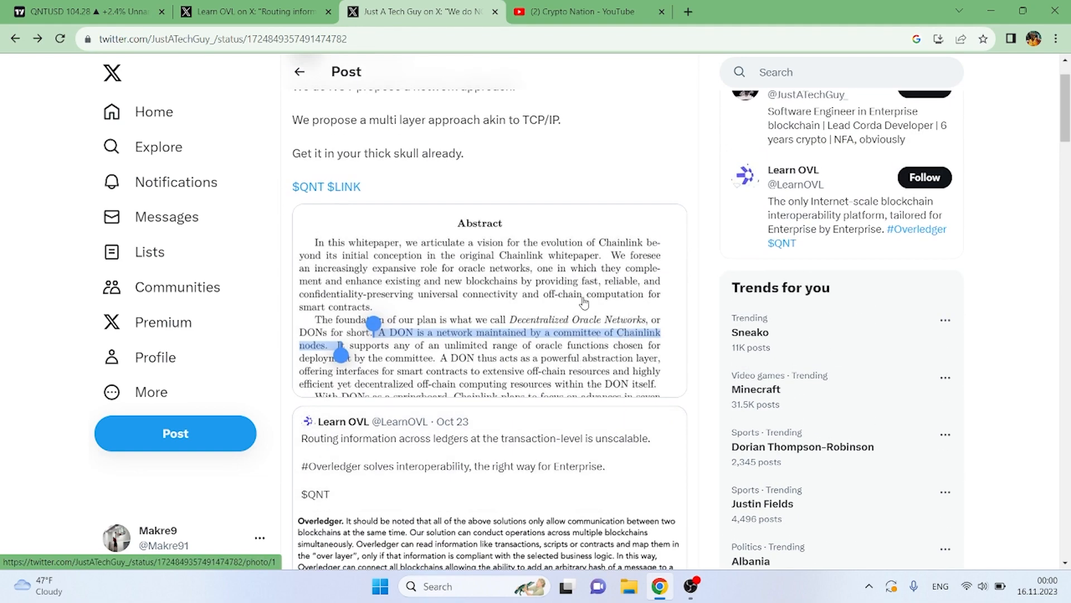
{"action": "scroll", "scroll_direction": "down", "scroll_amount": 3}
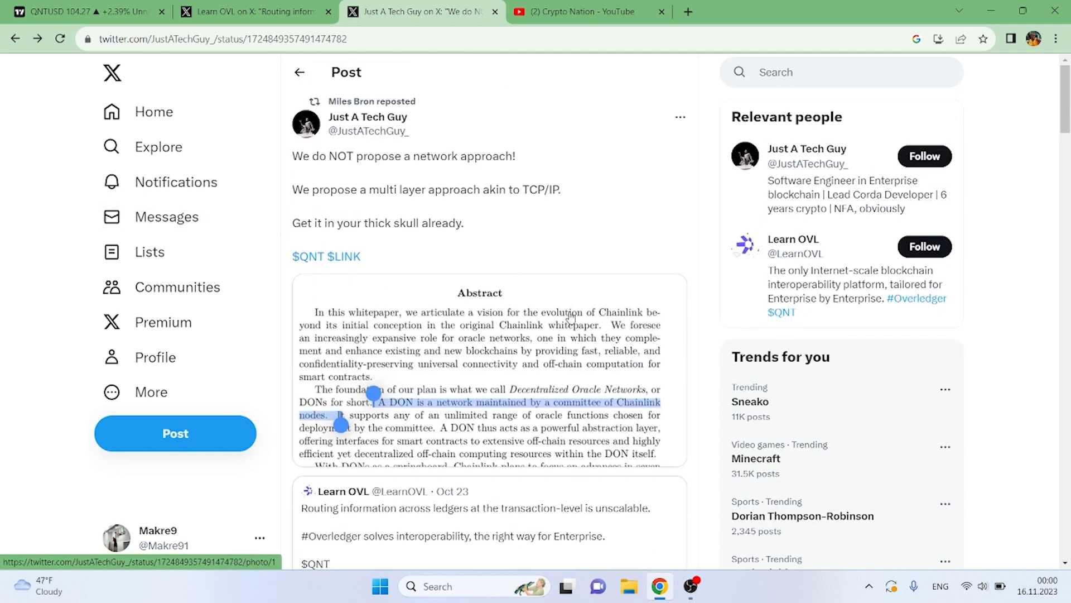
{"action": "mouse_move", "coordinate": [591, 387]}
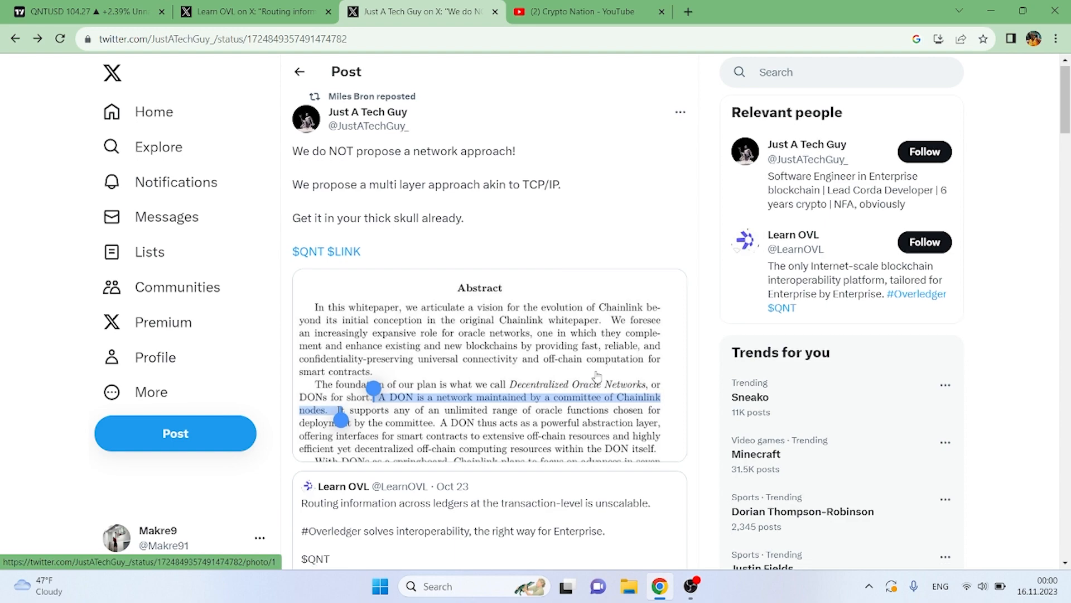
{"action": "scroll", "scroll_direction": "down", "scroll_amount": 3}
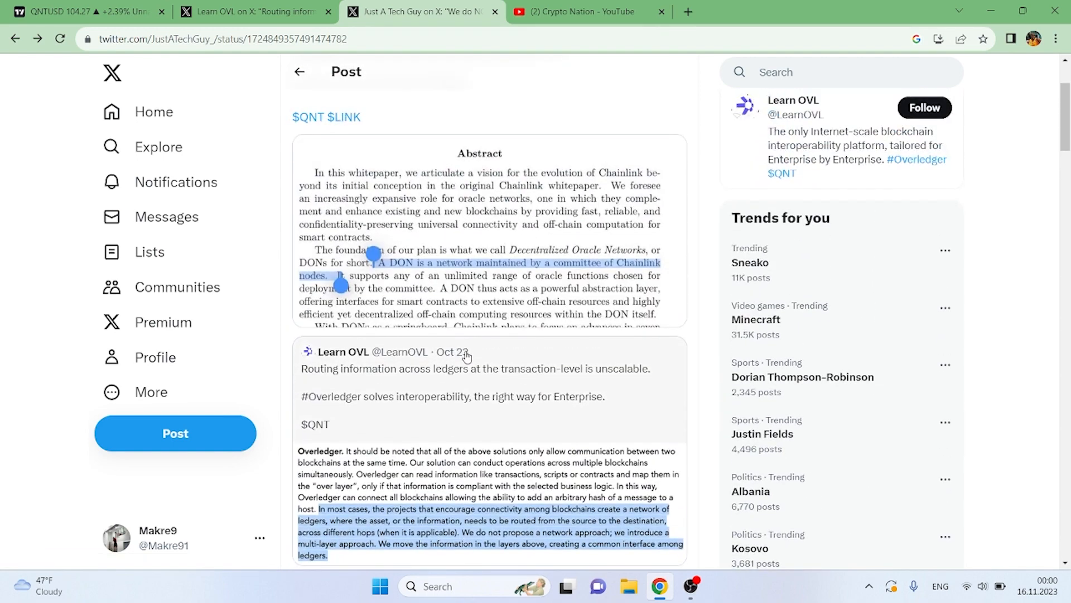
{"action": "mouse_move", "coordinate": [451, 352]}
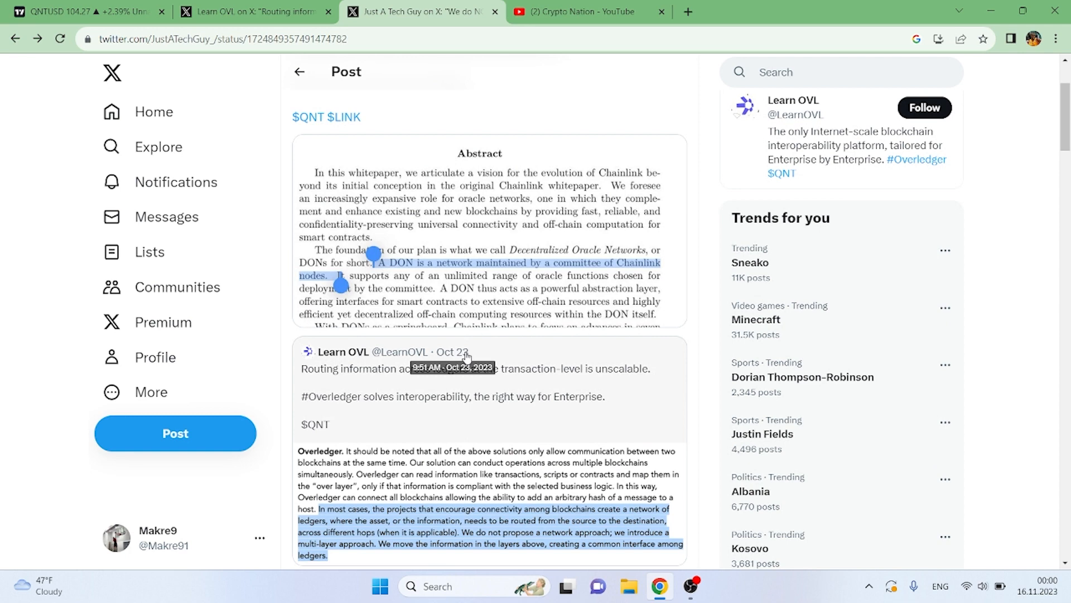
{"action": "scroll", "scroll_direction": "down", "scroll_amount": 3}
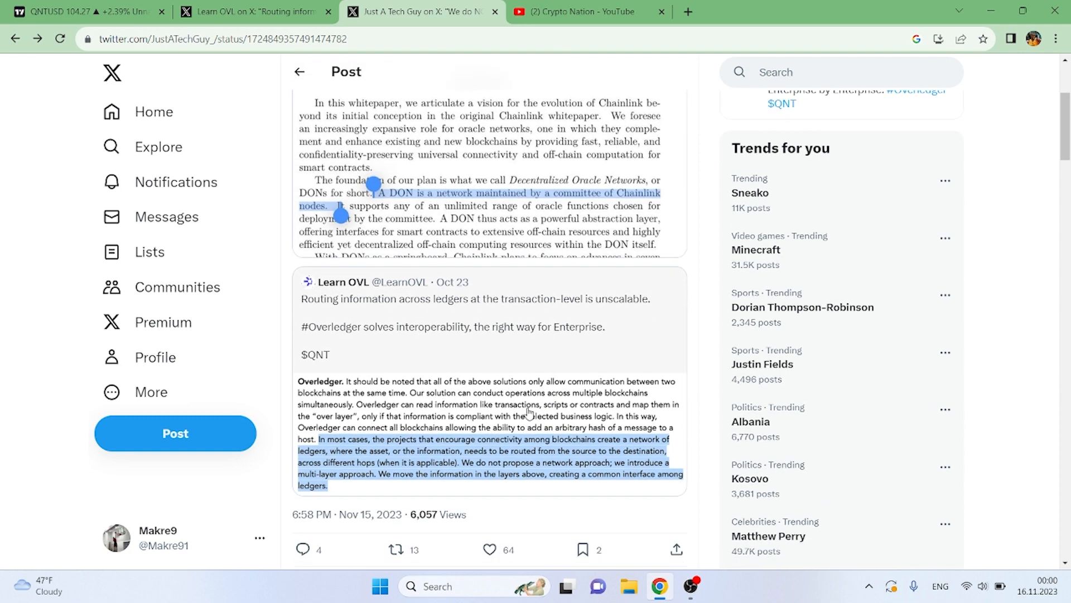
{"action": "mouse_move", "coordinate": [610, 441]}
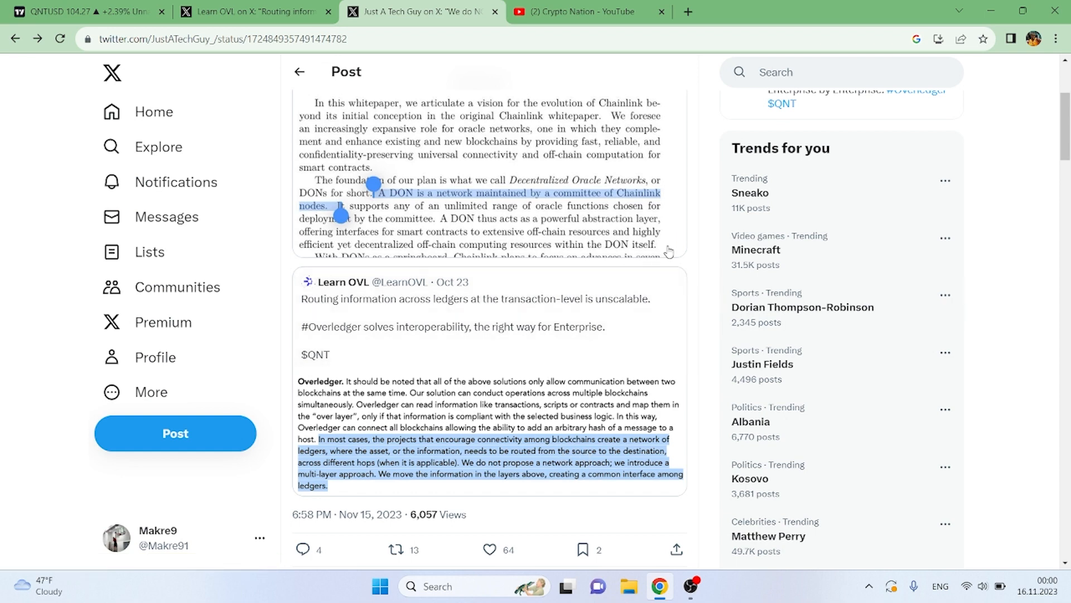
{"action": "scroll", "scroll_direction": "down", "scroll_amount": 3}
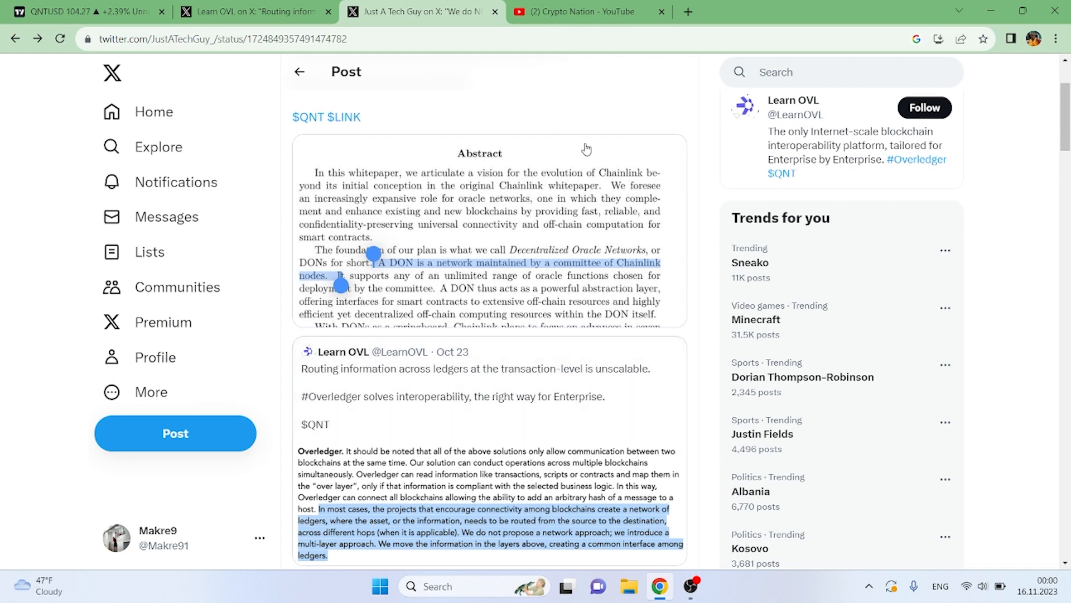
{"action": "mouse_move", "coordinate": [652, 142]}
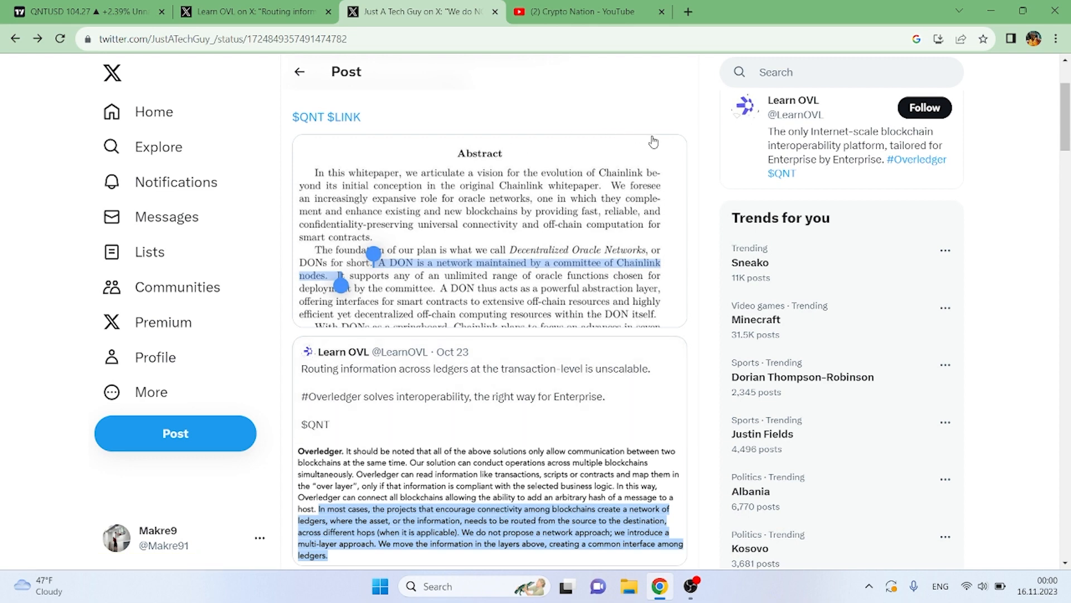
Flip between the Learn OVL and Crypto Nation tabs, ending on Learn OVL's routing post
{"action": "left_click", "coordinate": [472, 367]}
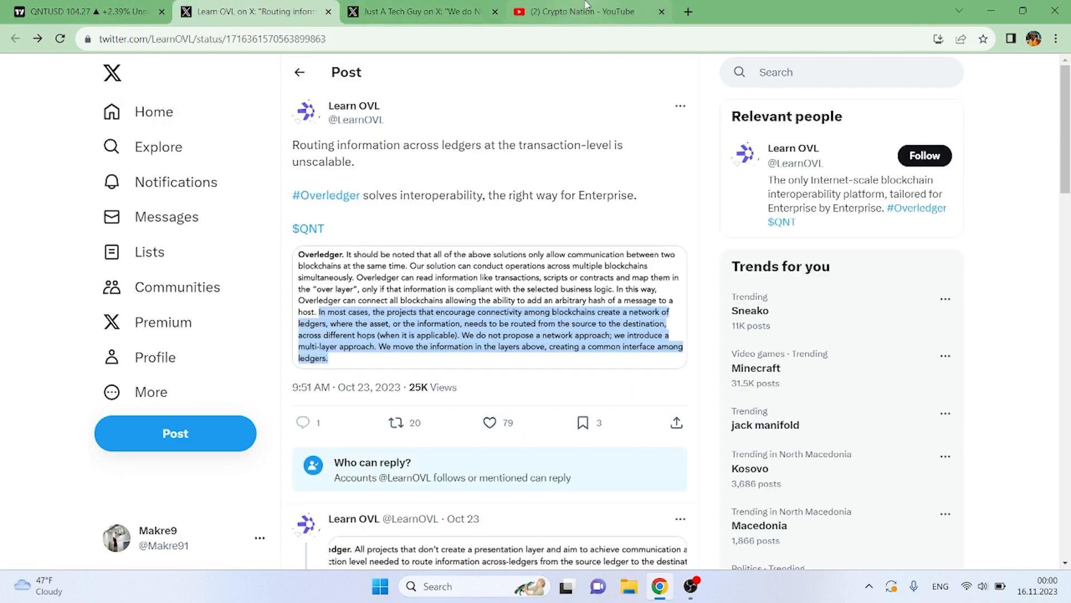
{"action": "left_click", "coordinate": [588, 12]}
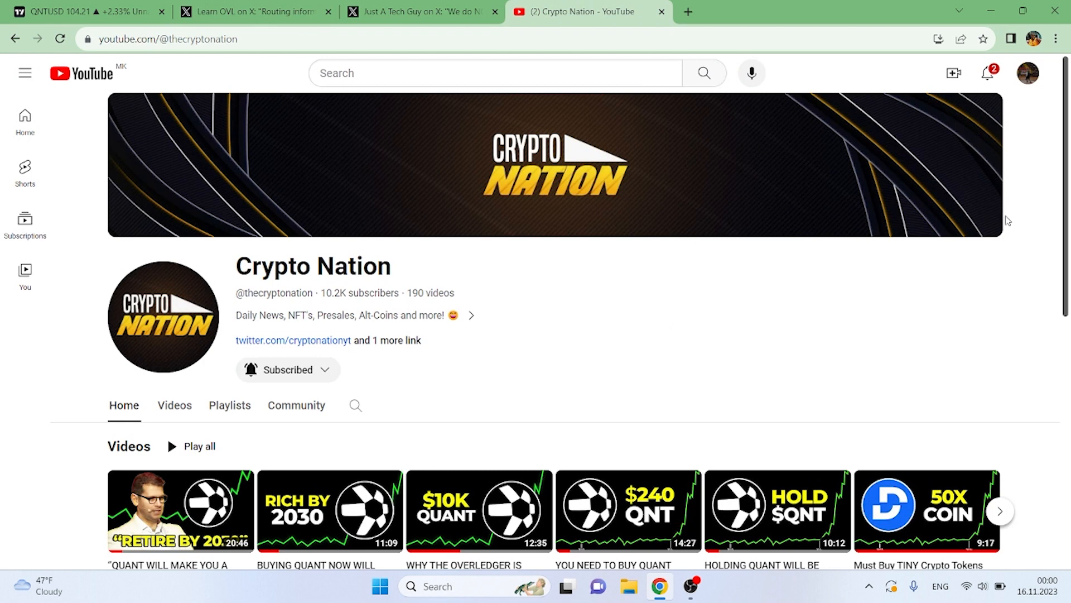
{"action": "mouse_move", "coordinate": [723, 137]}
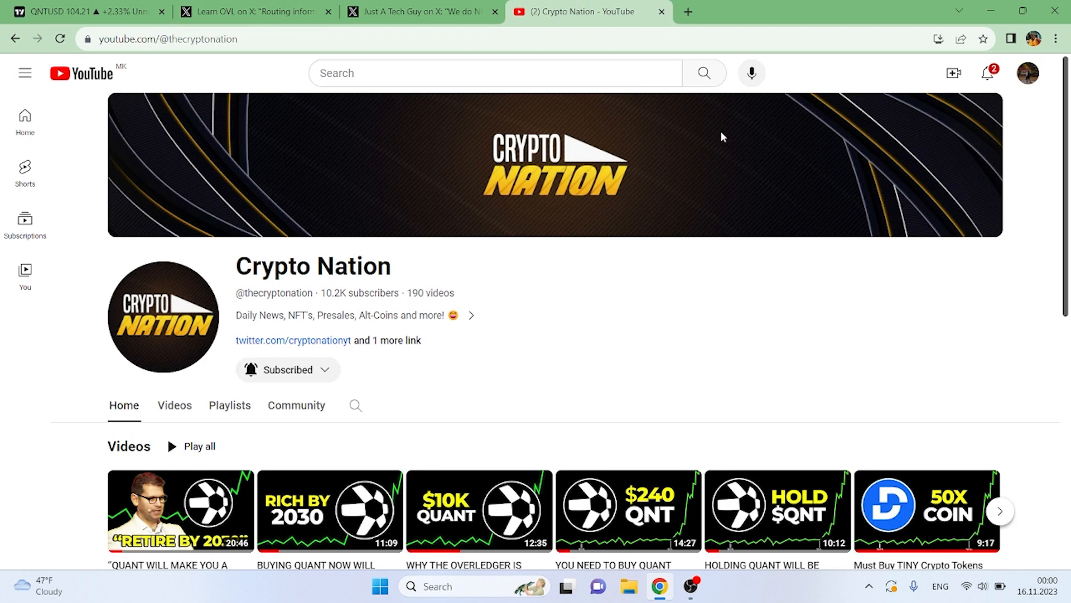
{"action": "left_click", "coordinate": [255, 12]}
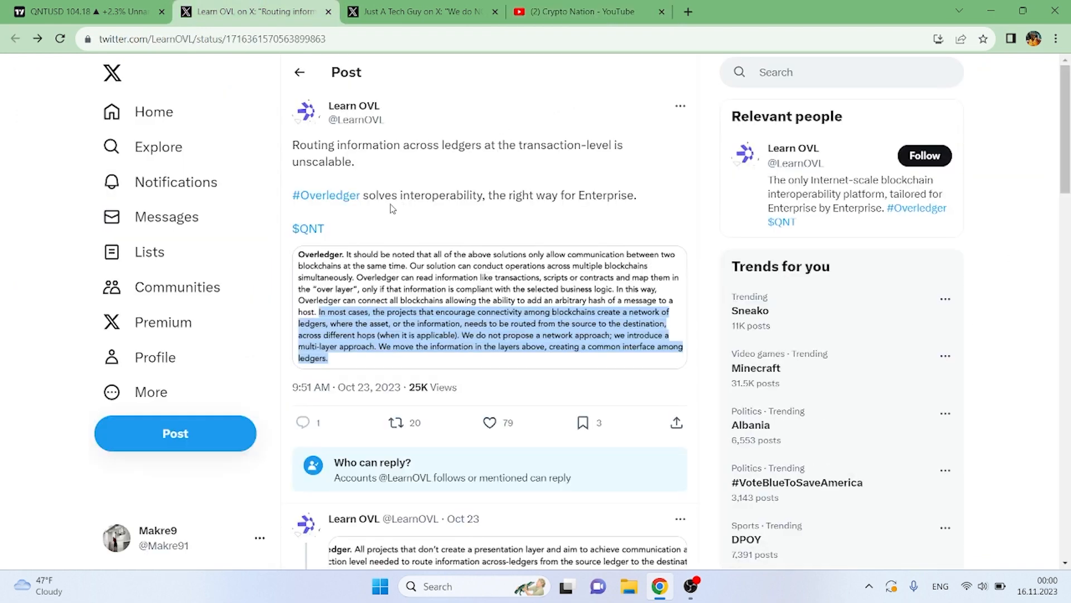
{"action": "mouse_move", "coordinate": [489, 183]}
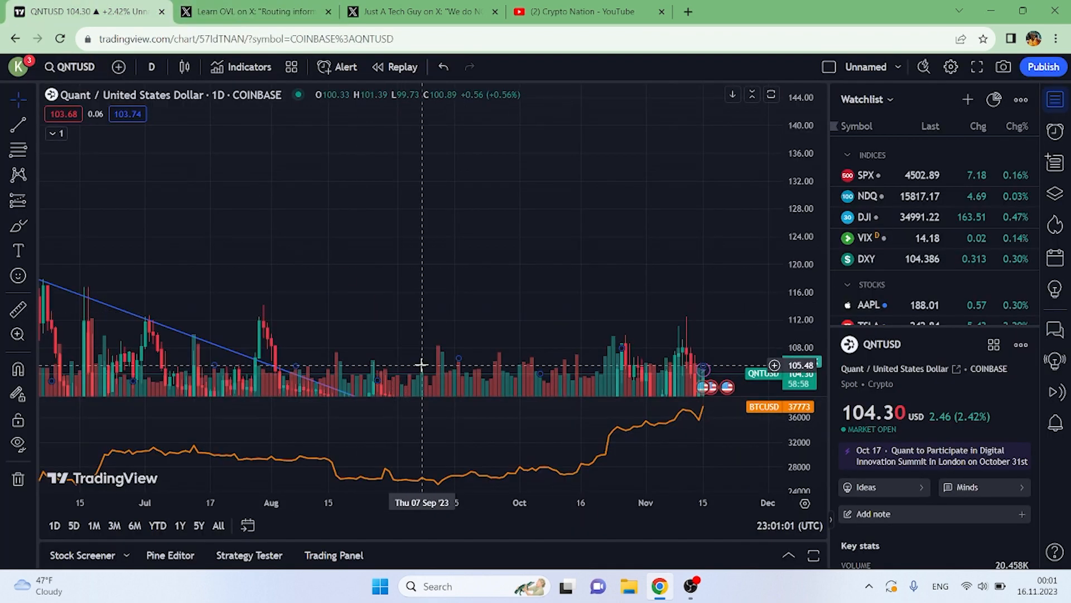
{"action": "left_click", "coordinate": [256, 12]}
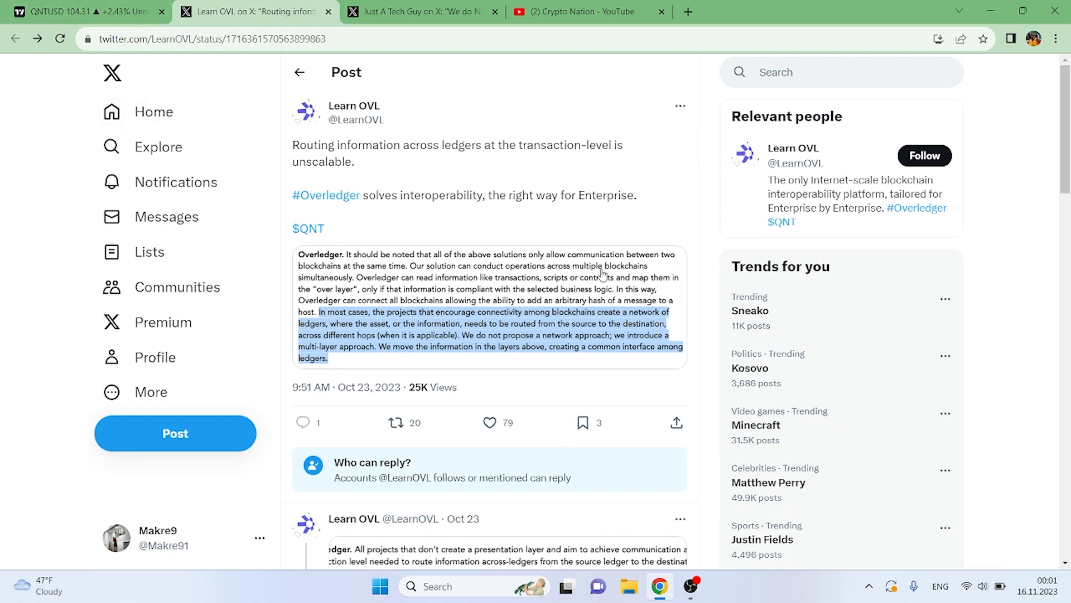
{"action": "mouse_move", "coordinate": [567, 362]}
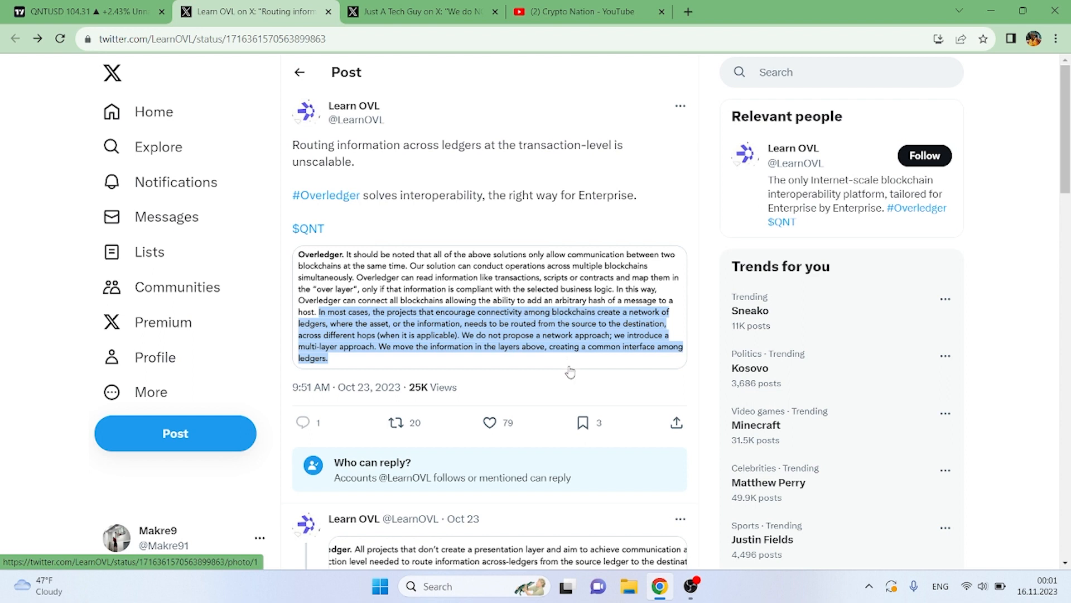
{"action": "mouse_move", "coordinate": [963, 483]}
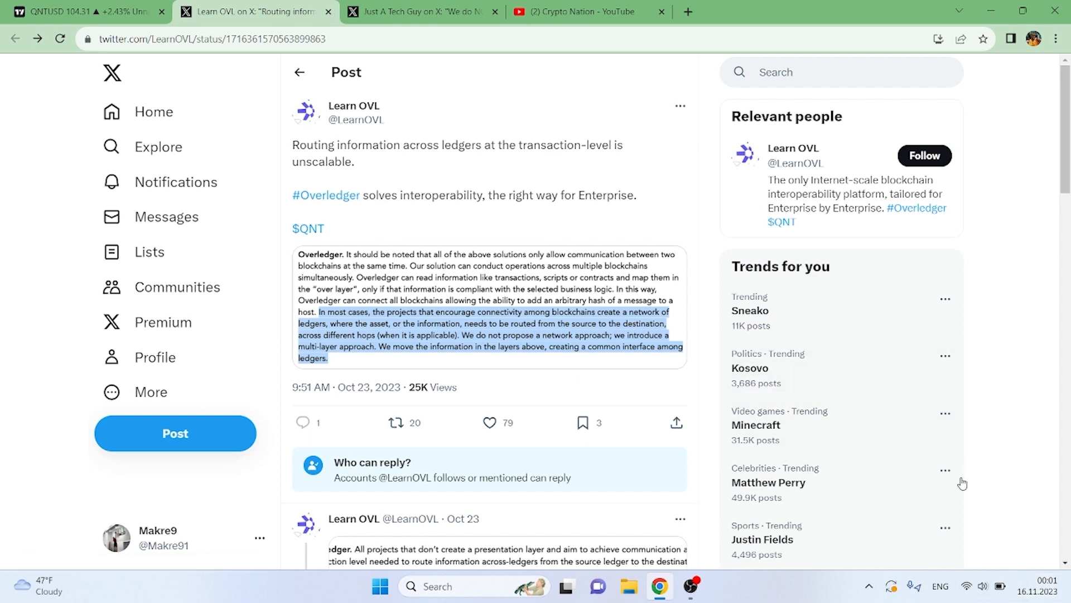
{"action": "mouse_move", "coordinate": [407, 239]}
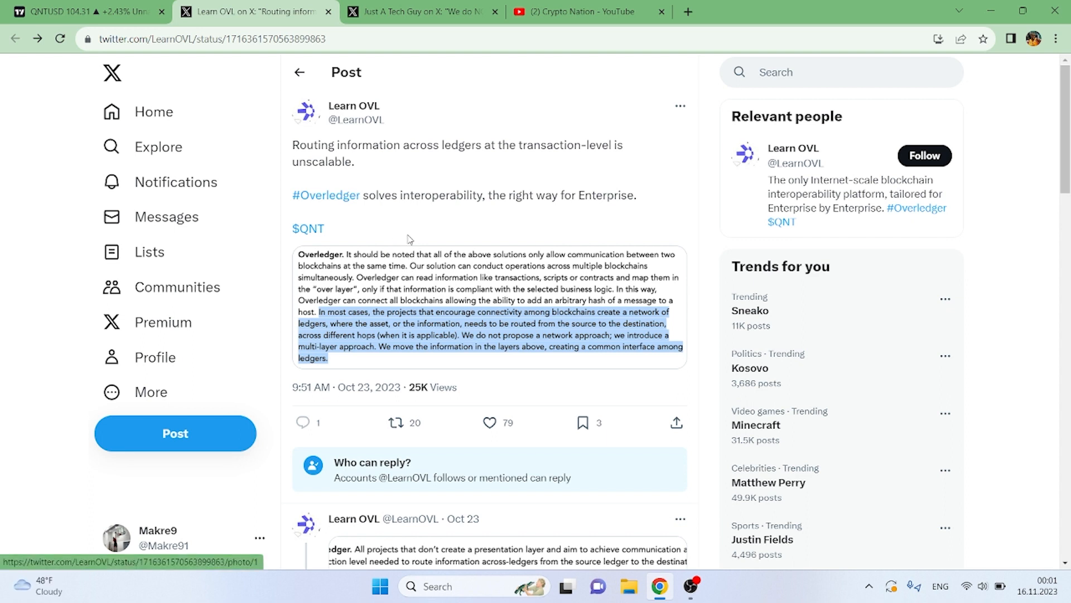
{"action": "mouse_move", "coordinate": [597, 107]}
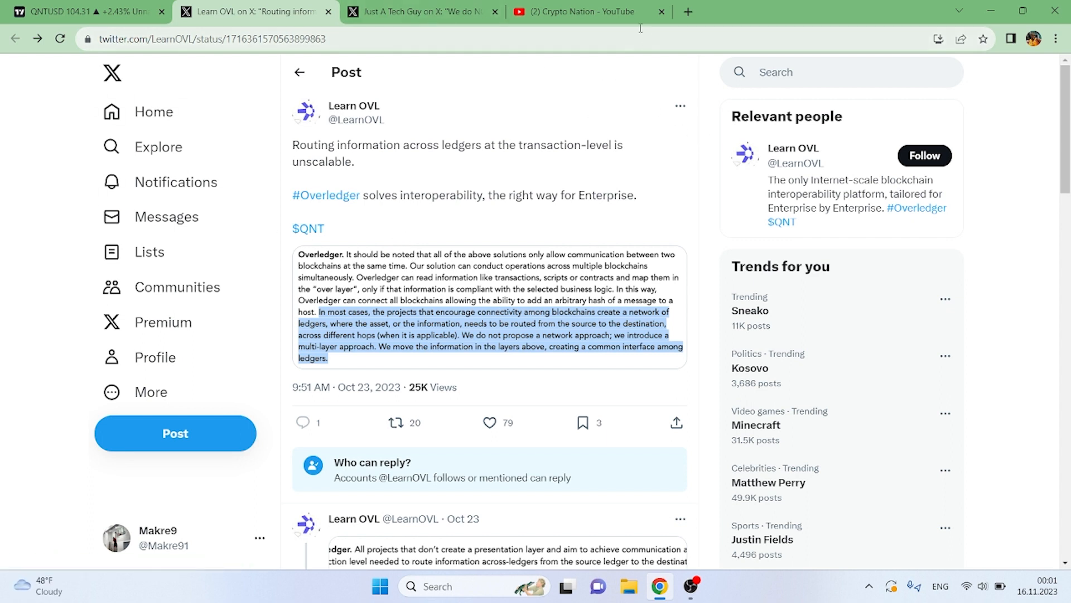
{"action": "mouse_move", "coordinate": [620, 89]}
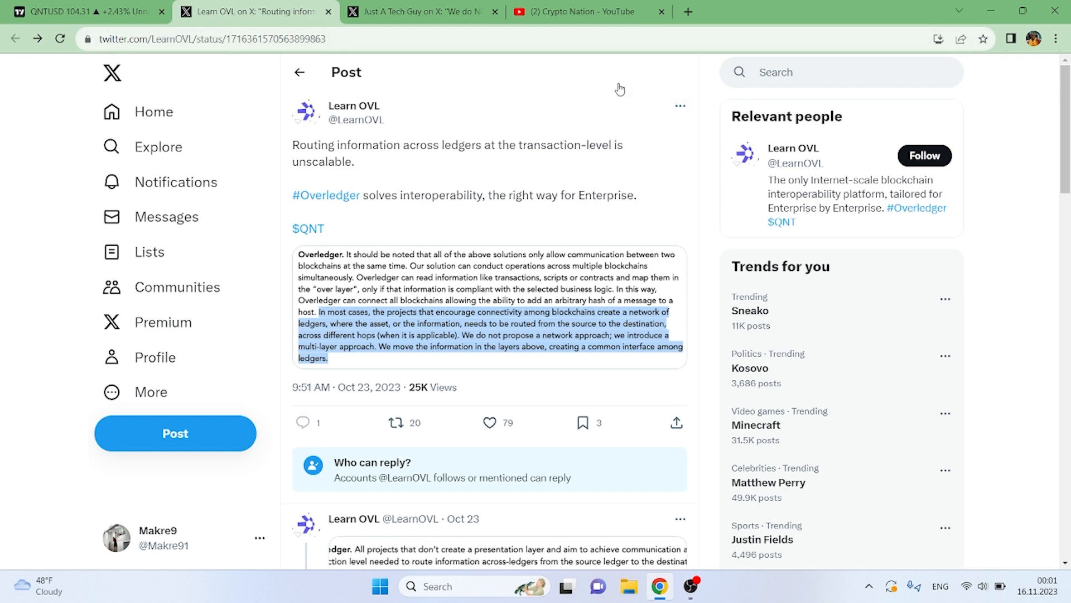
{"action": "left_click", "coordinate": [587, 12]}
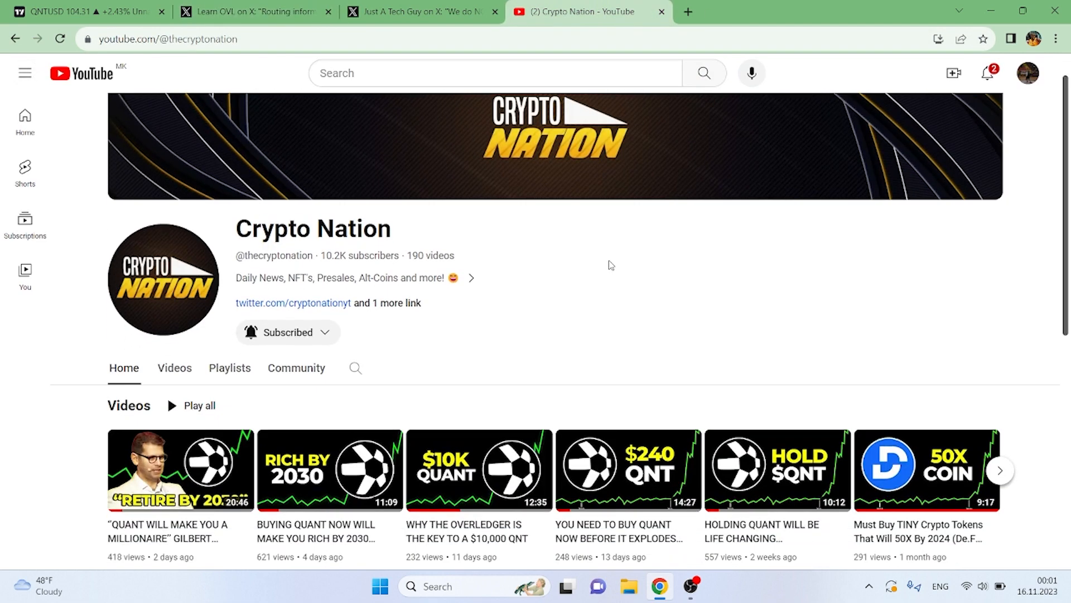
{"action": "scroll", "scroll_direction": "down", "scroll_amount": 3}
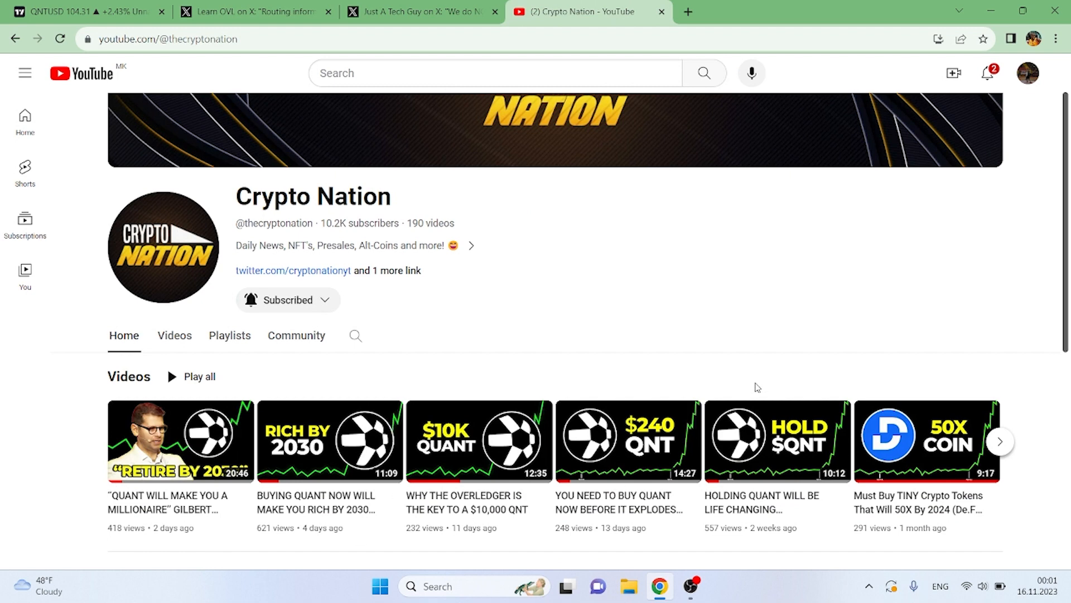
{"action": "mouse_move", "coordinate": [850, 381]}
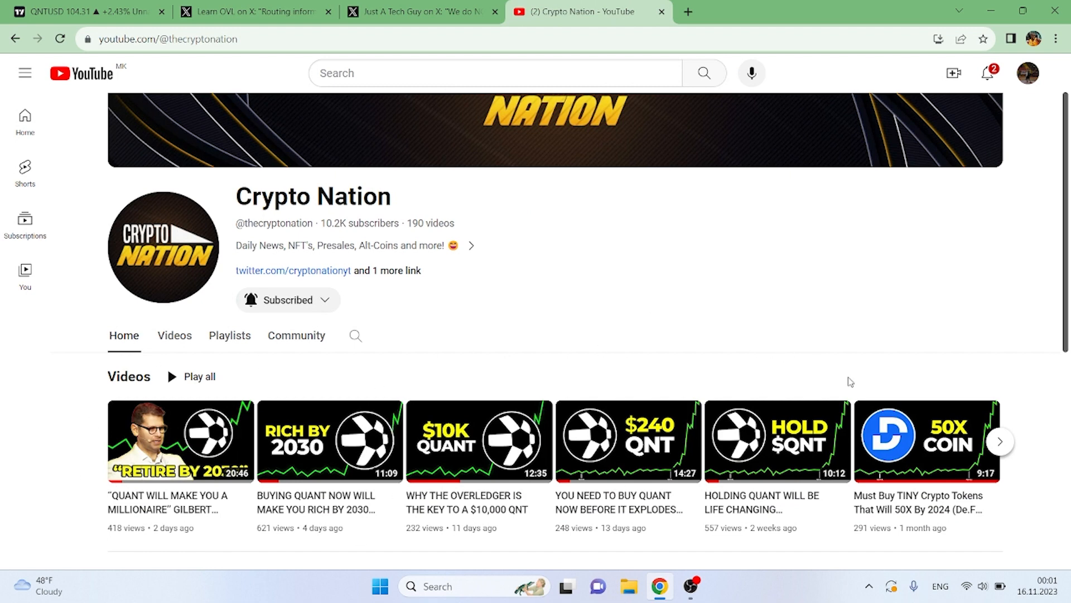
{"action": "mouse_move", "coordinate": [443, 259]}
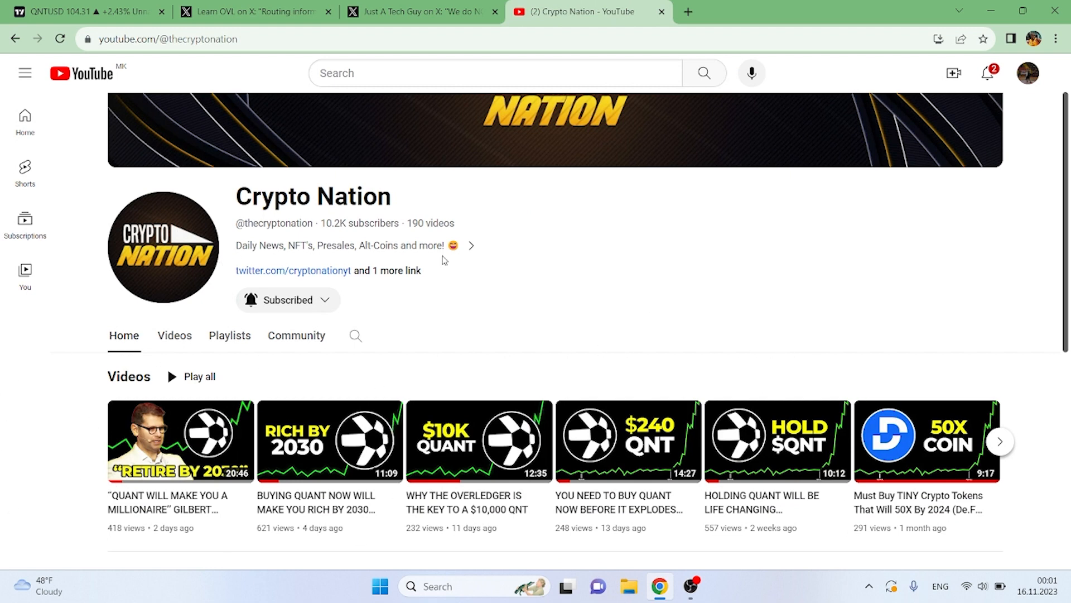